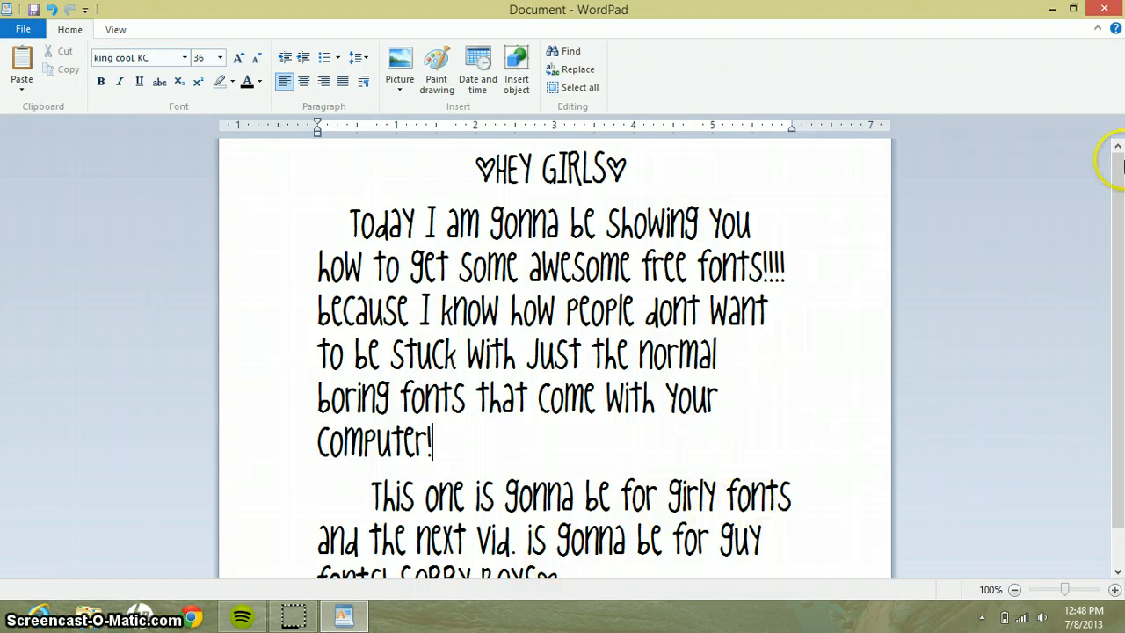
- Launch Google Chrome from the taskbar, leaving the WordPad intro minimized
{"action": "scroll", "scroll_direction": "down", "scroll_amount": 3}
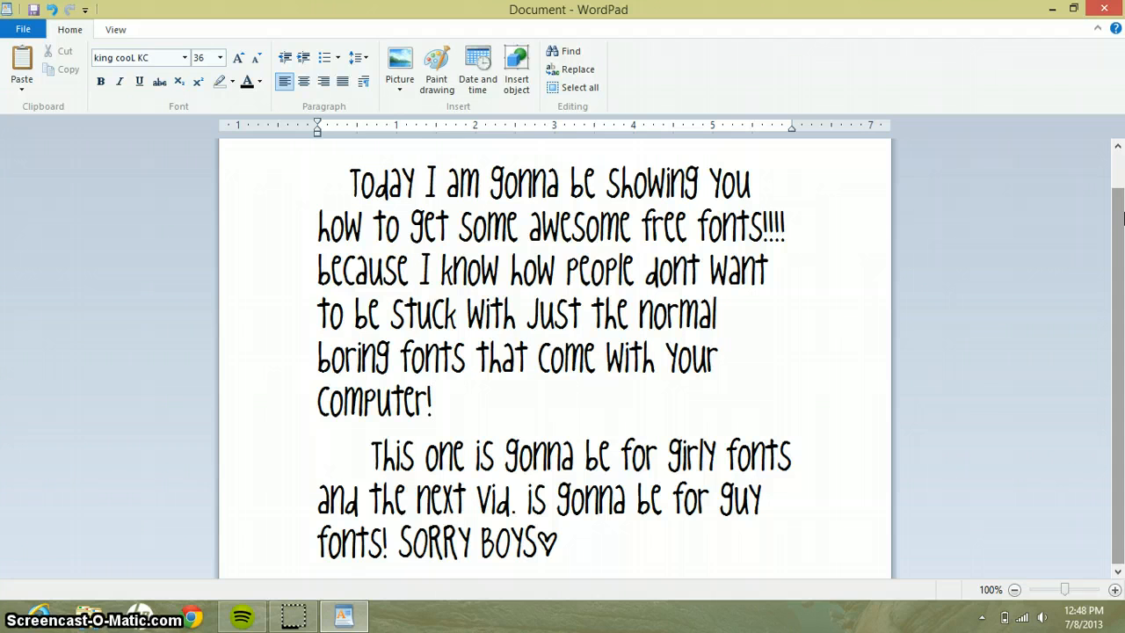
{"action": "mouse_move", "coordinate": [940, 218]}
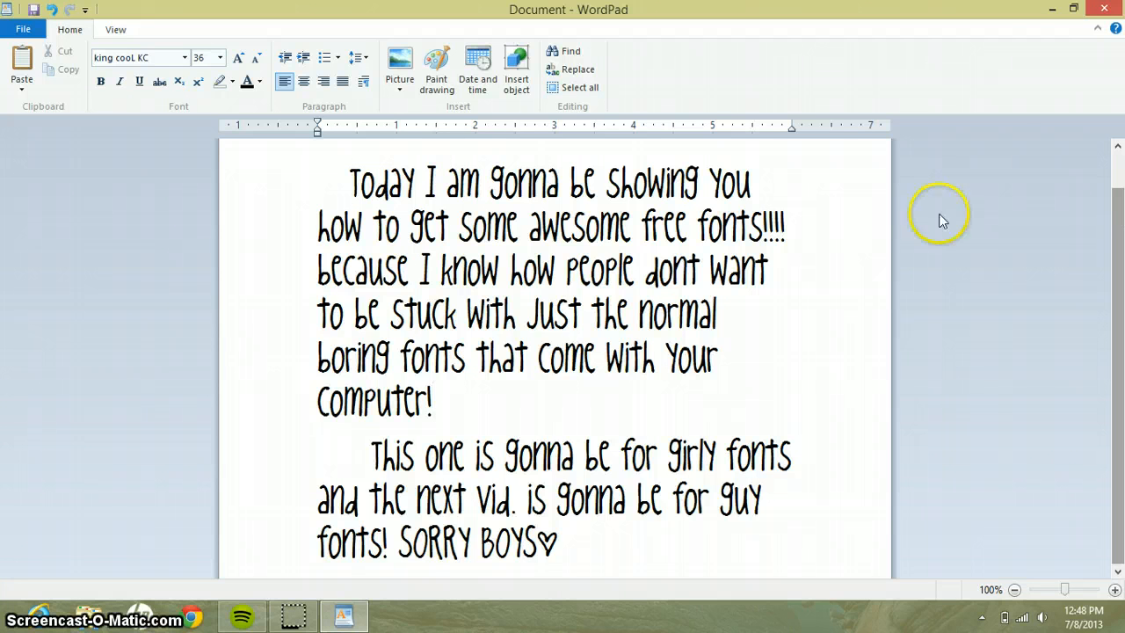
{"action": "mouse_move", "coordinate": [1074, 12]}
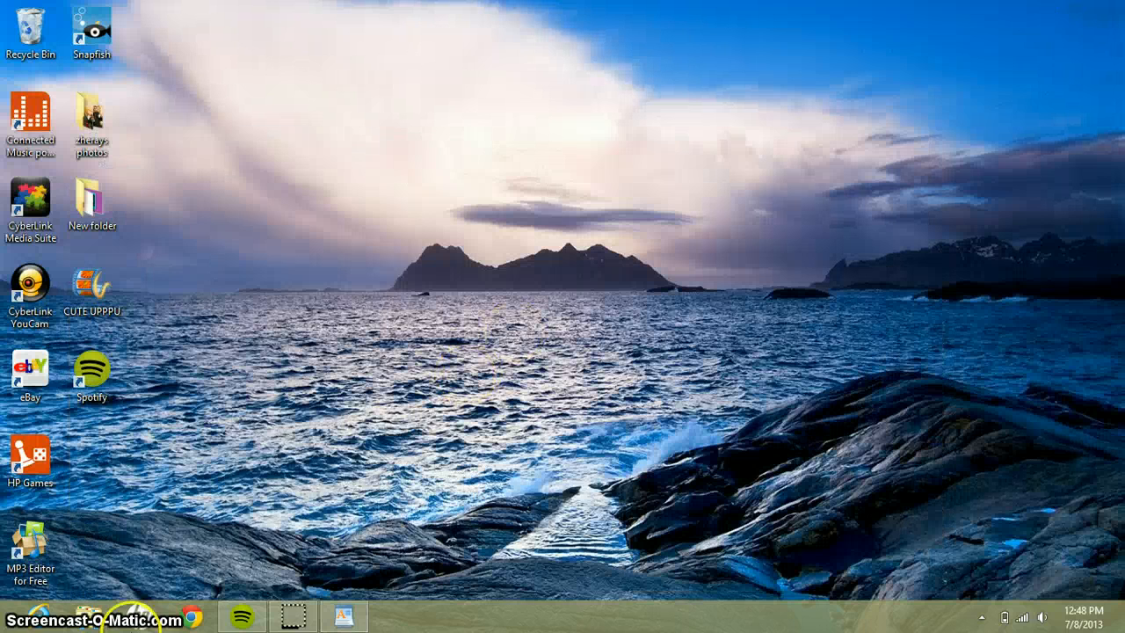
{"action": "mouse_move", "coordinate": [231, 534]}
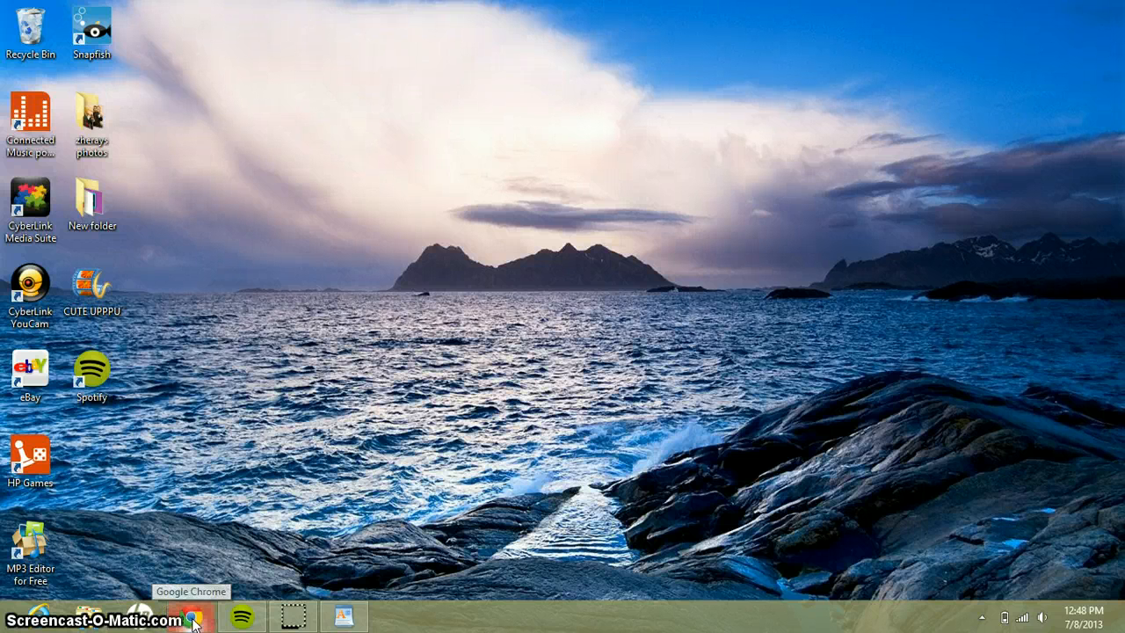
{"action": "left_click", "coordinate": [190, 615]}
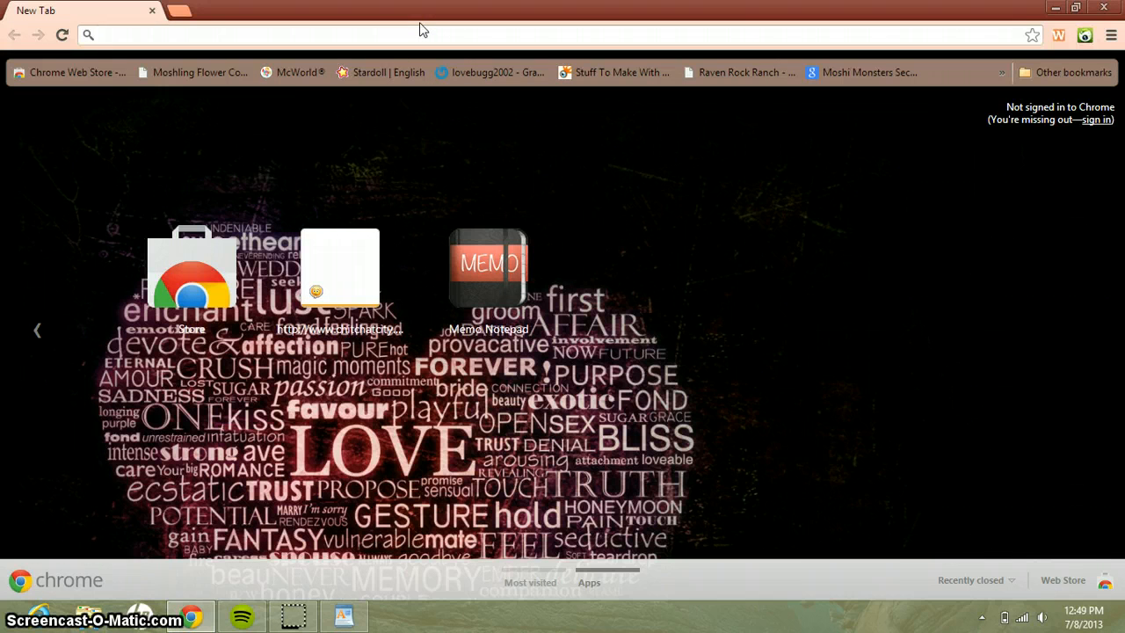
- Search Google for 'GIRLY FONTS' and skim the results list
{"action": "type", "text": "Gmail.com"}
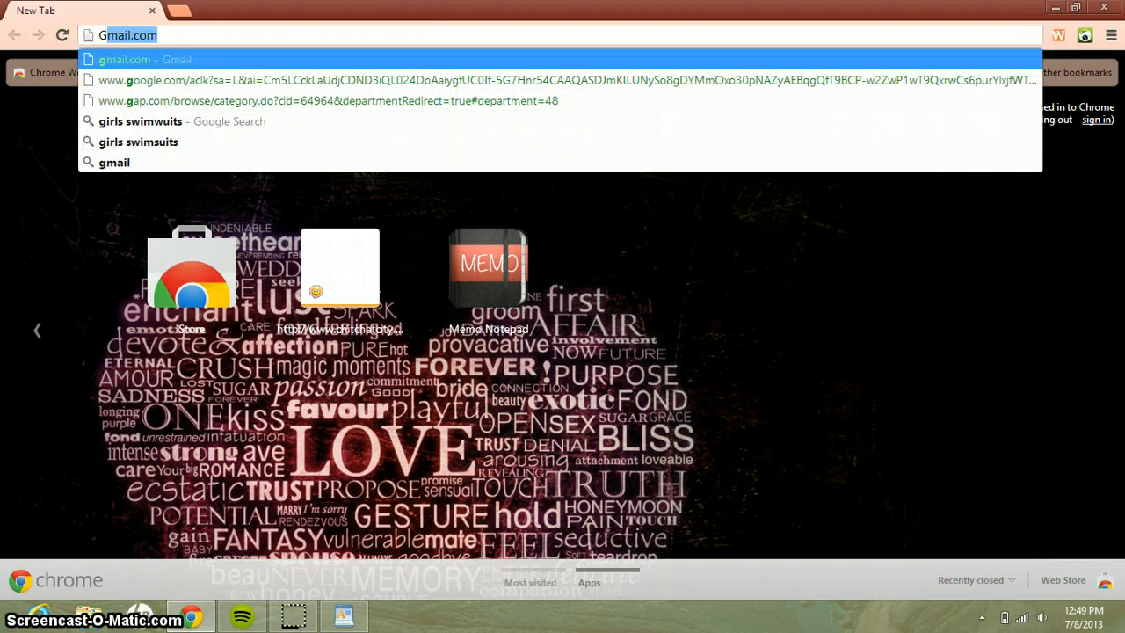
{"action": "type", "text": "Girly+fonts&aqs=chrome.0.59j5j0l2j62l2.6816j0&sourceid=chrome&ie=UTF-8"}
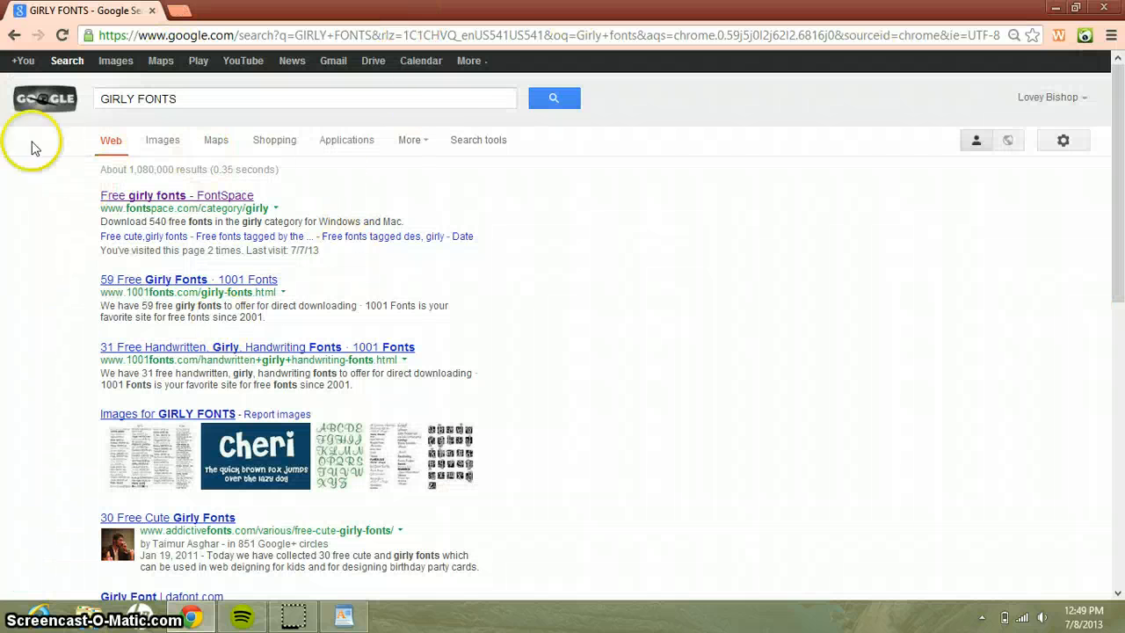
{"action": "scroll", "scroll_direction": "down", "scroll_amount": 3}
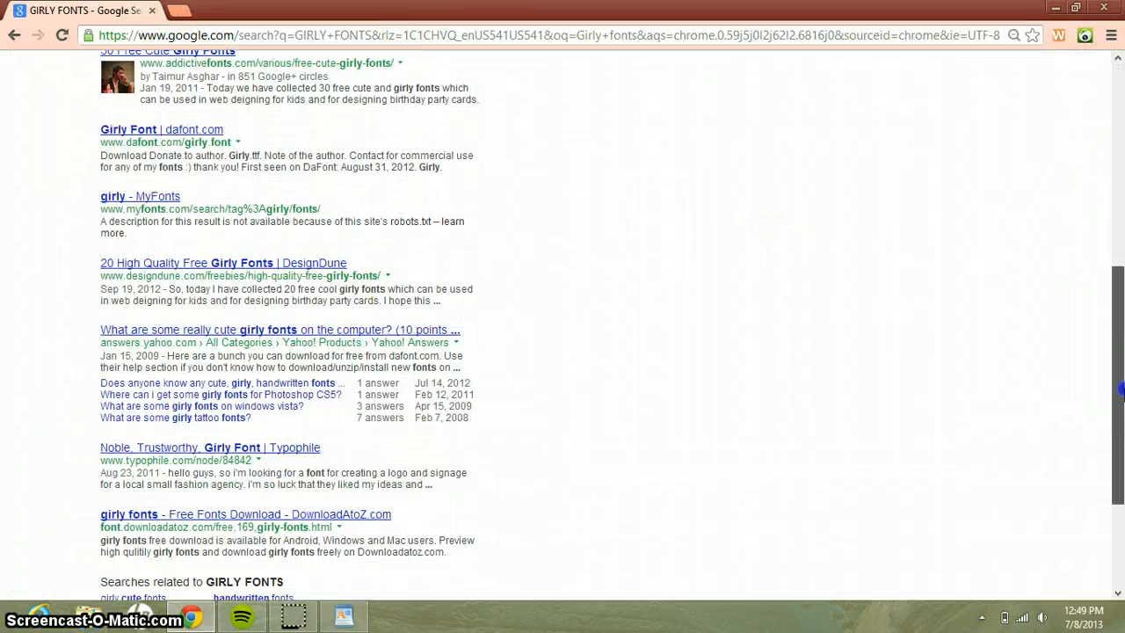
{"action": "scroll", "scroll_direction": "up", "scroll_amount": 3}
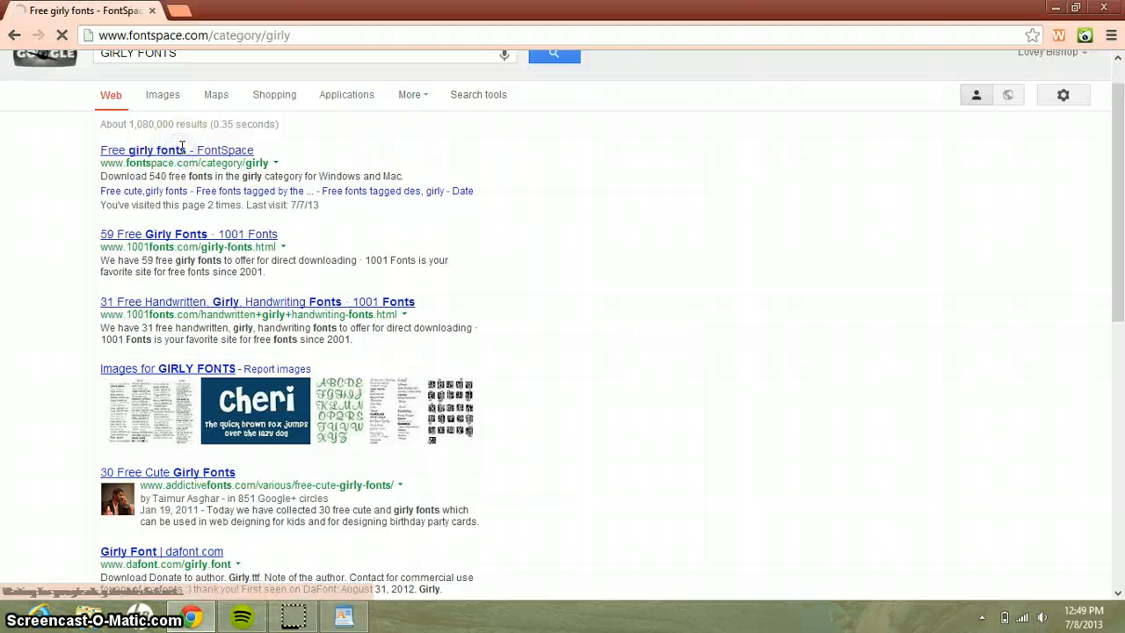
- Open the 'Free girly fonts - FontSpace' result and browse its previews down to the first page's end
{"action": "left_click", "coordinate": [176, 149]}
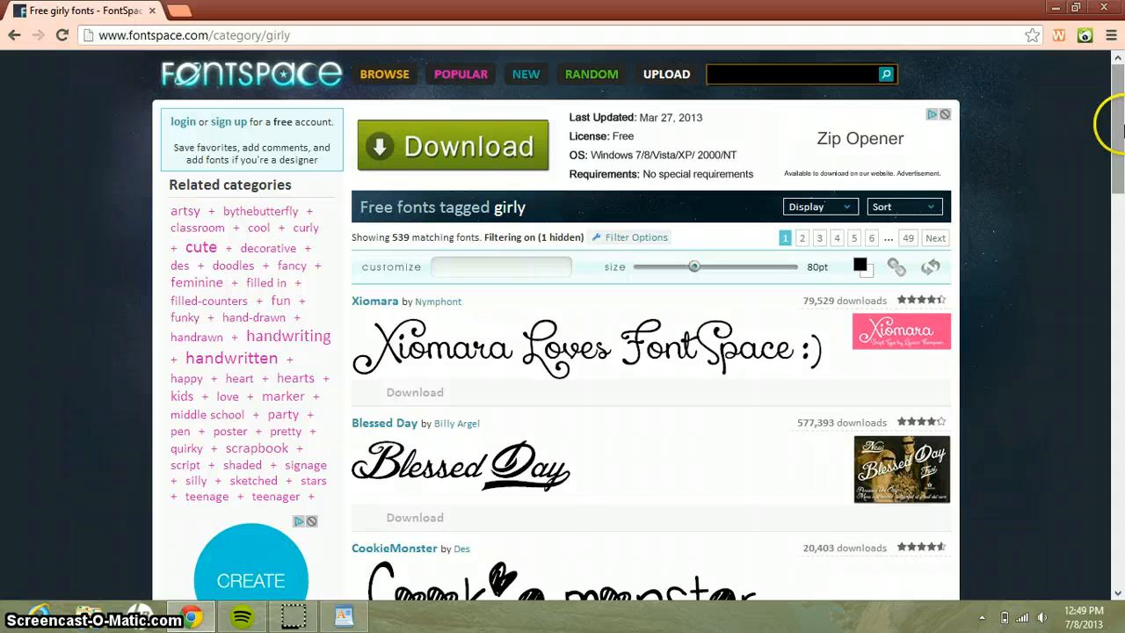
{"action": "scroll", "scroll_direction": "down", "scroll_amount": 3}
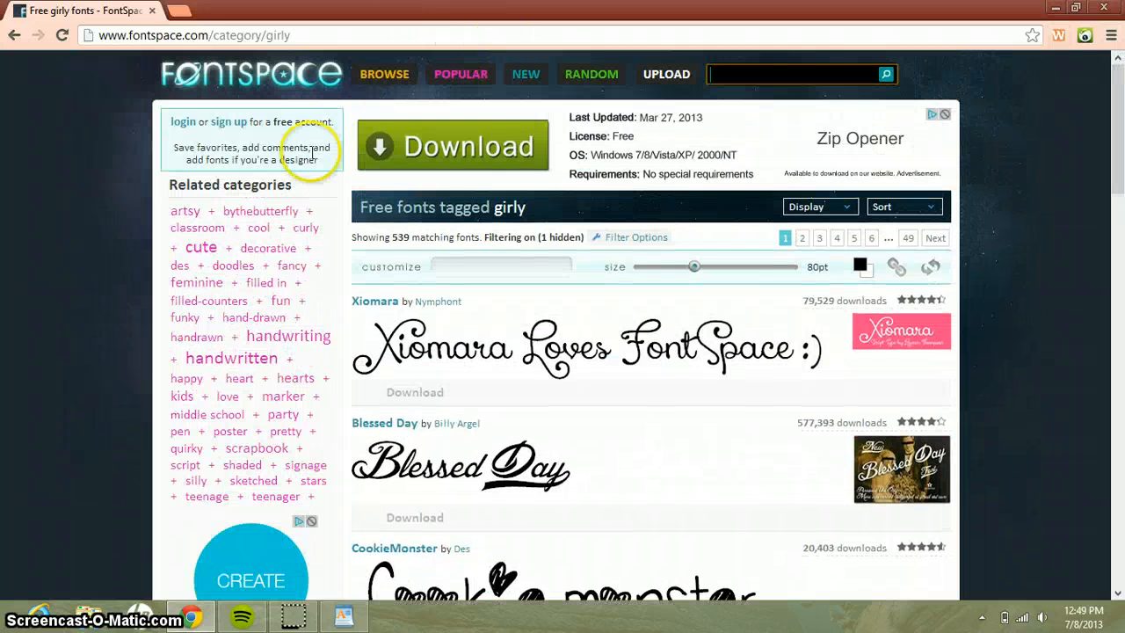
{"action": "mouse_move", "coordinate": [650, 116]}
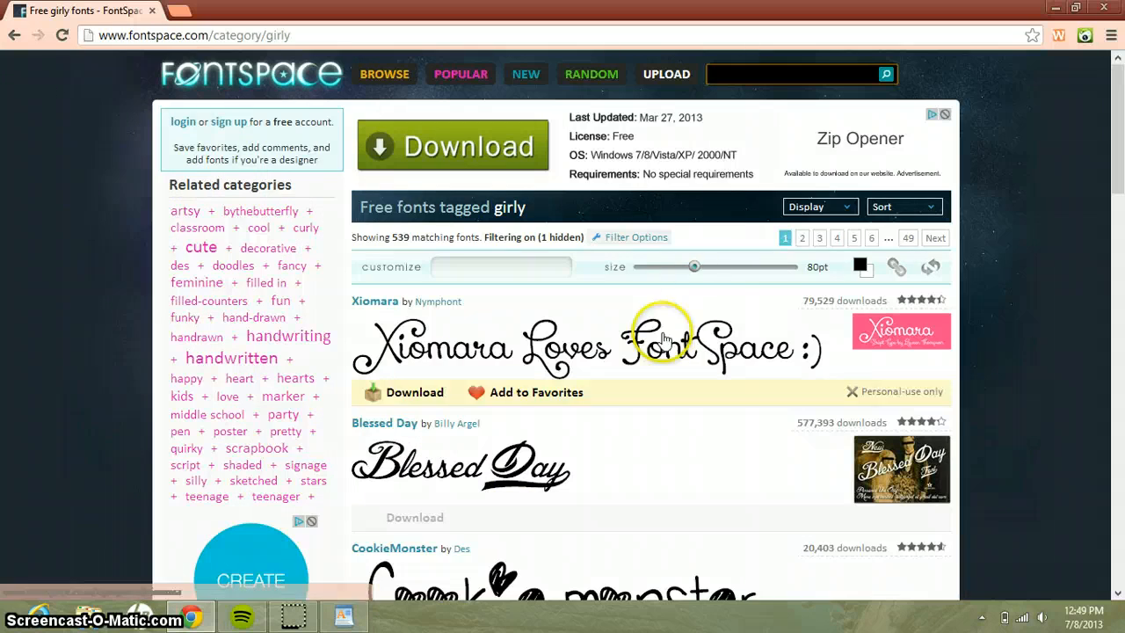
{"action": "scroll", "scroll_direction": "down", "scroll_amount": 3}
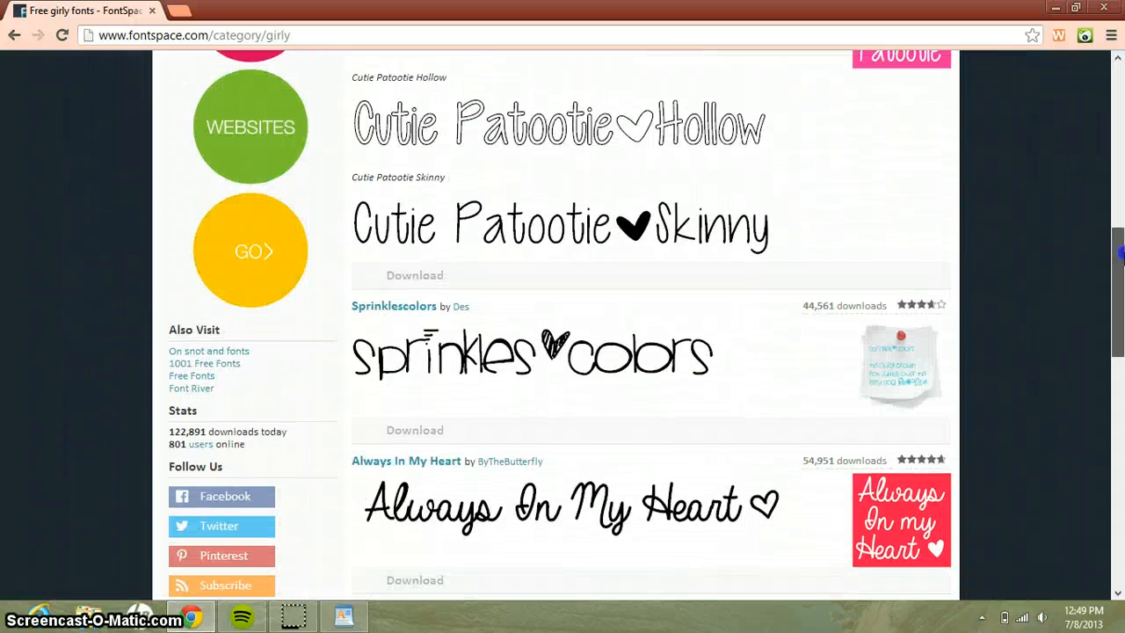
{"action": "scroll", "scroll_direction": "down", "scroll_amount": 3}
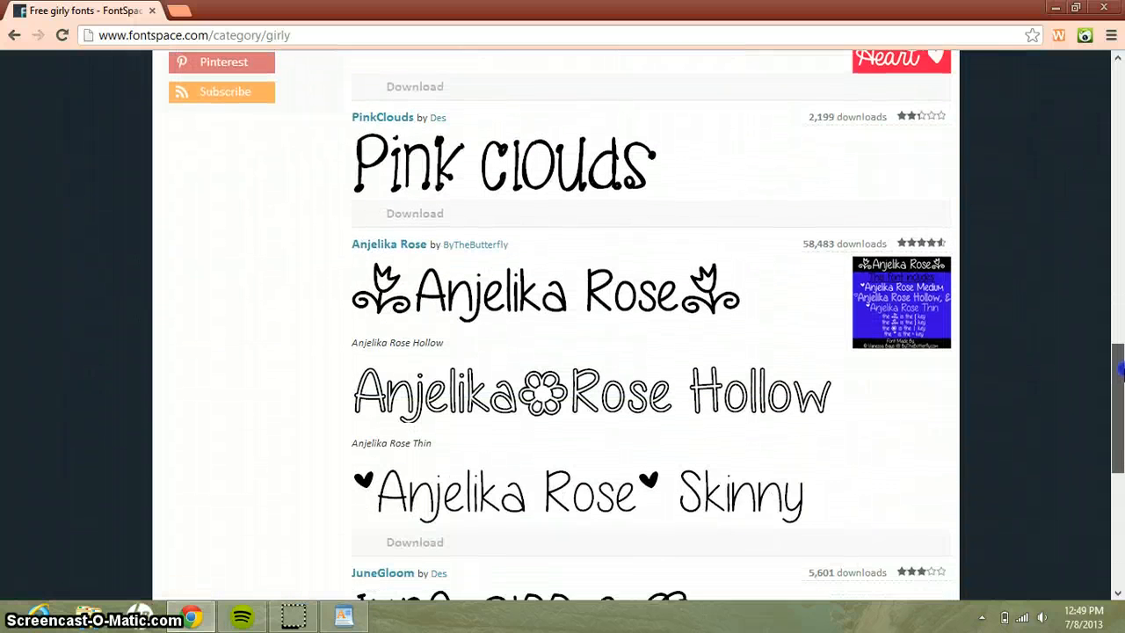
{"action": "scroll", "scroll_direction": "down", "scroll_amount": 3}
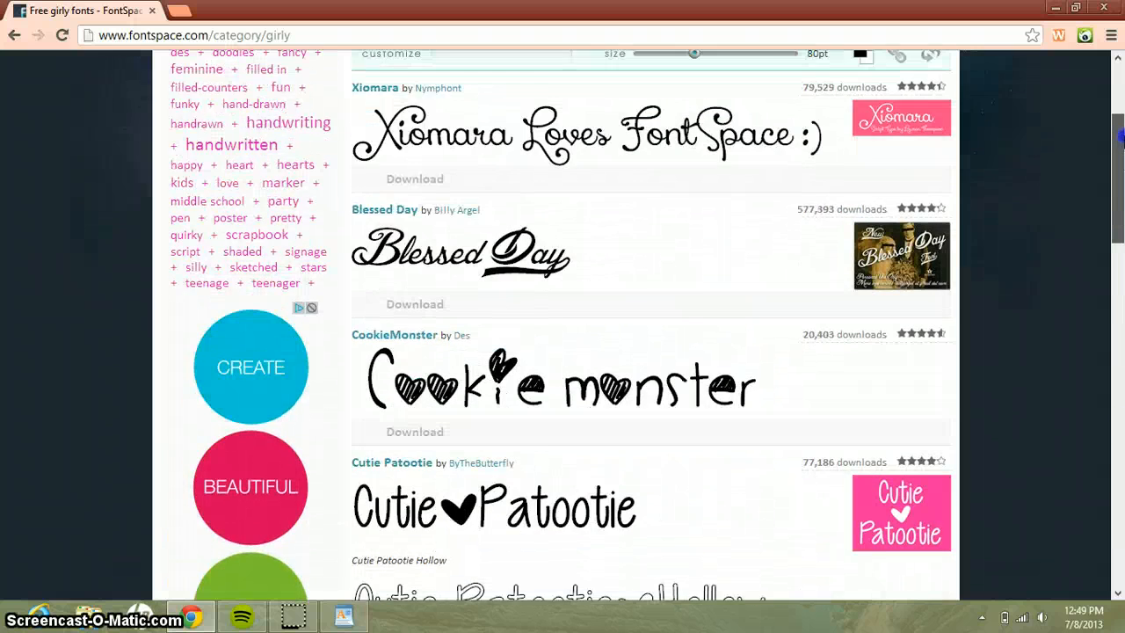
{"action": "scroll", "scroll_direction": "down", "scroll_amount": 3}
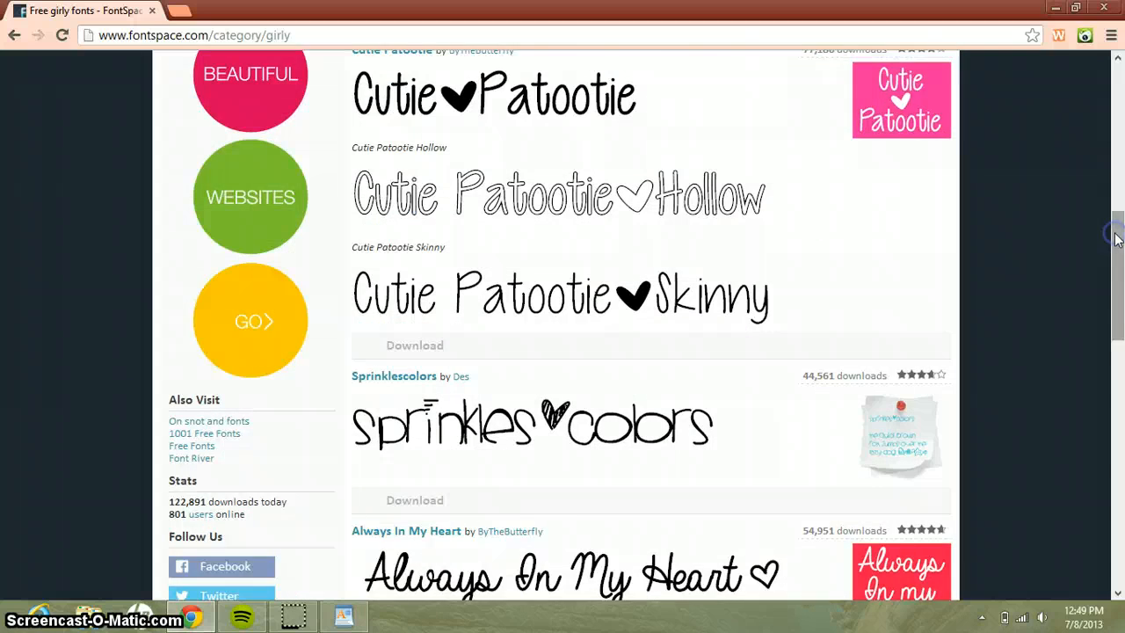
{"action": "scroll", "scroll_direction": "down", "scroll_amount": 3}
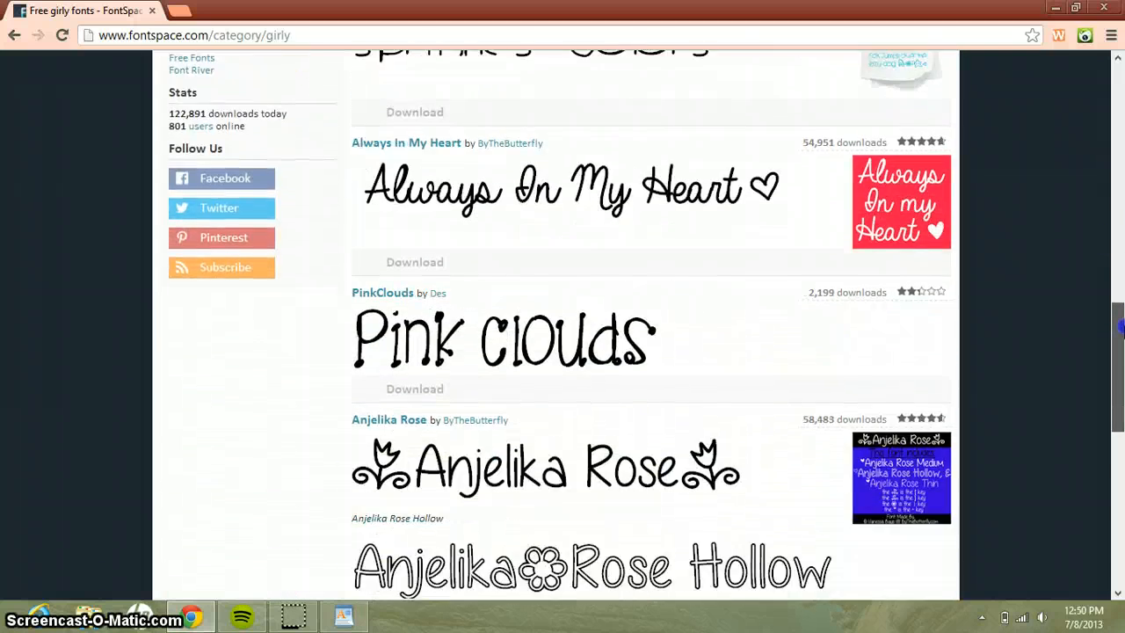
{"action": "scroll", "scroll_direction": "down", "scroll_amount": 3}
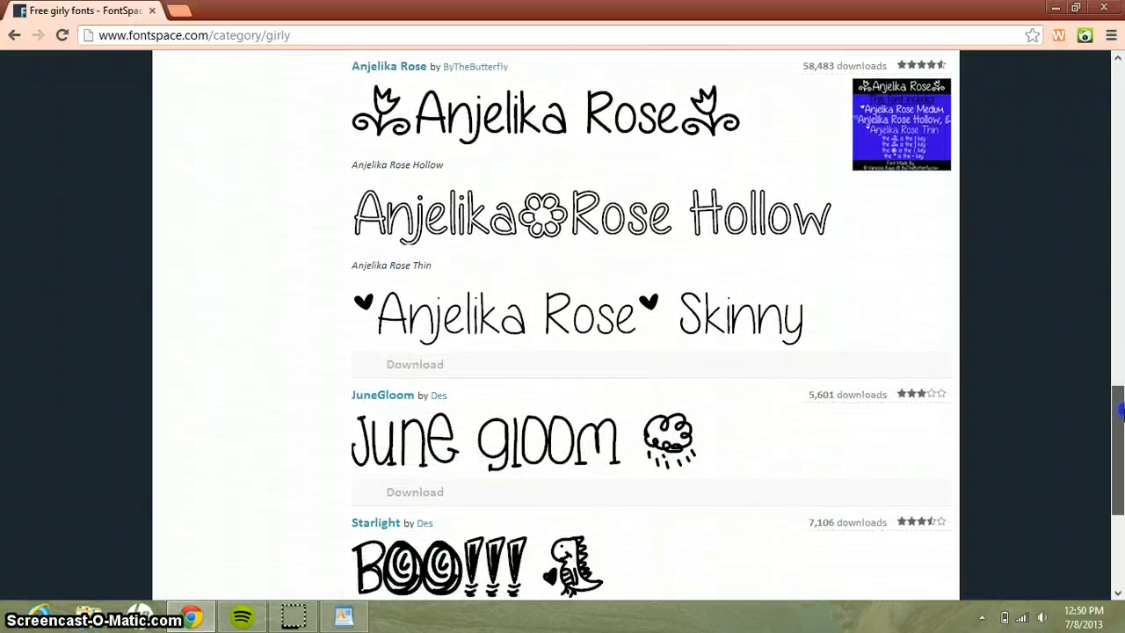
{"action": "scroll", "scroll_direction": "down", "scroll_amount": 3}
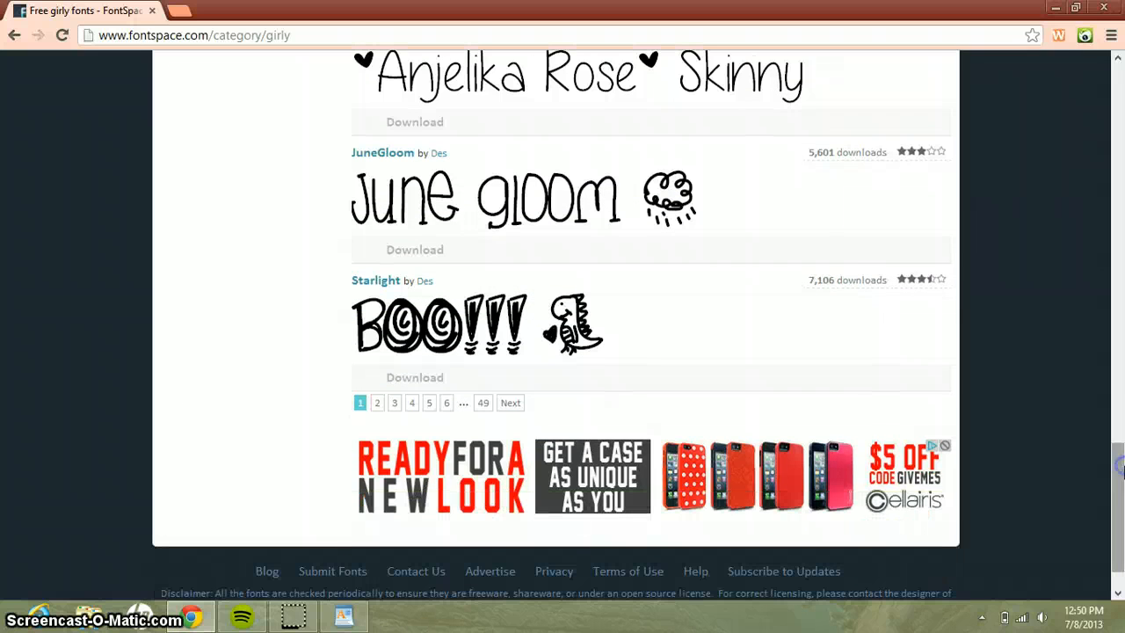
{"action": "mouse_move", "coordinate": [1019, 225]}
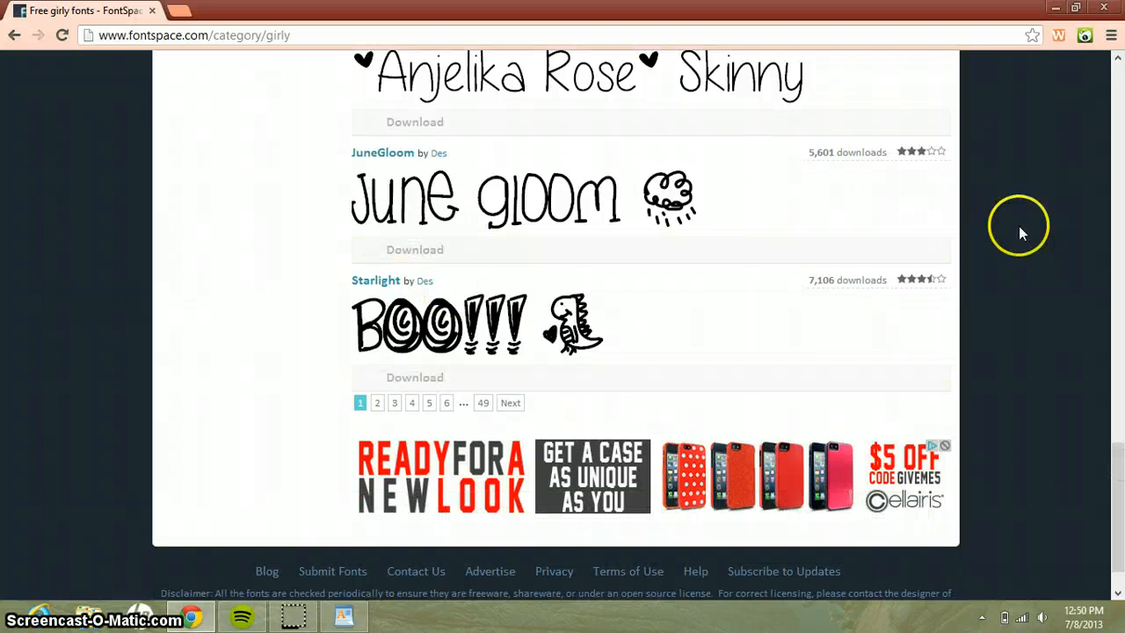
{"action": "mouse_move", "coordinate": [1104, 396]}
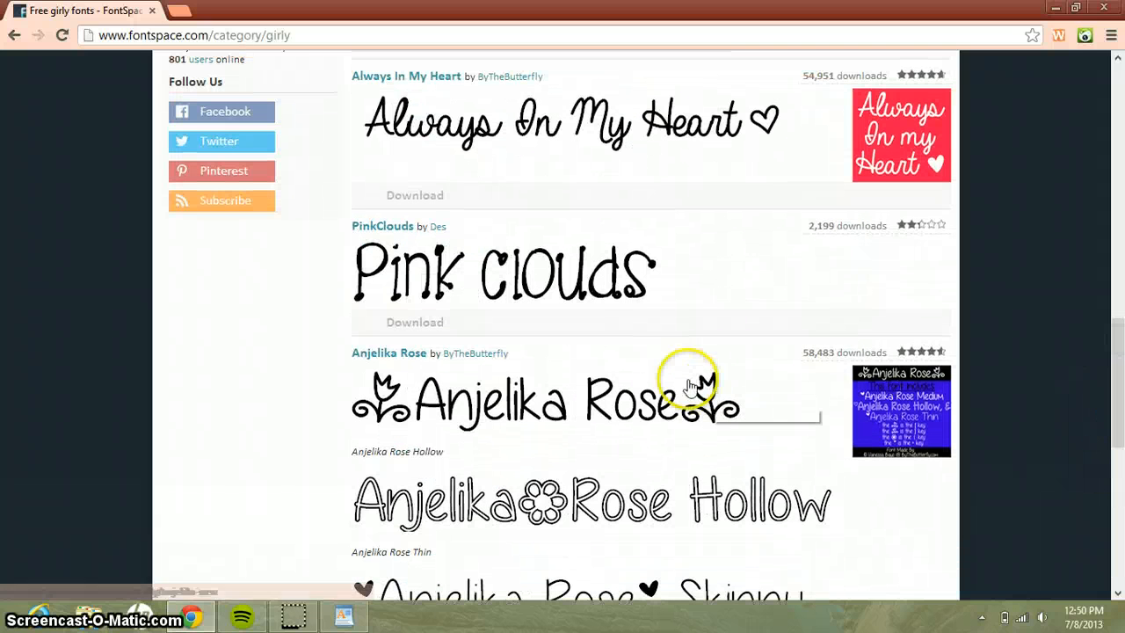
- Start the Pink Clouds font download and jump to page 49 of the girly fonts
{"action": "left_click", "coordinate": [415, 321]}
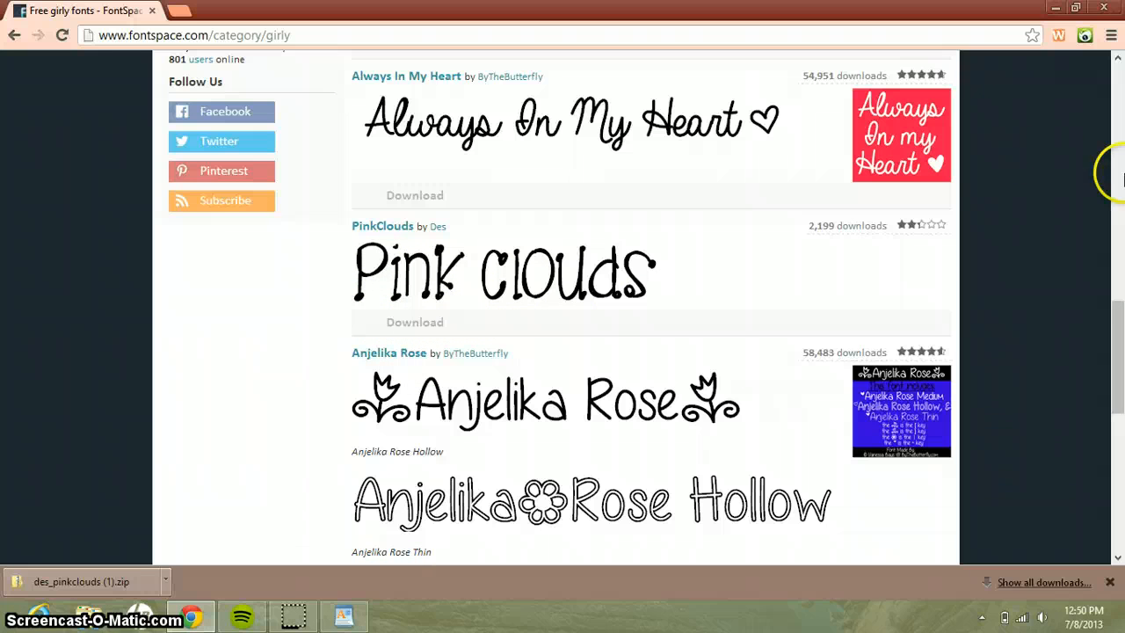
{"action": "scroll", "scroll_direction": "down", "scroll_amount": 3}
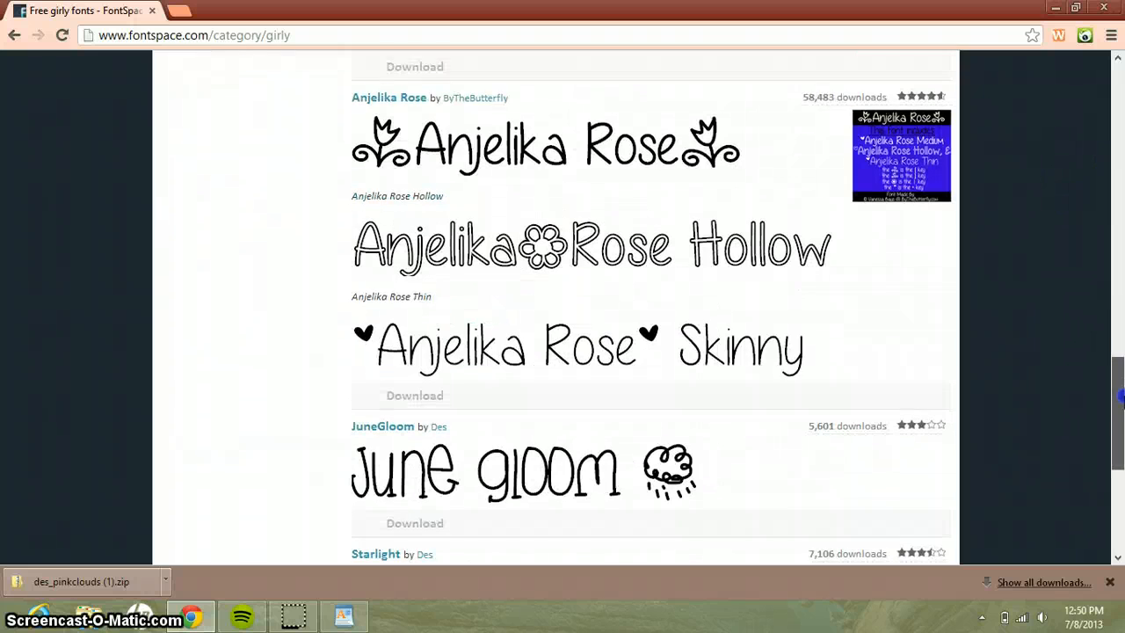
{"action": "scroll", "scroll_direction": "down", "scroll_amount": 3}
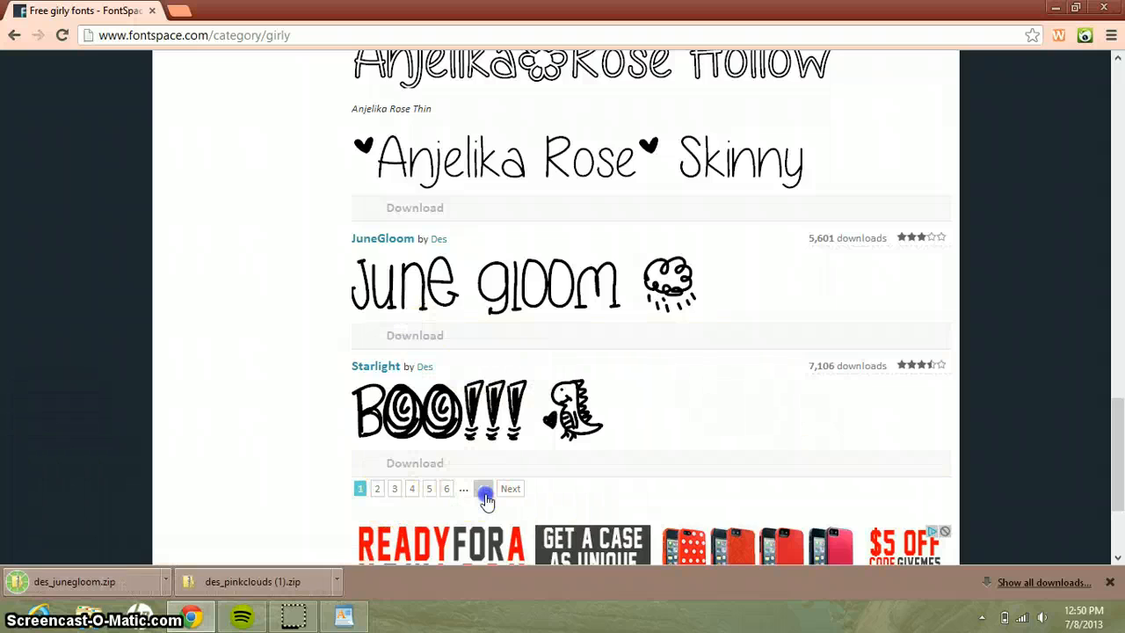
{"action": "left_click", "coordinate": [464, 489]}
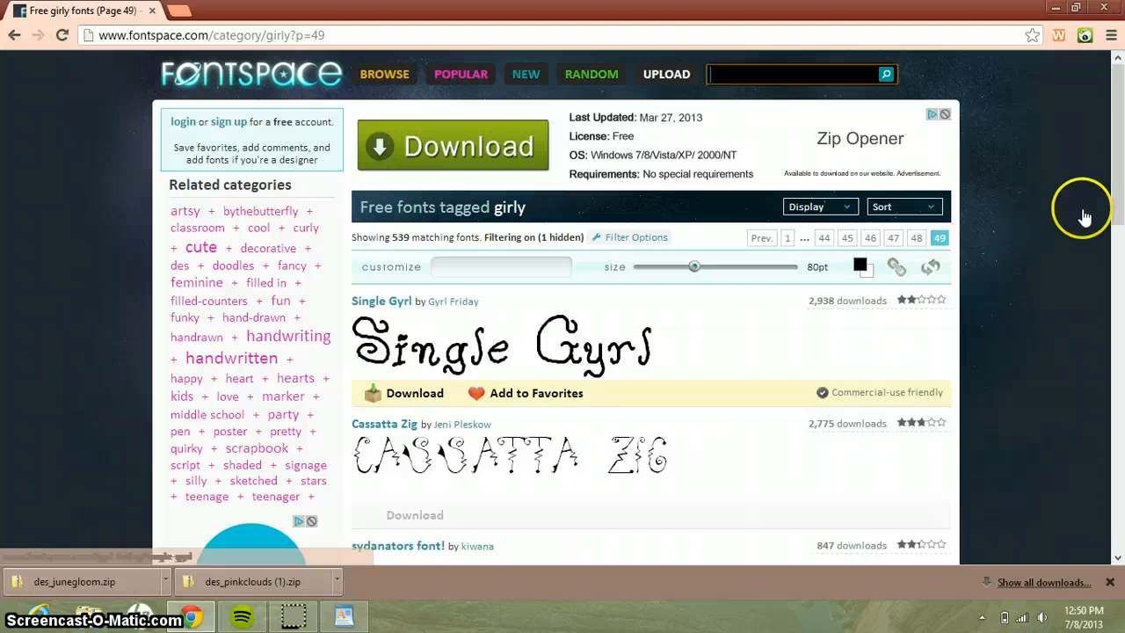
{"action": "scroll", "scroll_direction": "down", "scroll_amount": 3}
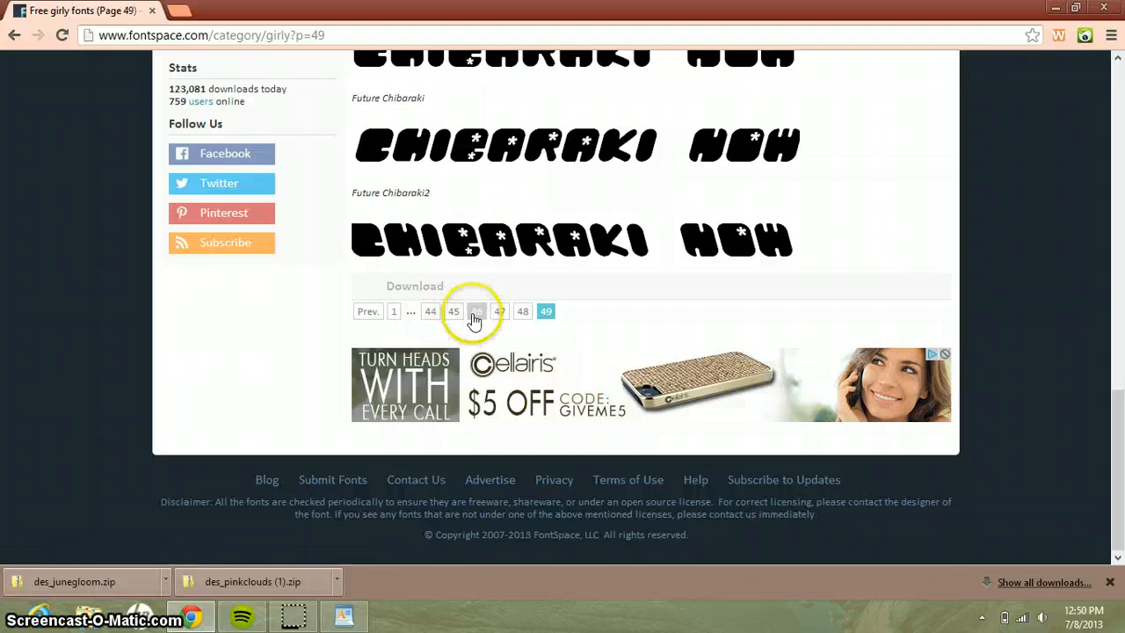
- Browse pages 46 and 44 of the FontSpace girly fonts category
{"action": "left_click", "coordinate": [475, 311]}
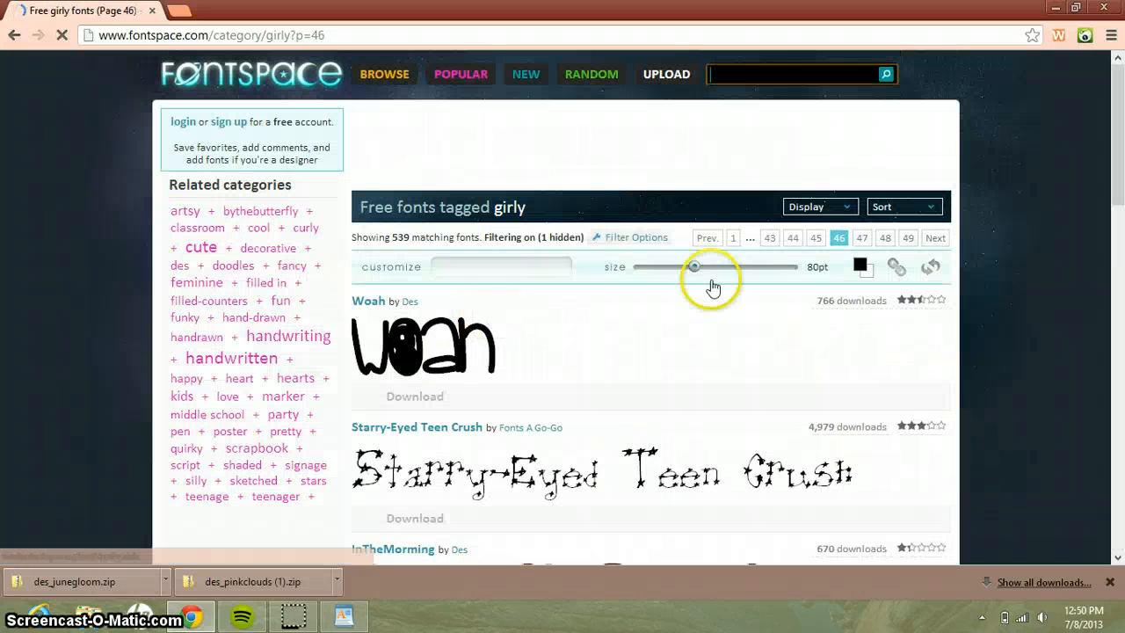
{"action": "scroll", "scroll_direction": "down", "scroll_amount": 3}
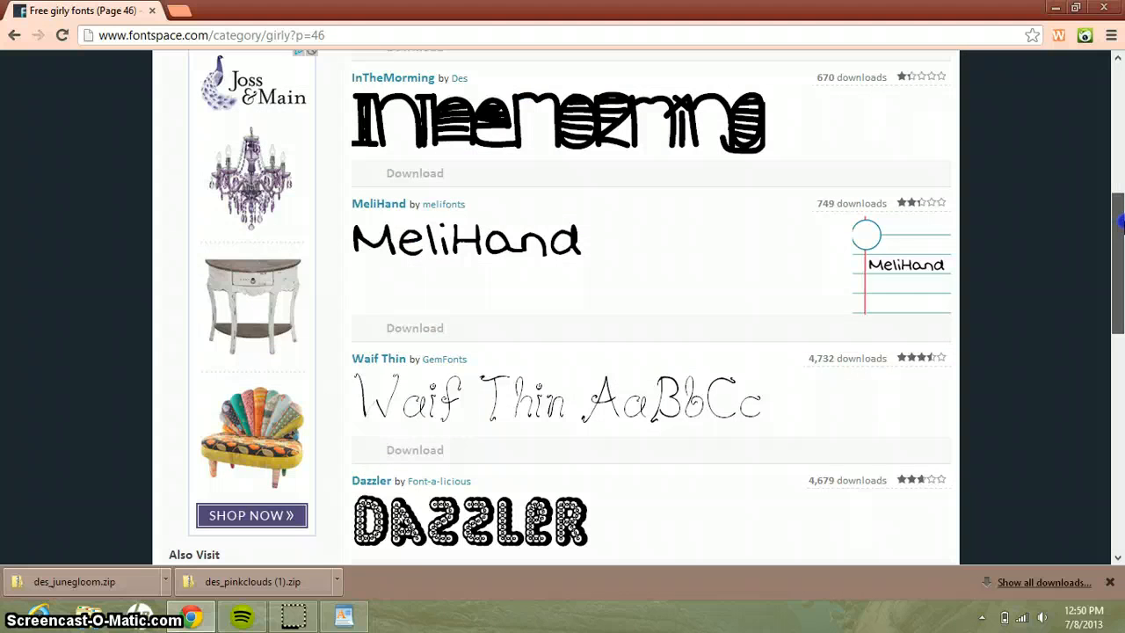
{"action": "scroll", "scroll_direction": "down", "scroll_amount": 3}
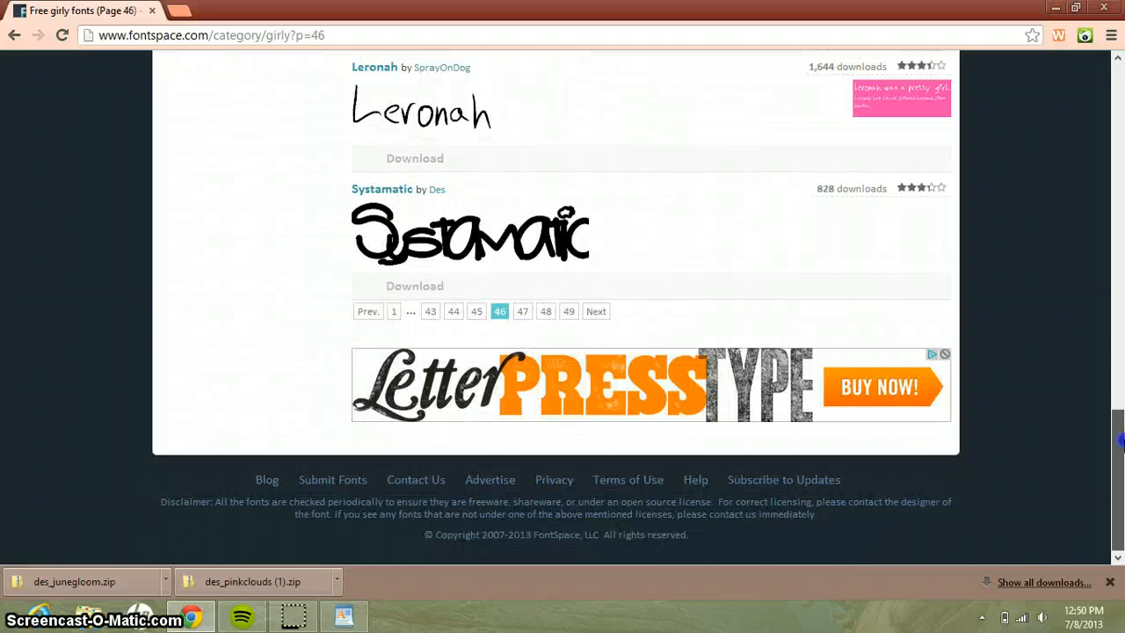
{"action": "left_click", "coordinate": [453, 311]}
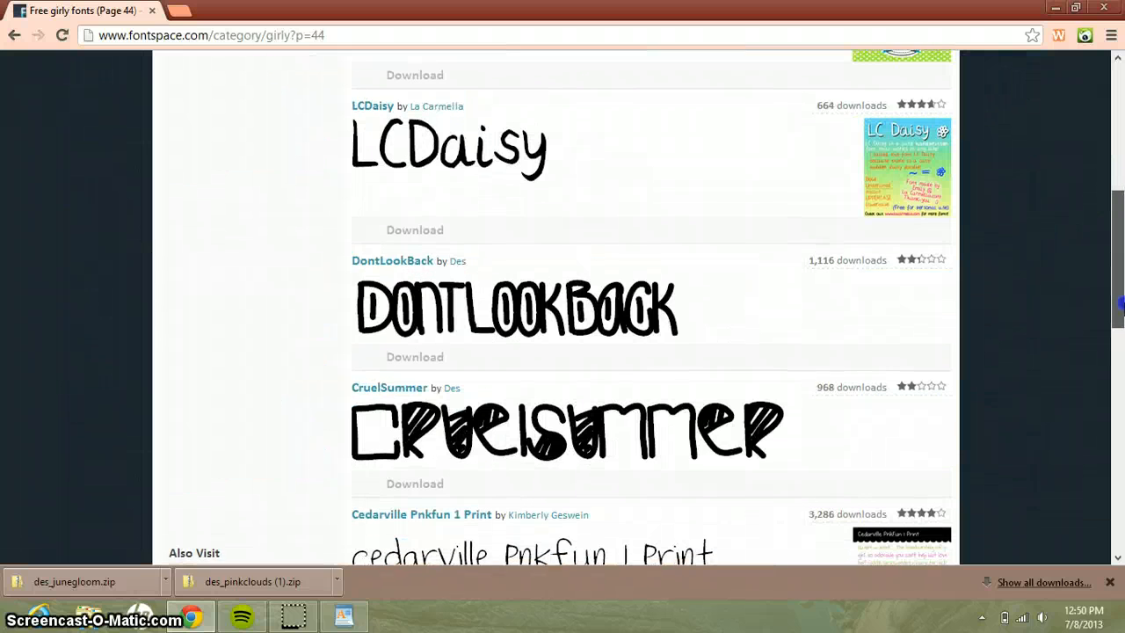
{"action": "scroll", "scroll_direction": "down", "scroll_amount": 3}
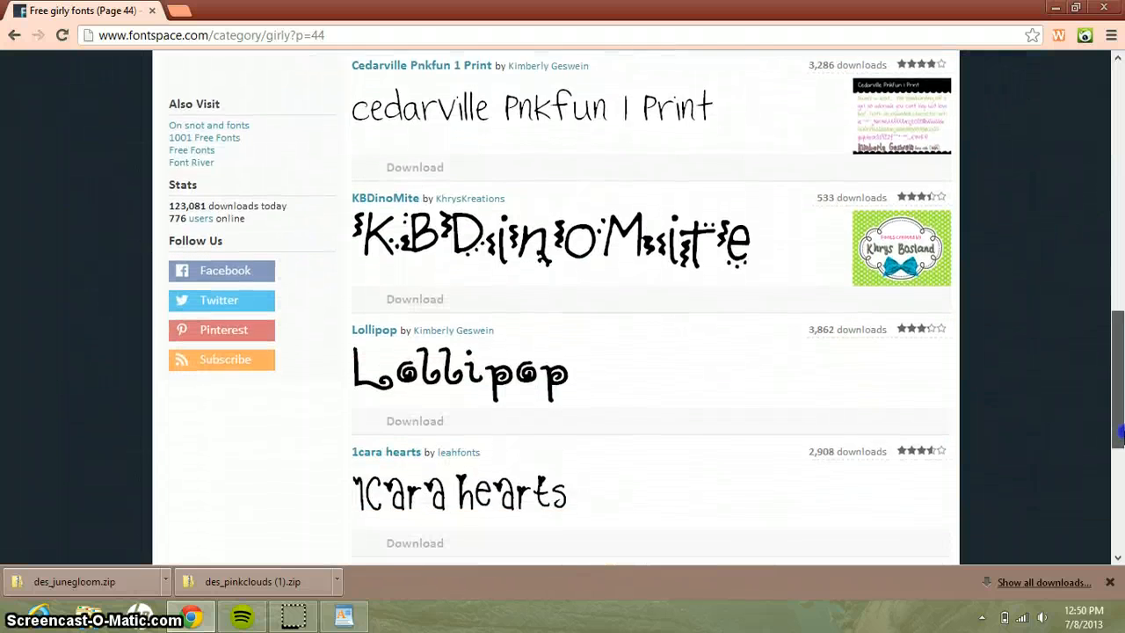
{"action": "scroll", "scroll_direction": "down", "scroll_amount": 3}
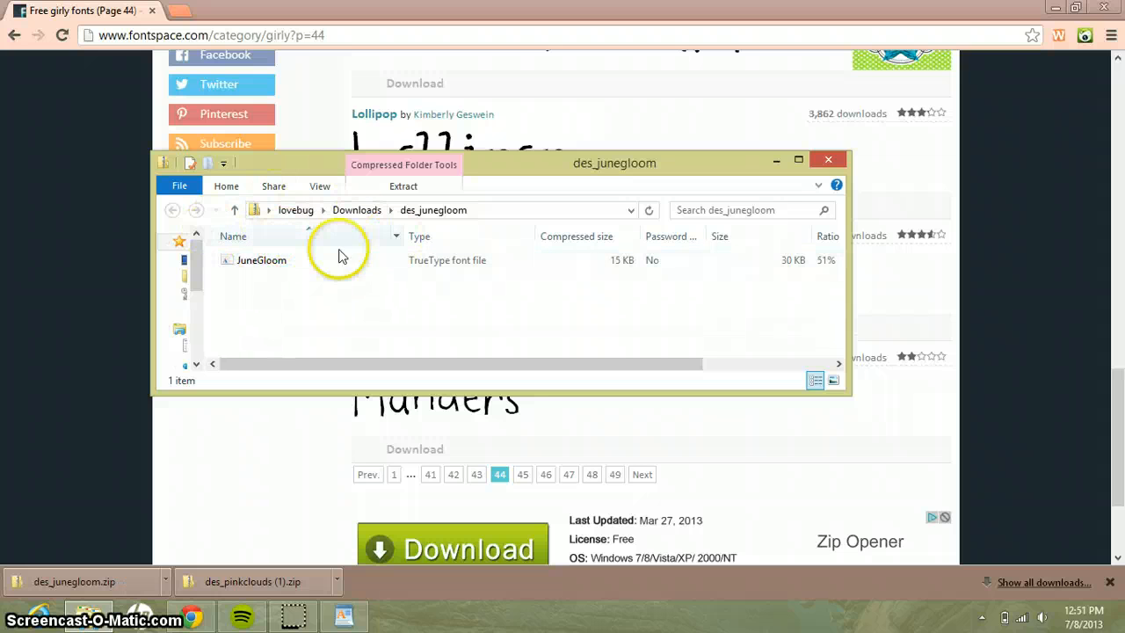
- Open the des_junegloom.zip download and select the JuneGloom TrueType font file
{"action": "left_click", "coordinate": [260, 260]}
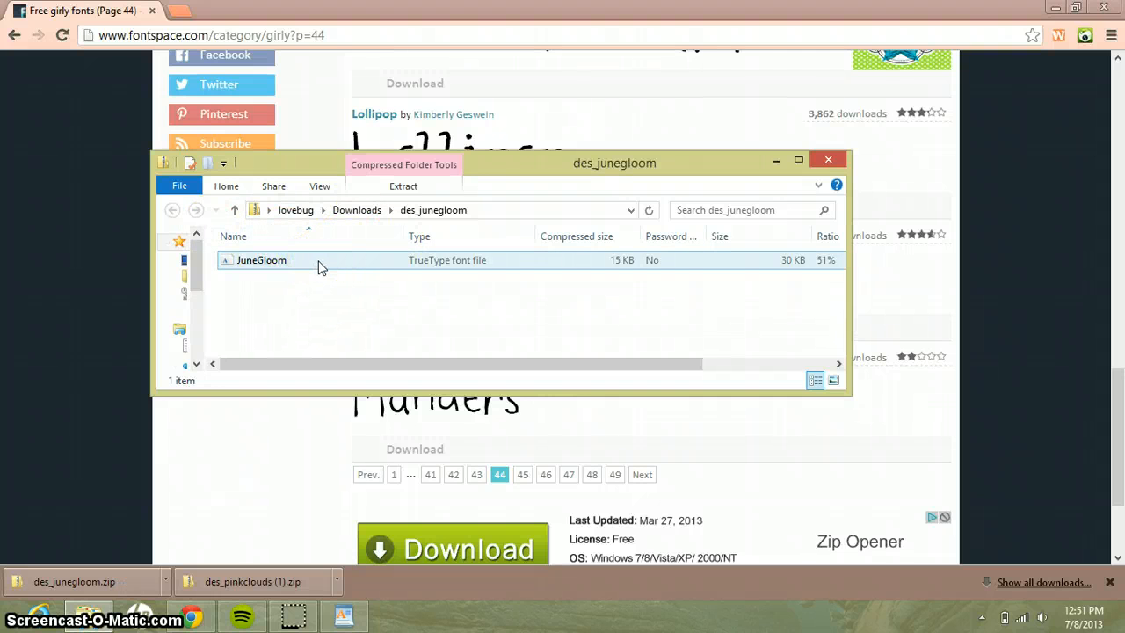
{"action": "left_click", "coordinate": [260, 260]}
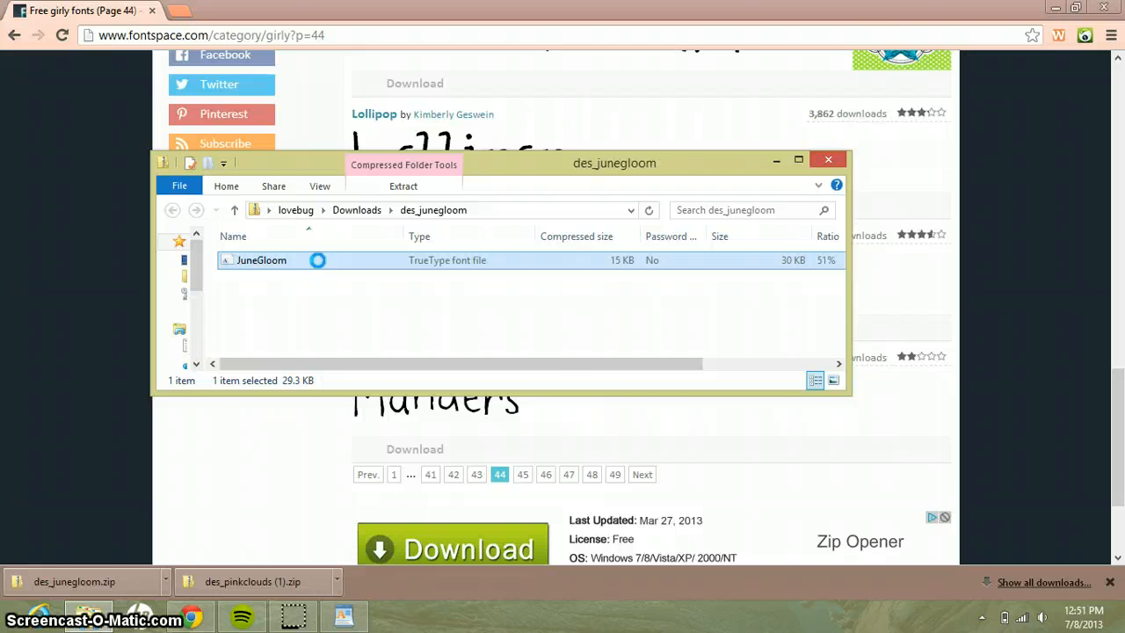
- Preview JuneGloom in Windows Font Viewer and install it on the computer
{"action": "double_click", "coordinate": [260, 260]}
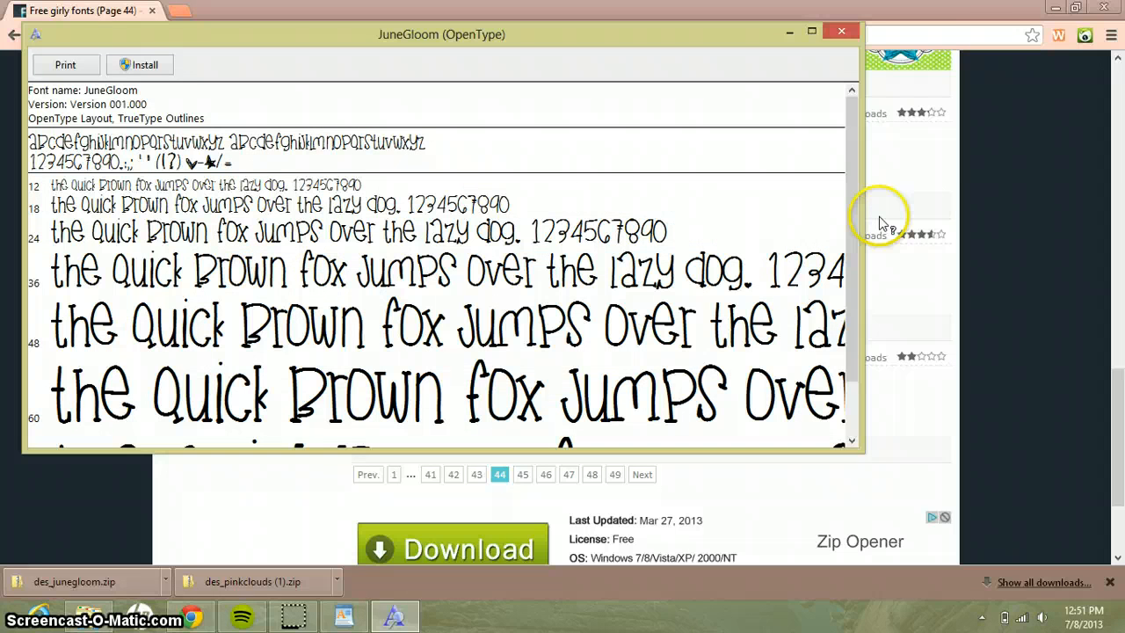
{"action": "scroll", "scroll_direction": "down", "scroll_amount": 3}
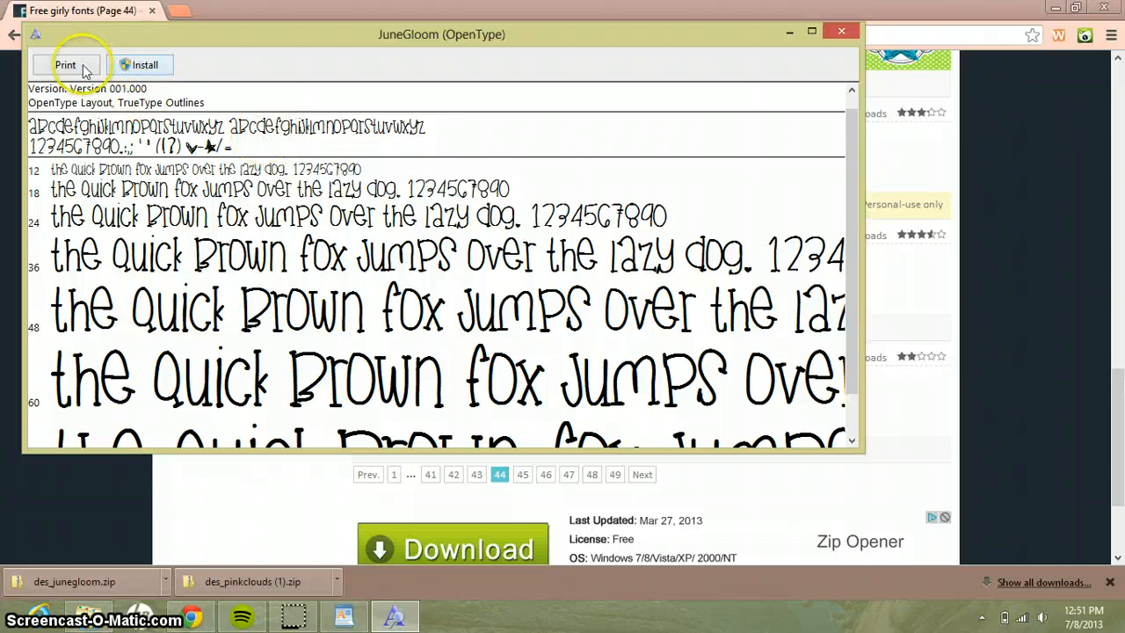
{"action": "mouse_move", "coordinate": [132, 63]}
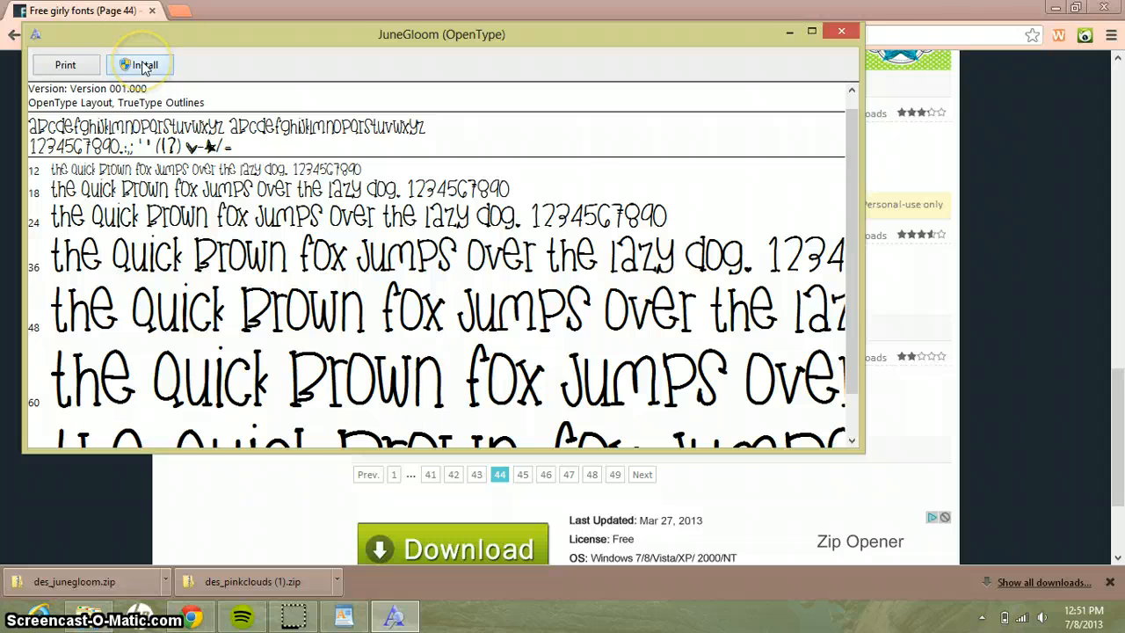
{"action": "left_click", "coordinate": [141, 64]}
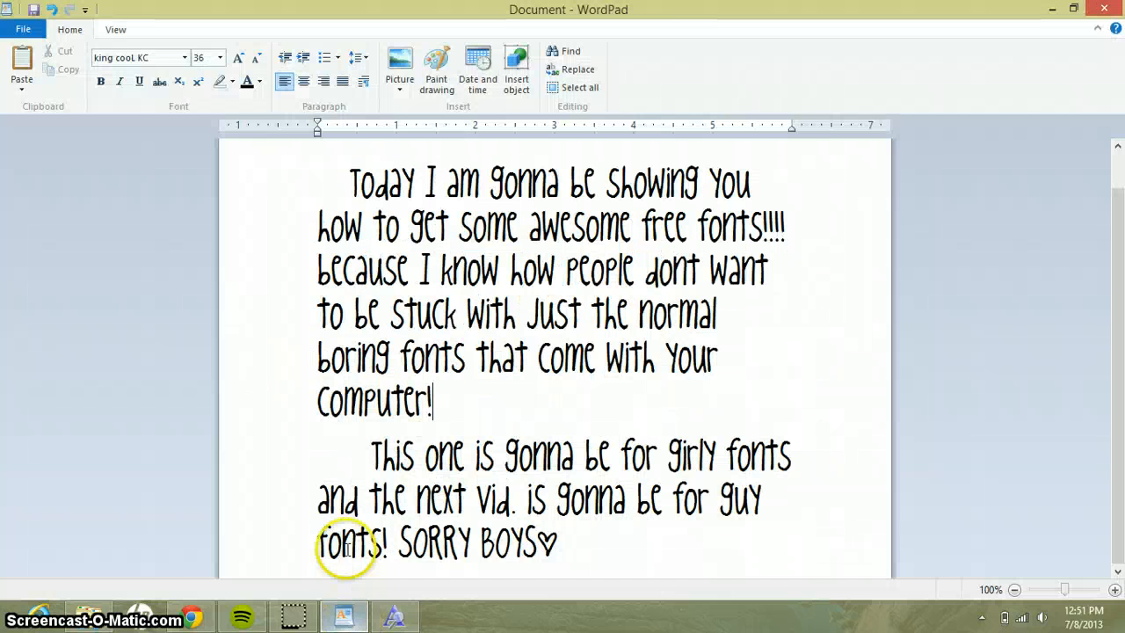
- Start a new WordPad document, saving the thank-you message as 'random' in Documents
{"action": "left_click", "coordinate": [23, 28]}
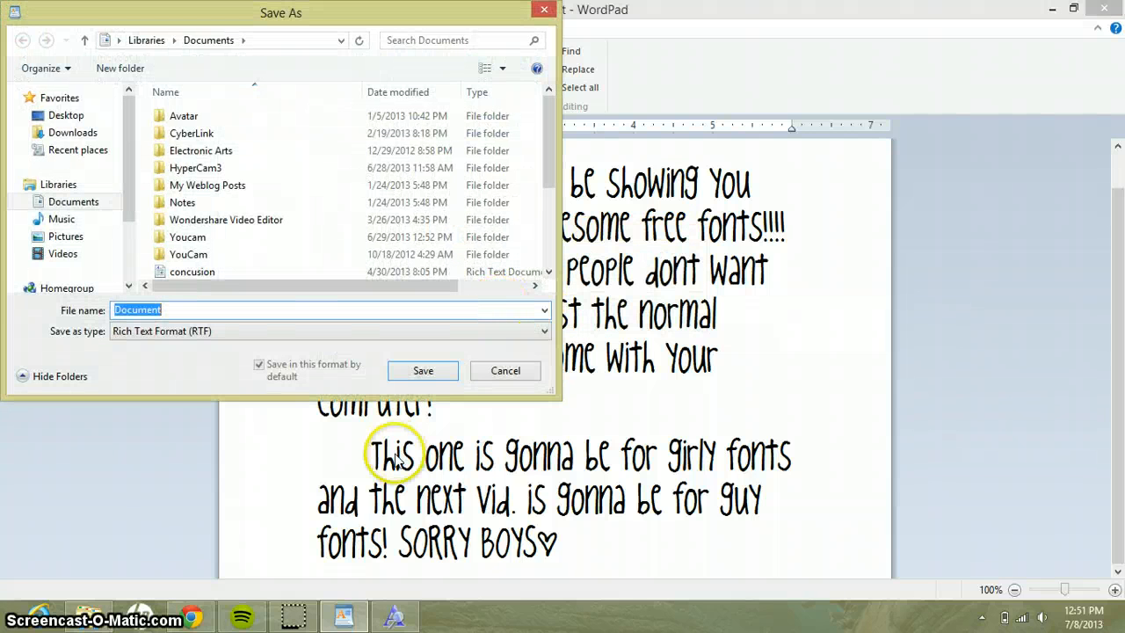
{"action": "type", "text": "random"}
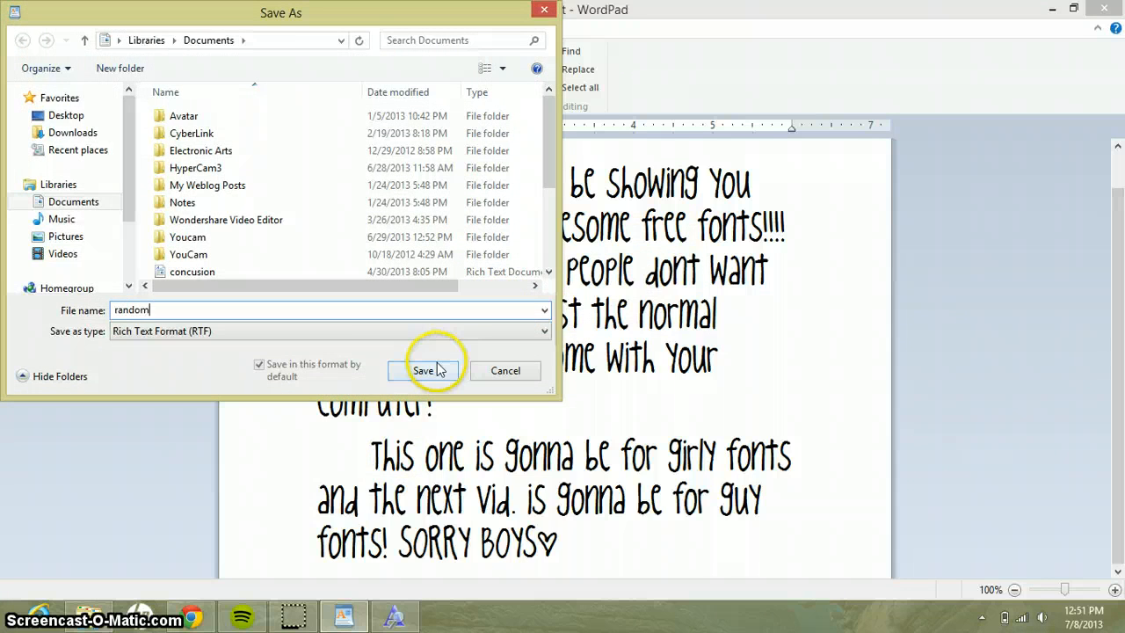
{"action": "left_click", "coordinate": [421, 369]}
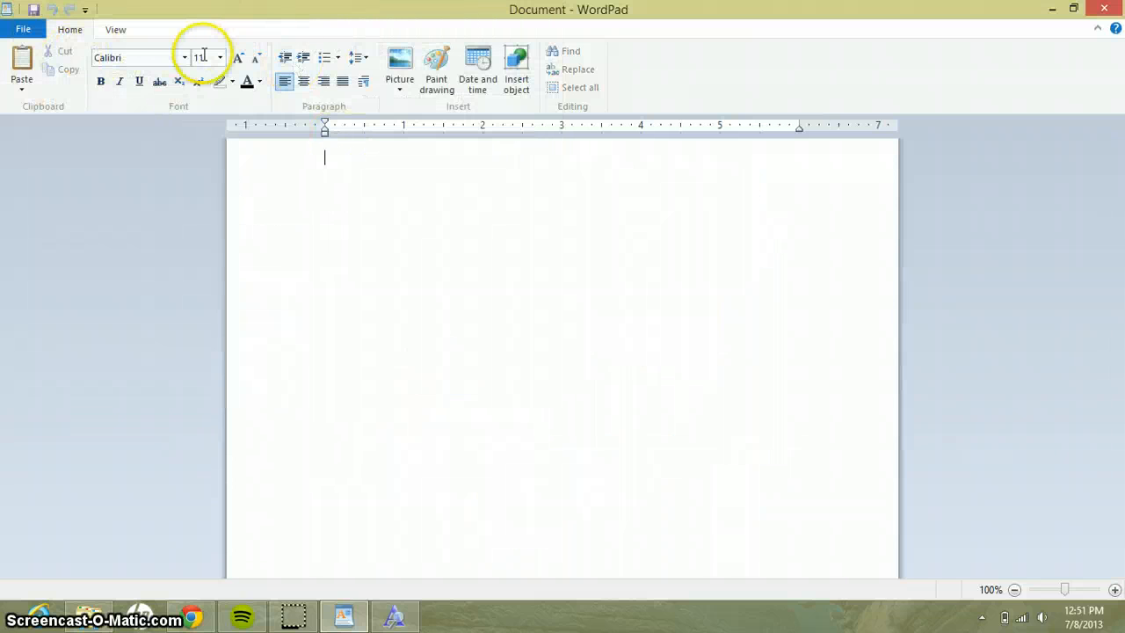
- Set the text size to 28 and choose the newly installed JuneGloom font
{"action": "left_click", "coordinate": [220, 56]}
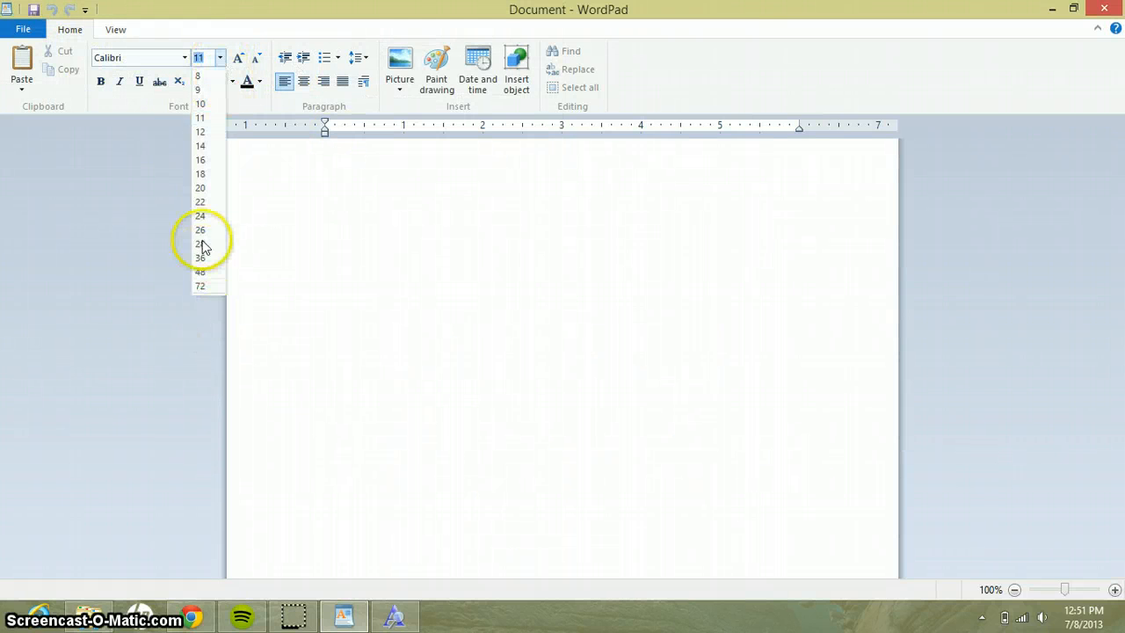
{"action": "left_click", "coordinate": [201, 242]}
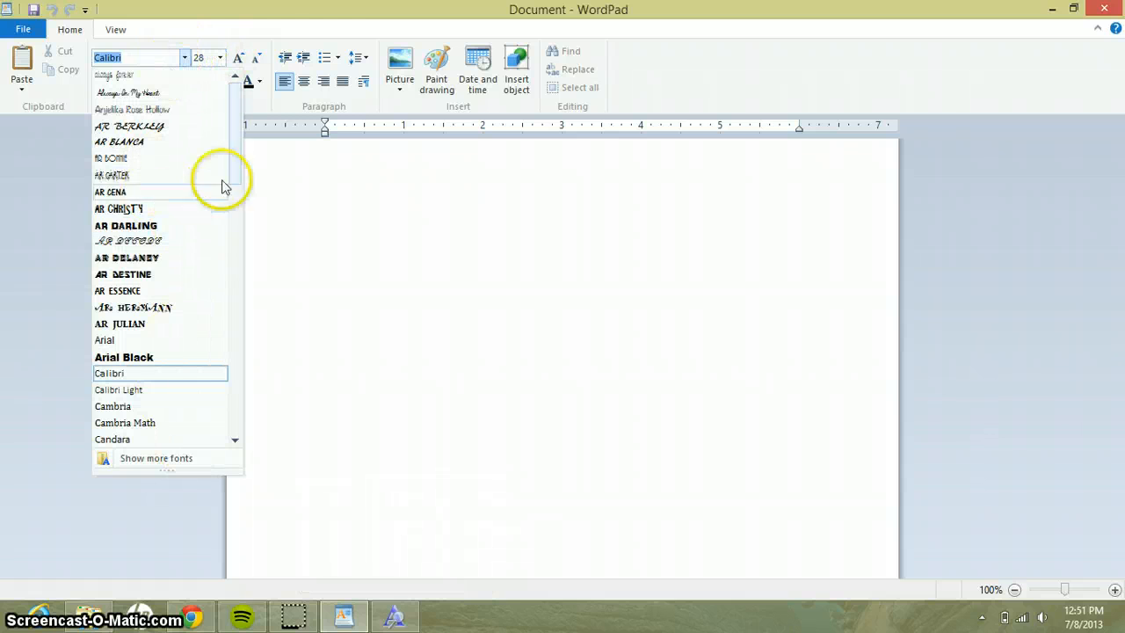
{"action": "scroll", "scroll_direction": "down", "scroll_amount": 3}
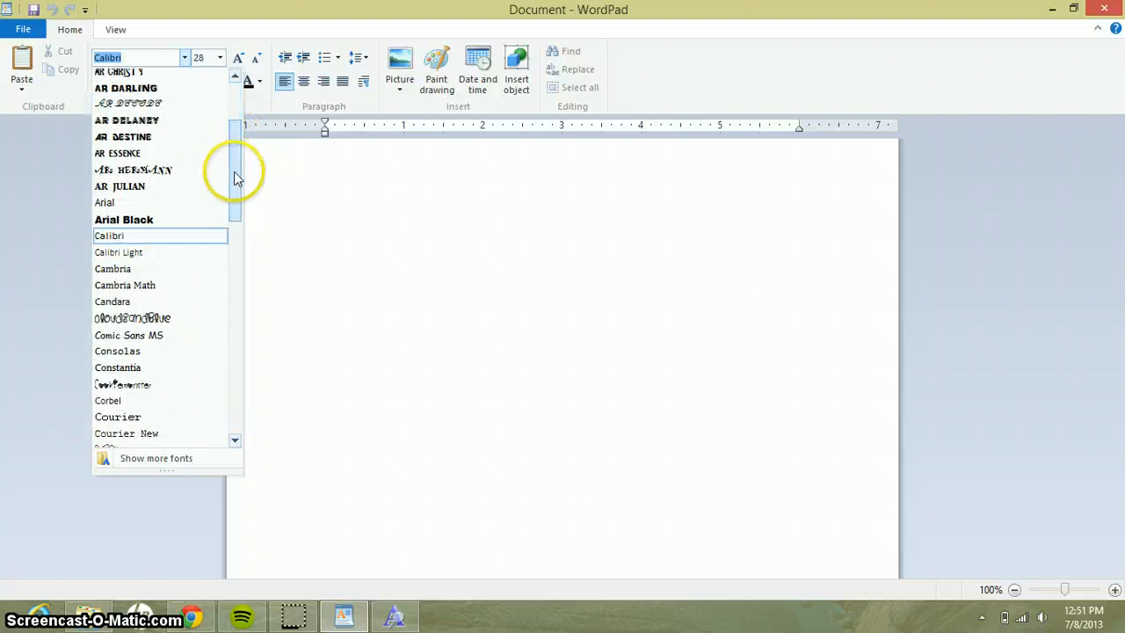
{"action": "scroll", "scroll_direction": "down", "scroll_amount": 3}
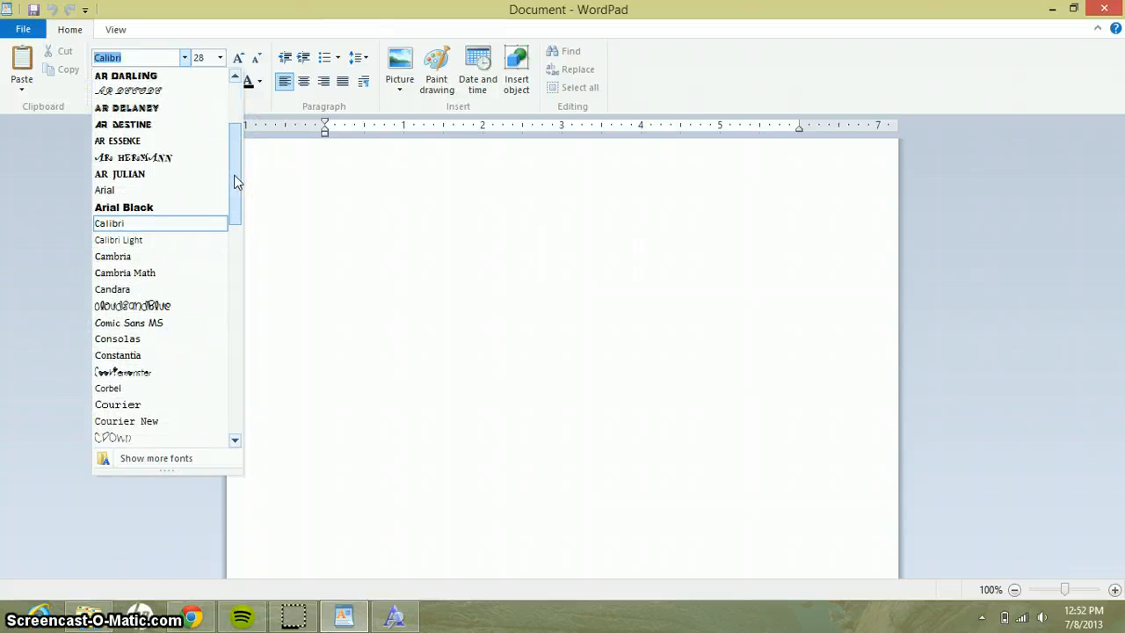
{"action": "scroll", "scroll_direction": "down", "scroll_amount": 3}
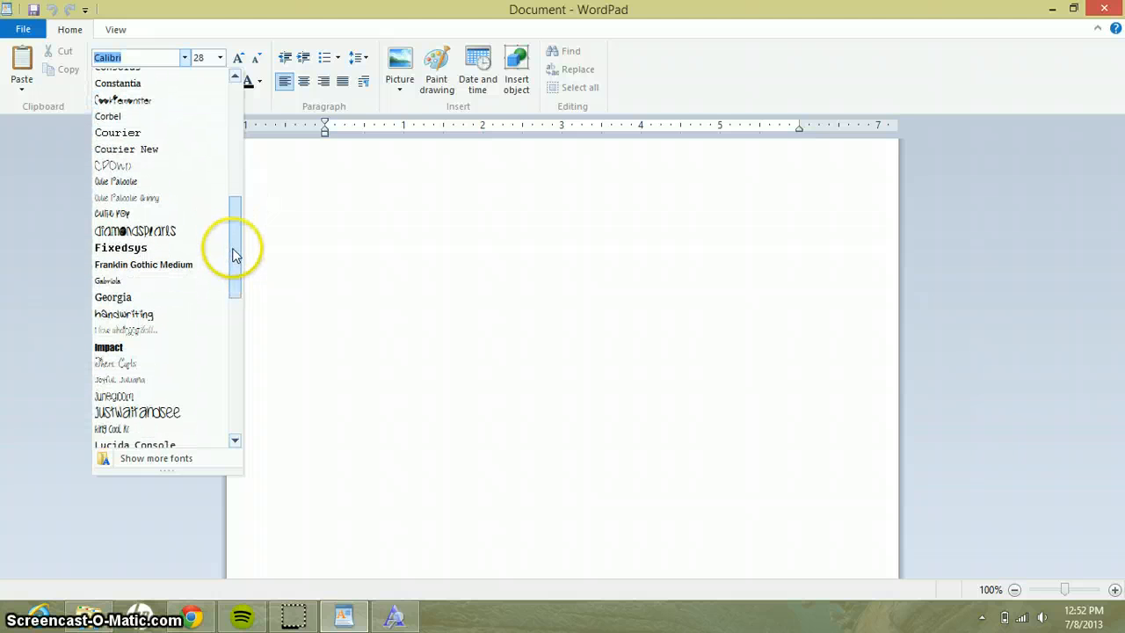
{"action": "left_click", "coordinate": [115, 396]}
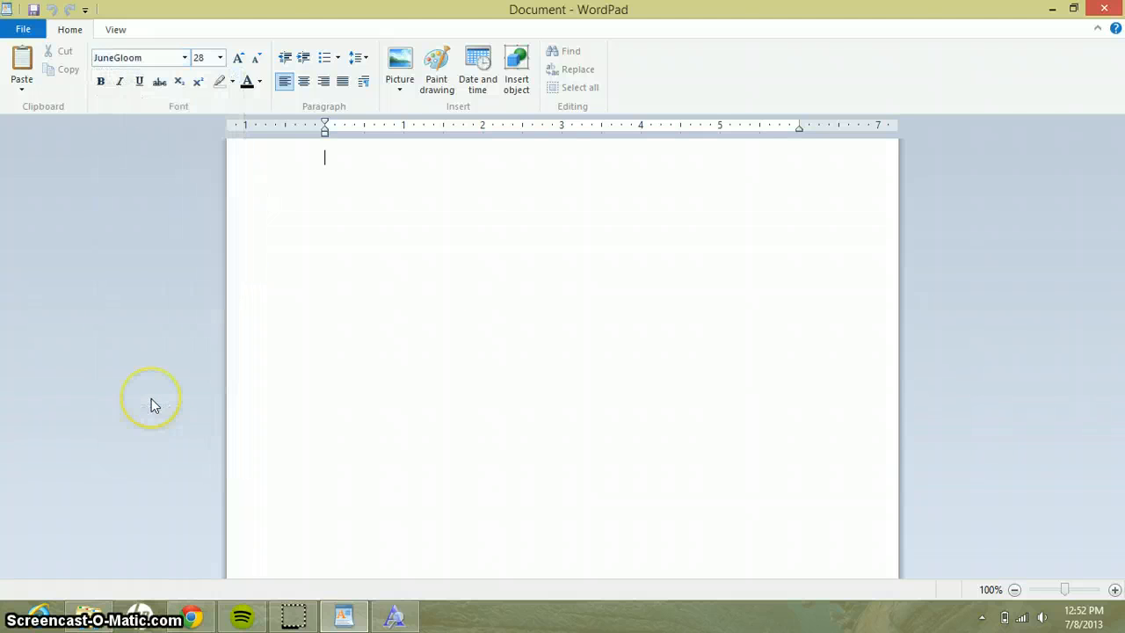
{"action": "left_click", "coordinate": [257, 57]}
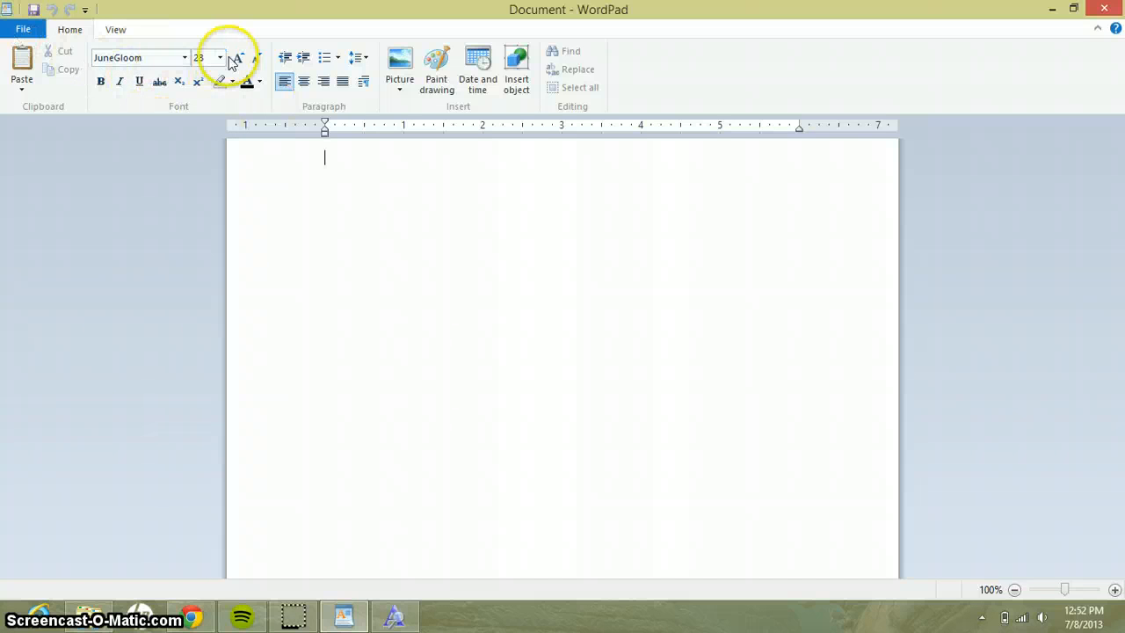
{"action": "left_click", "coordinate": [237, 57]}
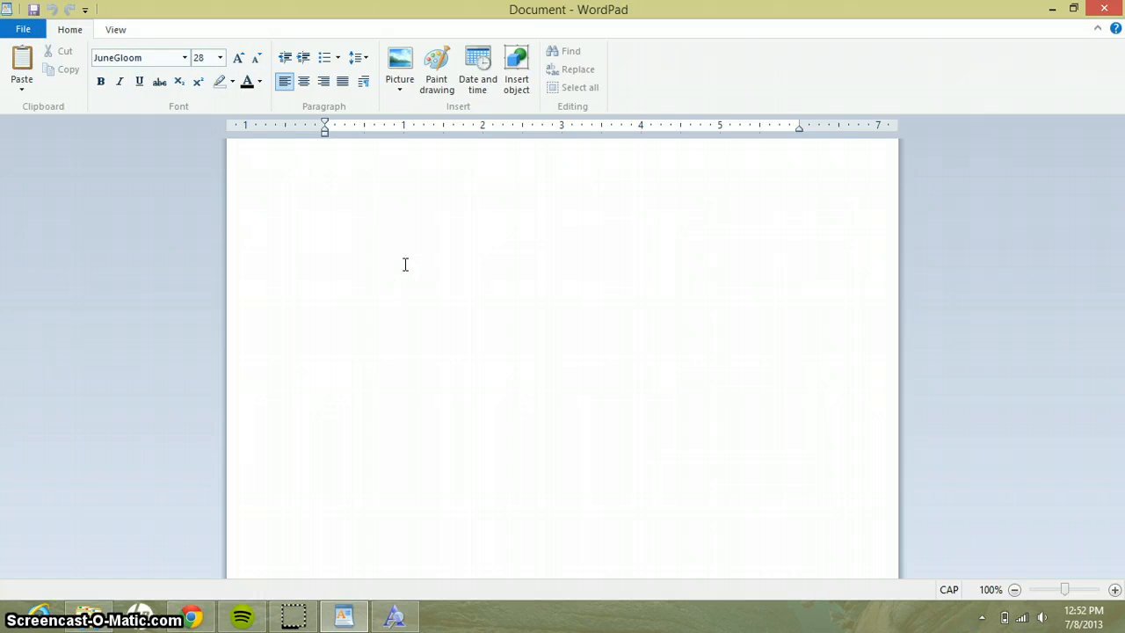
- Write 'this is proof that it really was free' as the first JuneGloom line
{"action": "type", "text": "this is p"}
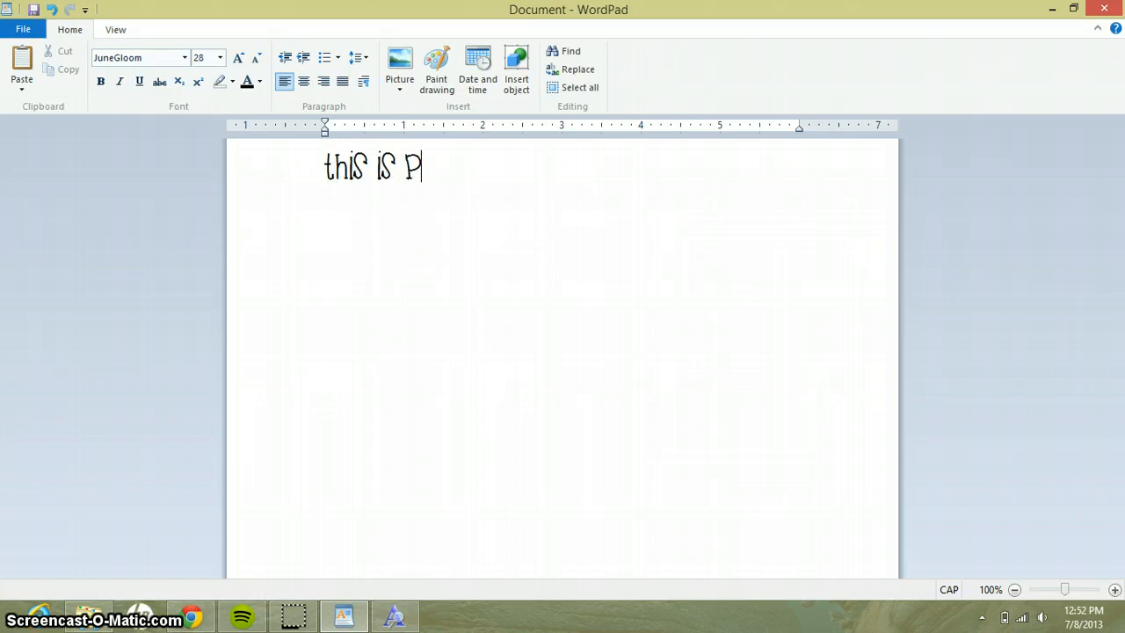
{"action": "type", "text": "roof that"}
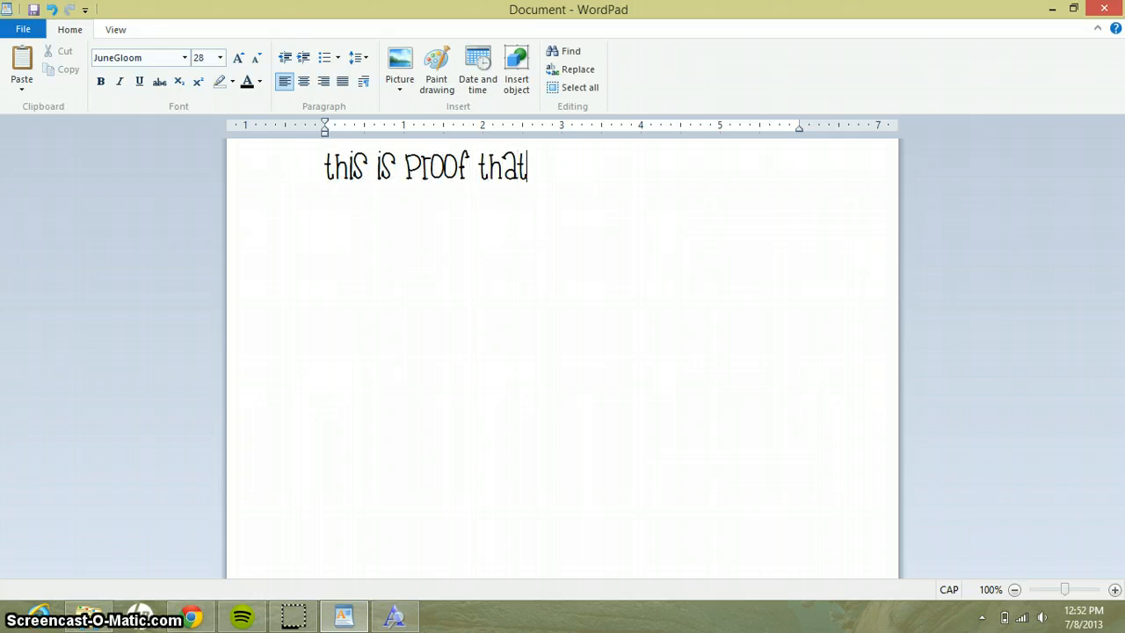
{"action": "type", "text": "it re"}
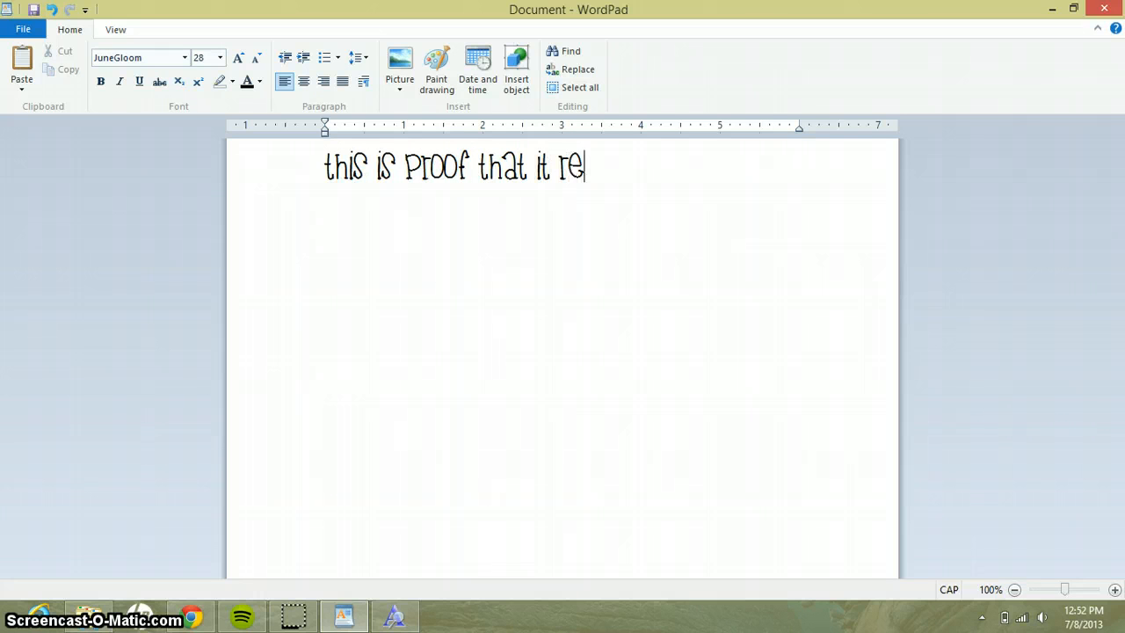
{"action": "type", "text": "ally was"}
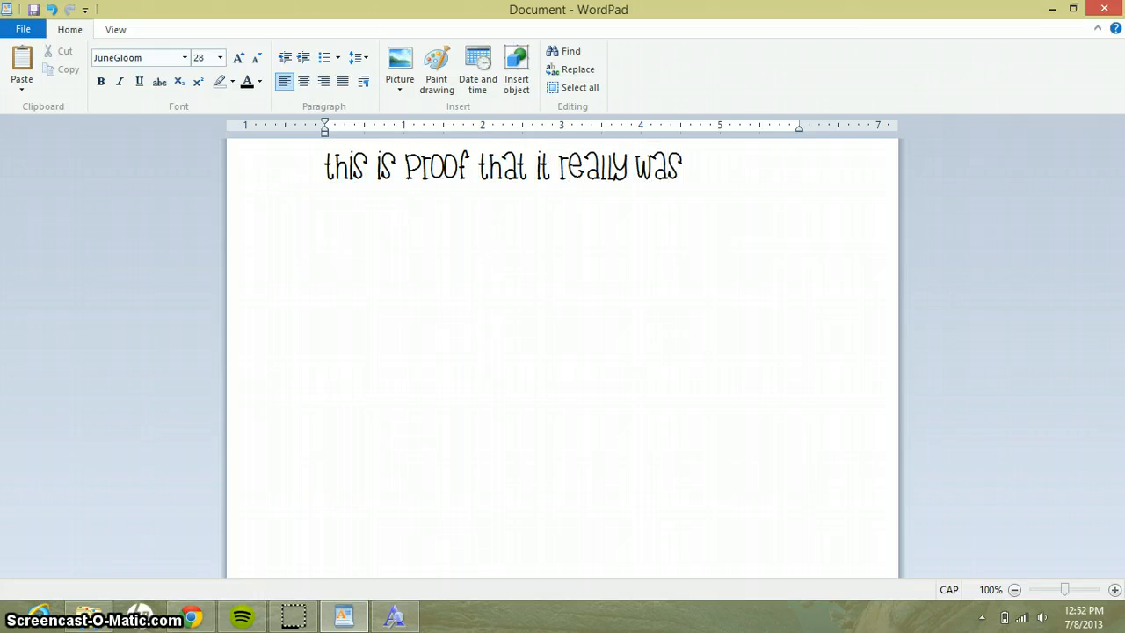
{"action": "type", "text": "free!"}
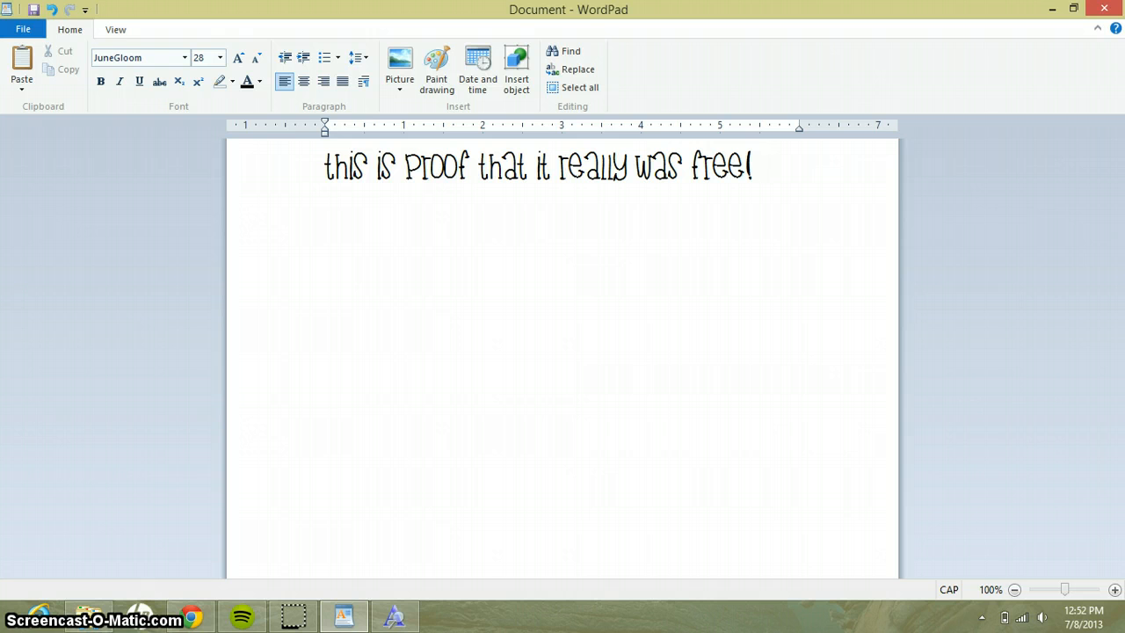
{"action": "key", "text": "enter"}
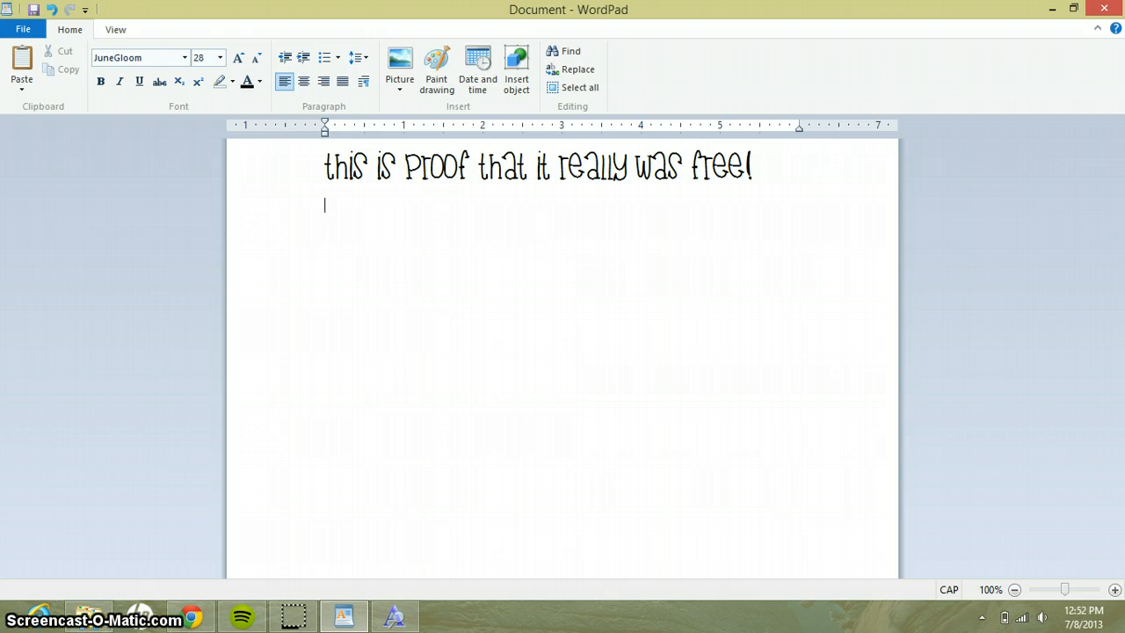
- Add 'i really hope that it works for you good' and a row of bracket symbols like '(()_' and 'J'
{"action": "type", "text": "i re"}
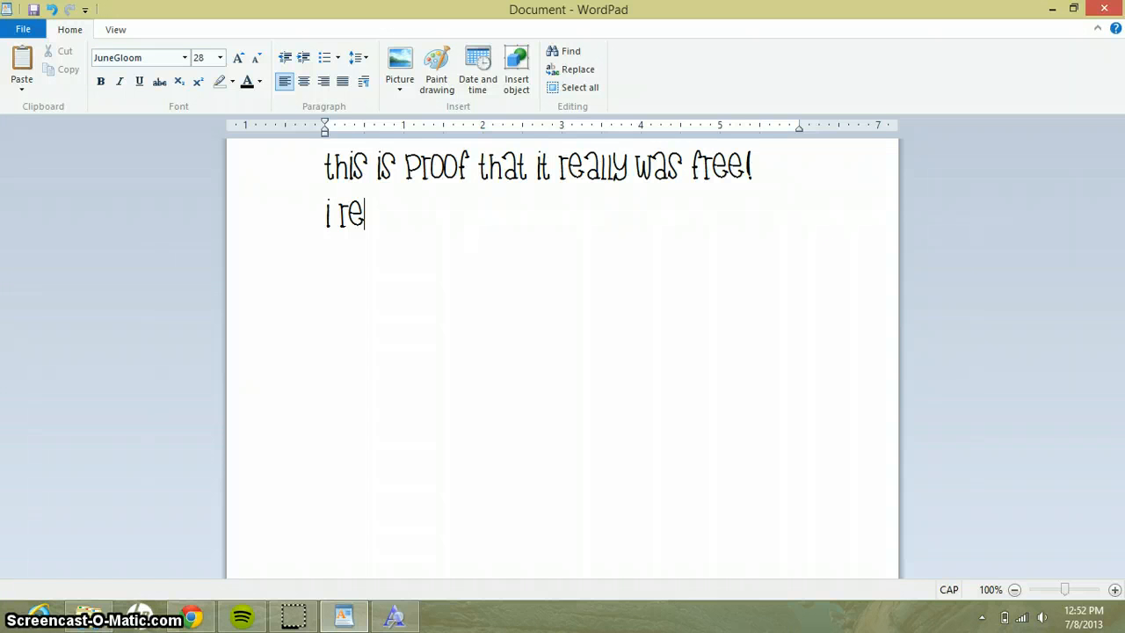
{"action": "type", "text": "ally hope th"}
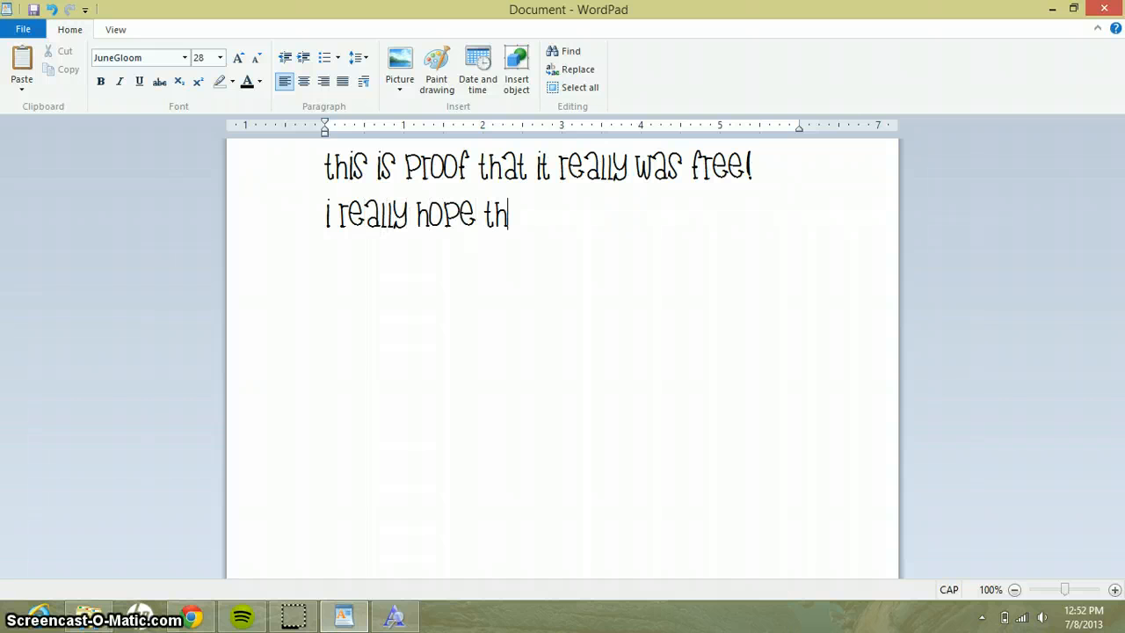
{"action": "type", "text": "at it work"}
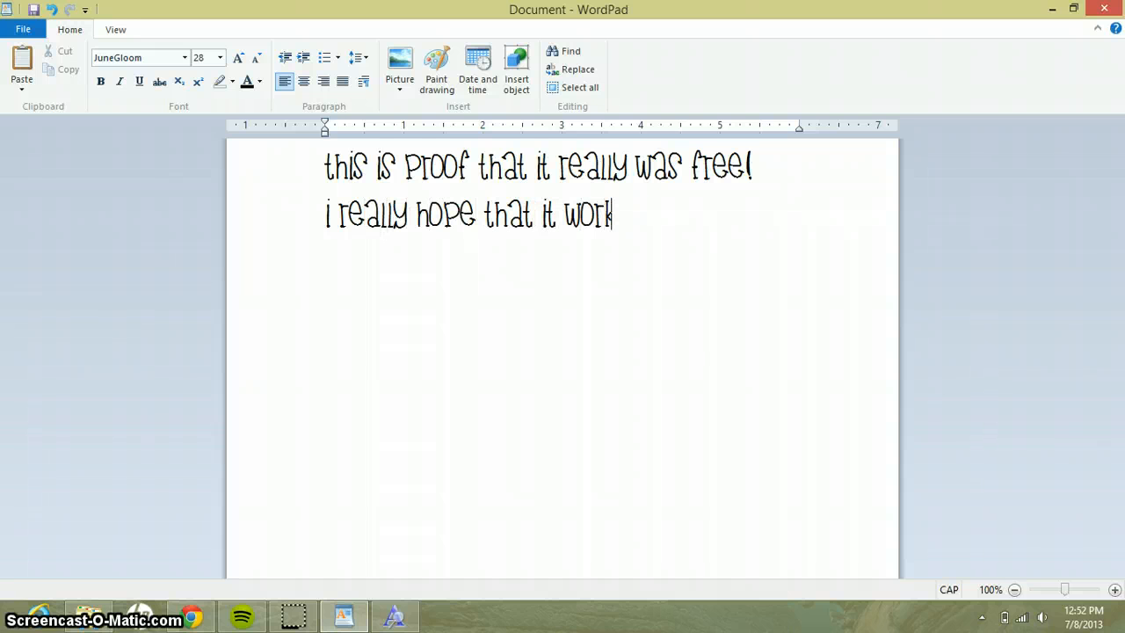
{"action": "type", "text": "s for"}
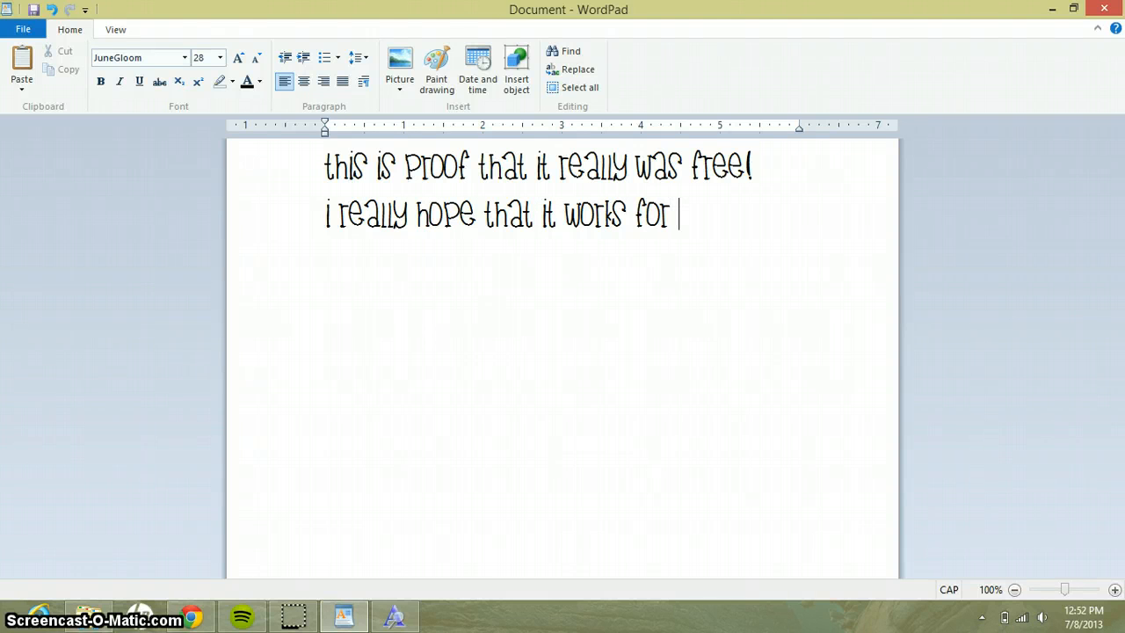
{"action": "type", "text": "you good"}
{"action": "type", "text": "!!$"}
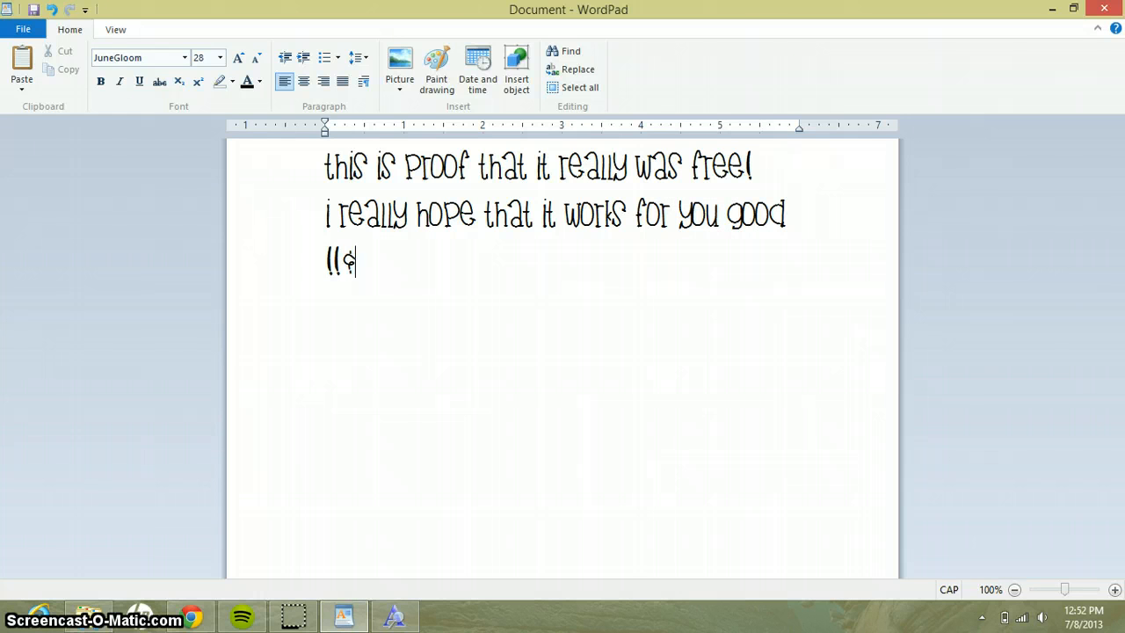
{"action": "key", "text": "Backspace"}
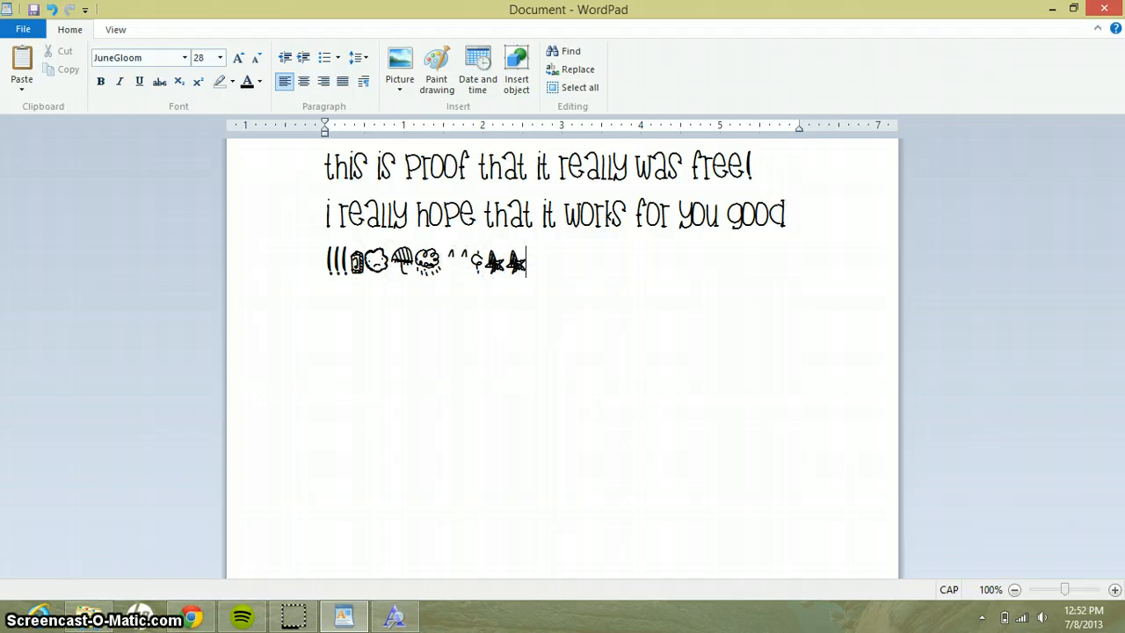
{"action": "type", "text": "(()_"}
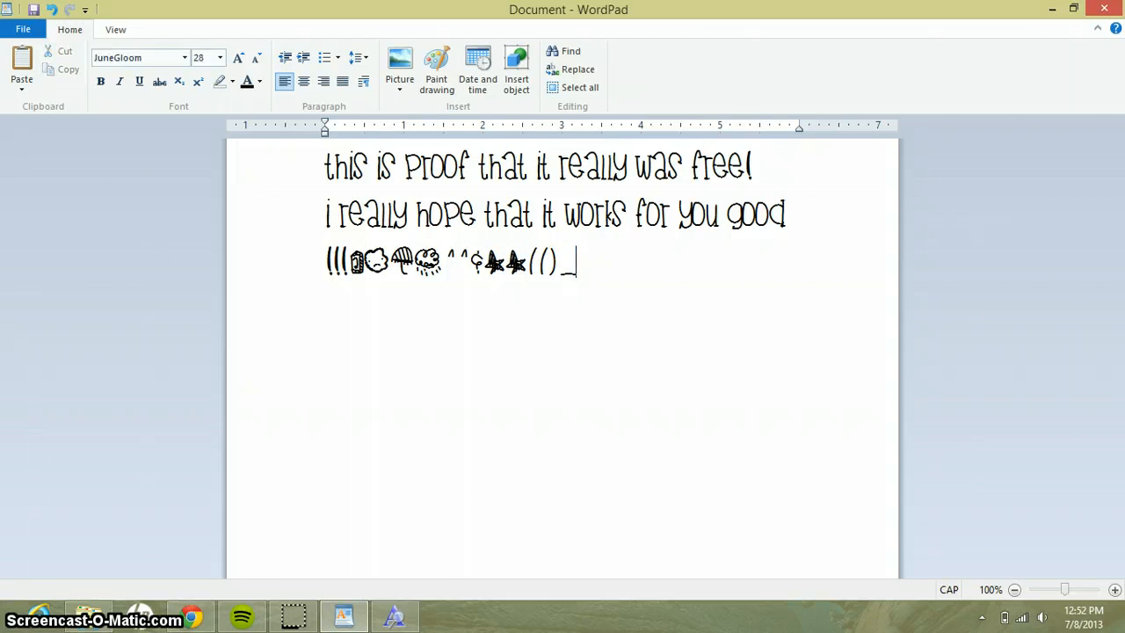
{"action": "mouse_move", "coordinate": [594, 302]}
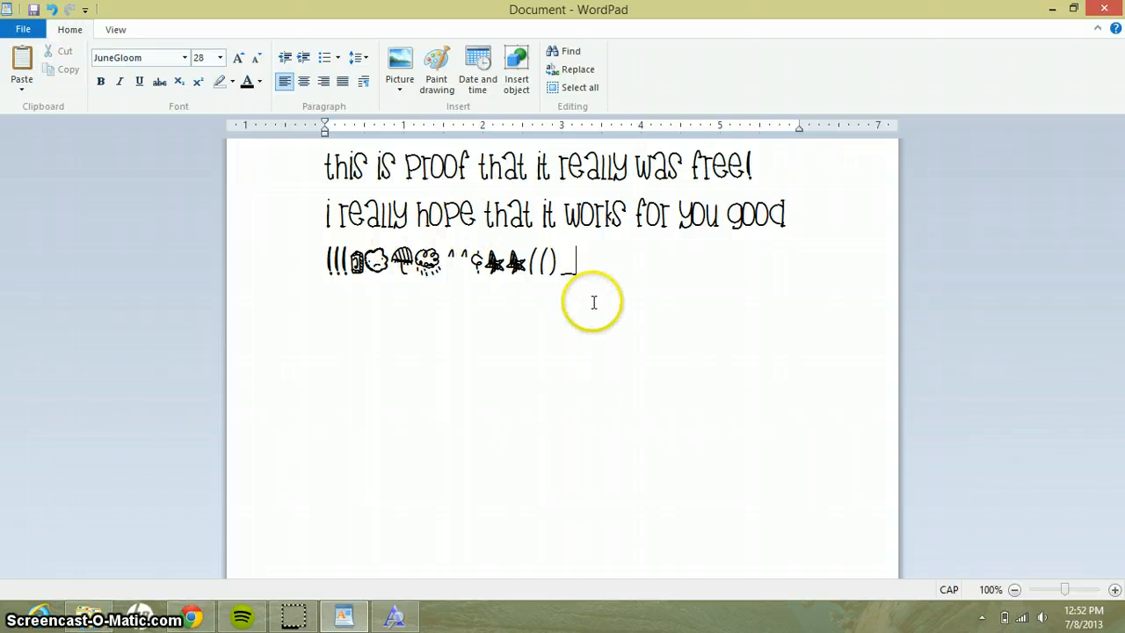
{"action": "type", "text": "J"}
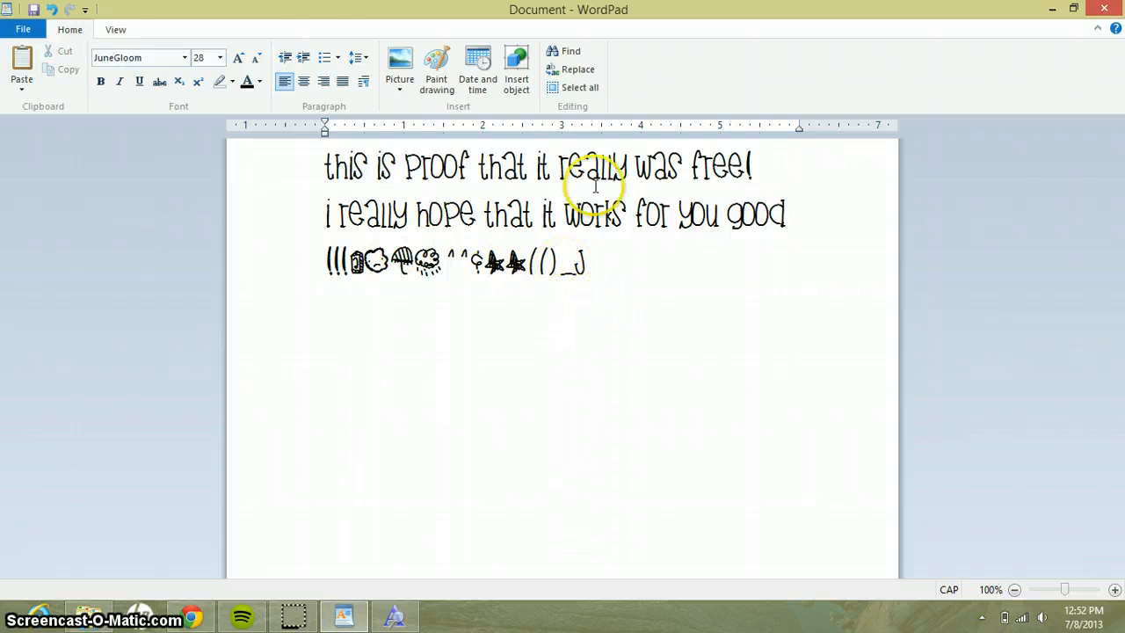
{"action": "mouse_move", "coordinate": [379, 197]}
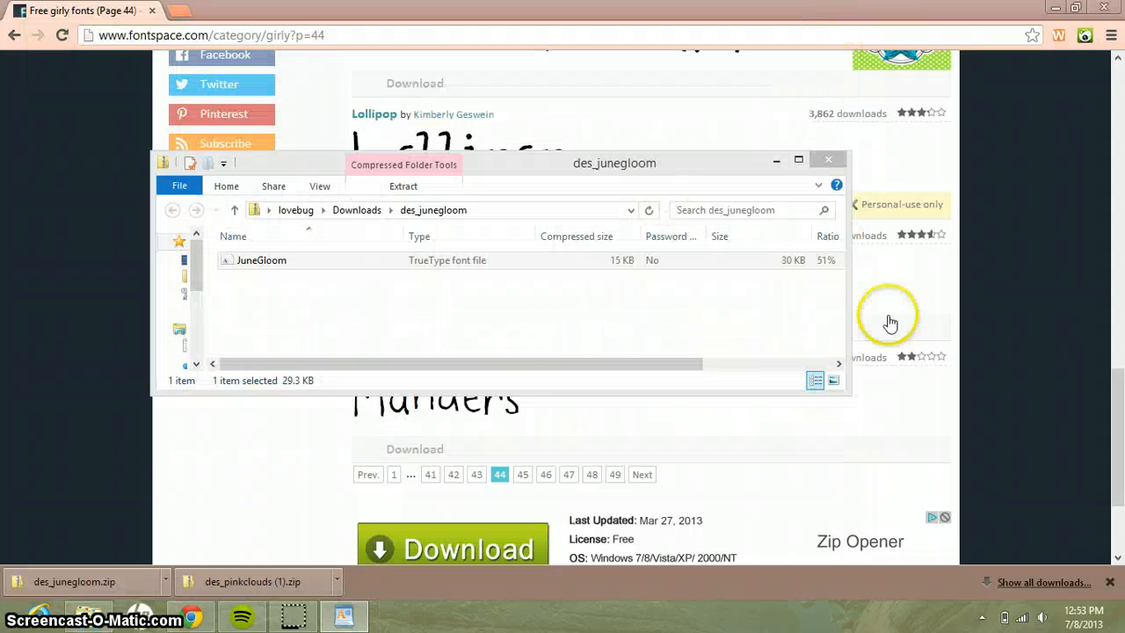
- Close the JuneGloom zip folder over Chrome and return to the WordPad note
{"action": "left_click", "coordinate": [825, 158]}
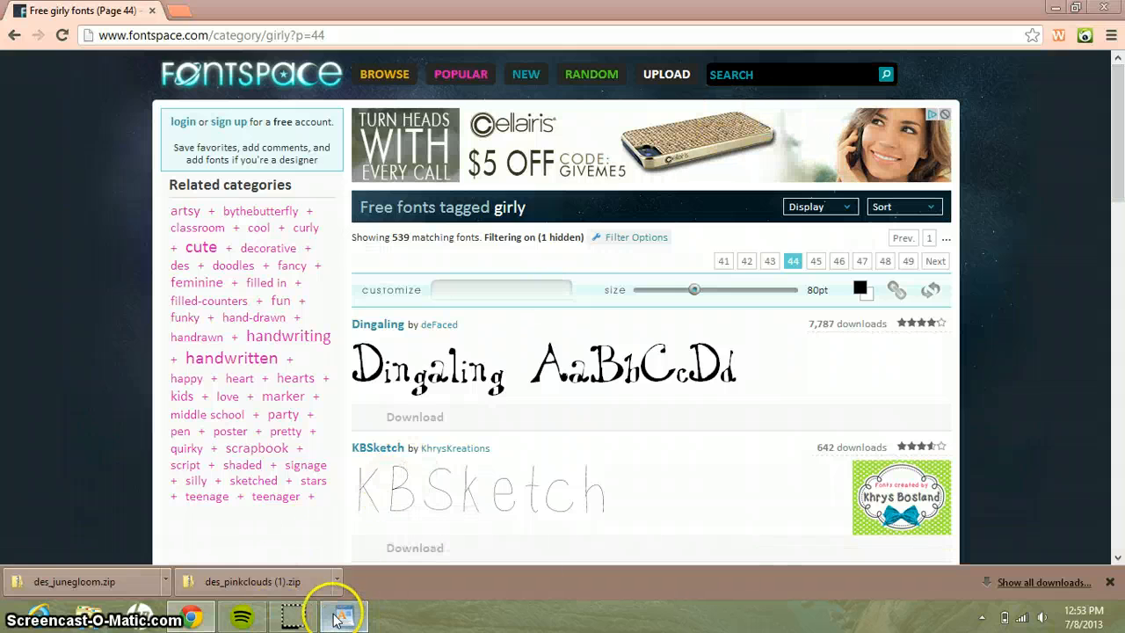
{"action": "left_click", "coordinate": [342, 615]}
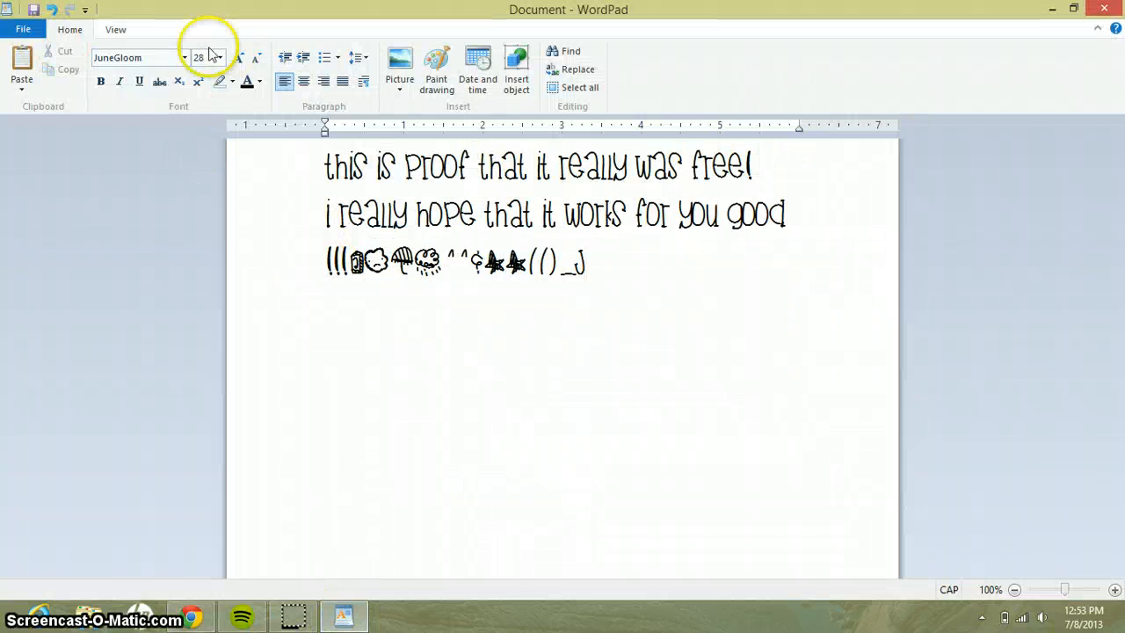
{"action": "mouse_move", "coordinate": [137, 56]}
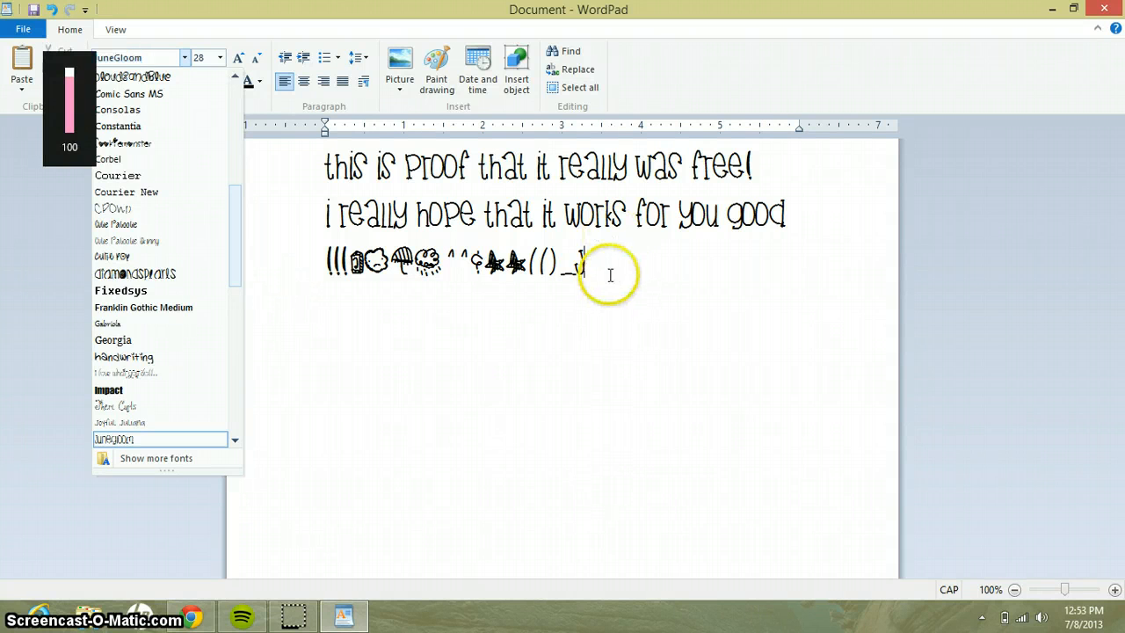
- Clear the old note and switch the writing font from JuneGloom to SugarPie
{"action": "left_click", "coordinate": [610, 275]}
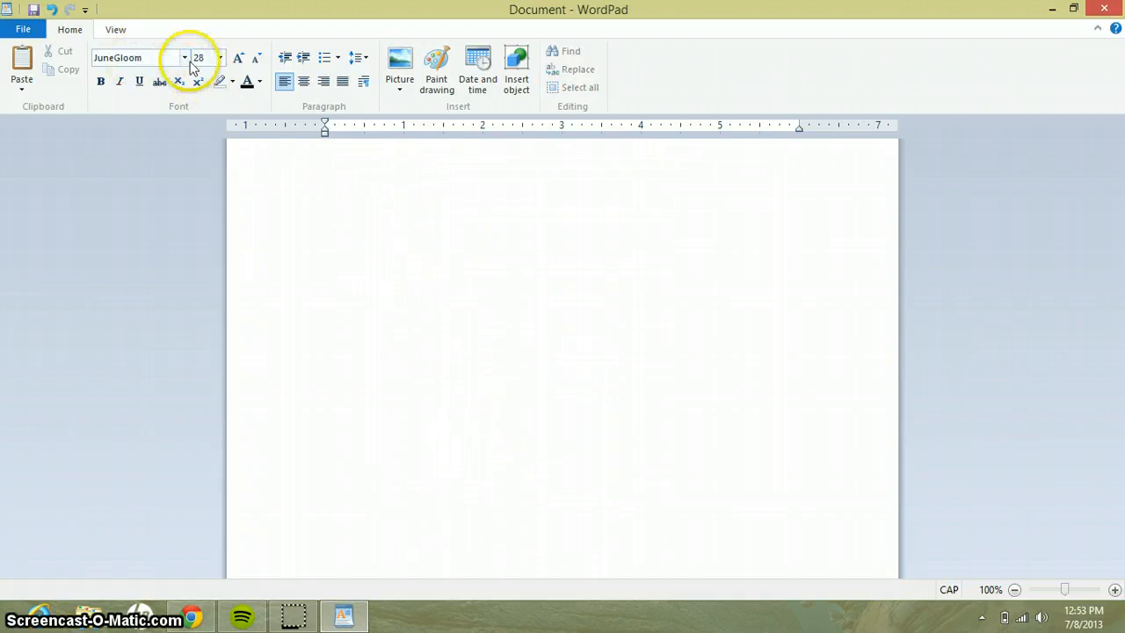
{"action": "left_click", "coordinate": [184, 58]}
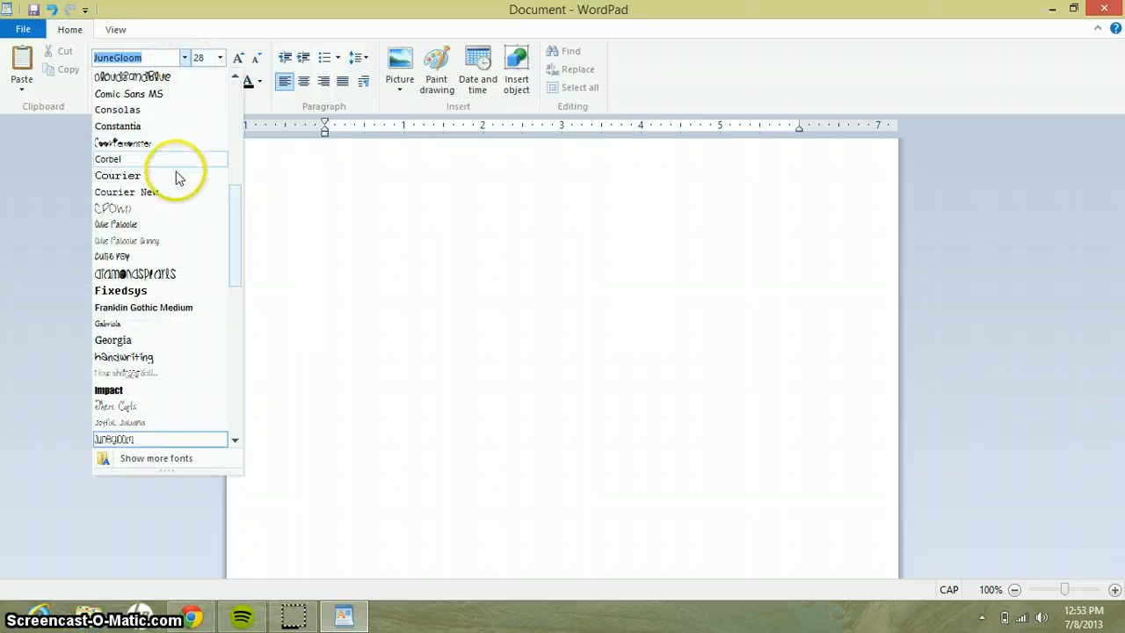
{"action": "mouse_move", "coordinate": [149, 142]}
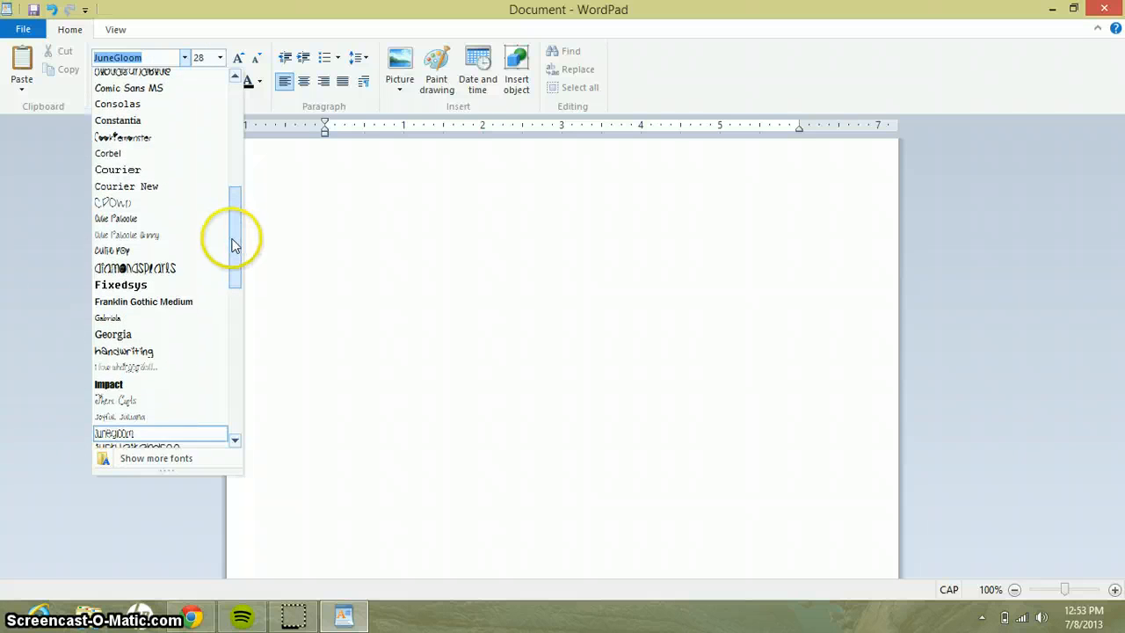
{"action": "scroll", "scroll_direction": "down", "scroll_amount": 3}
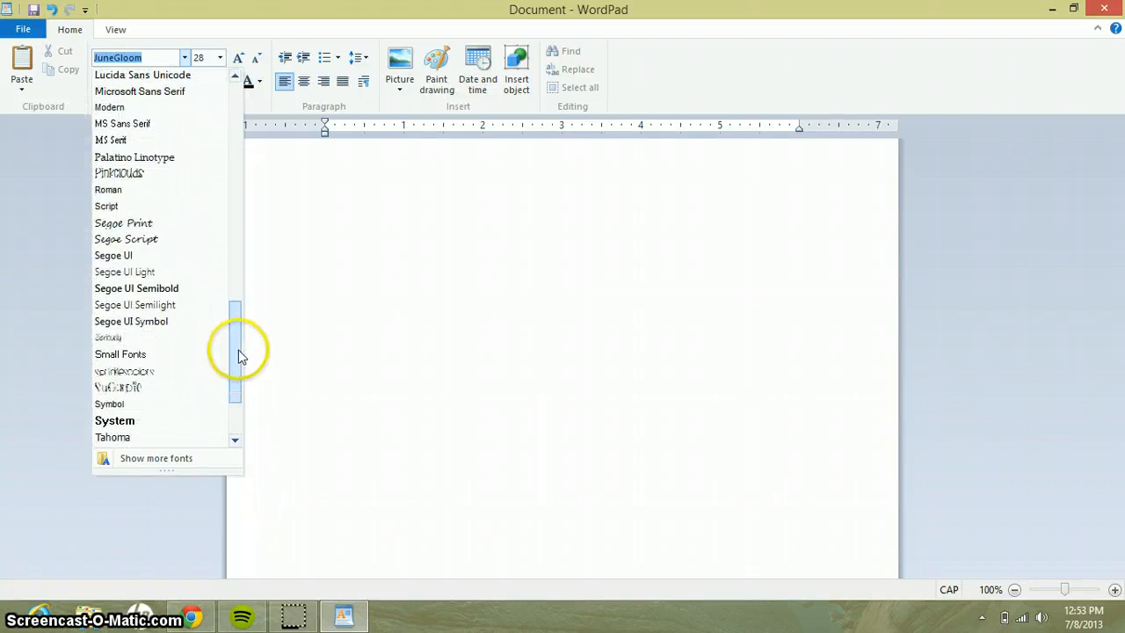
{"action": "scroll", "scroll_direction": "down", "scroll_amount": 3}
{"action": "type", "text": "SugarPie"}
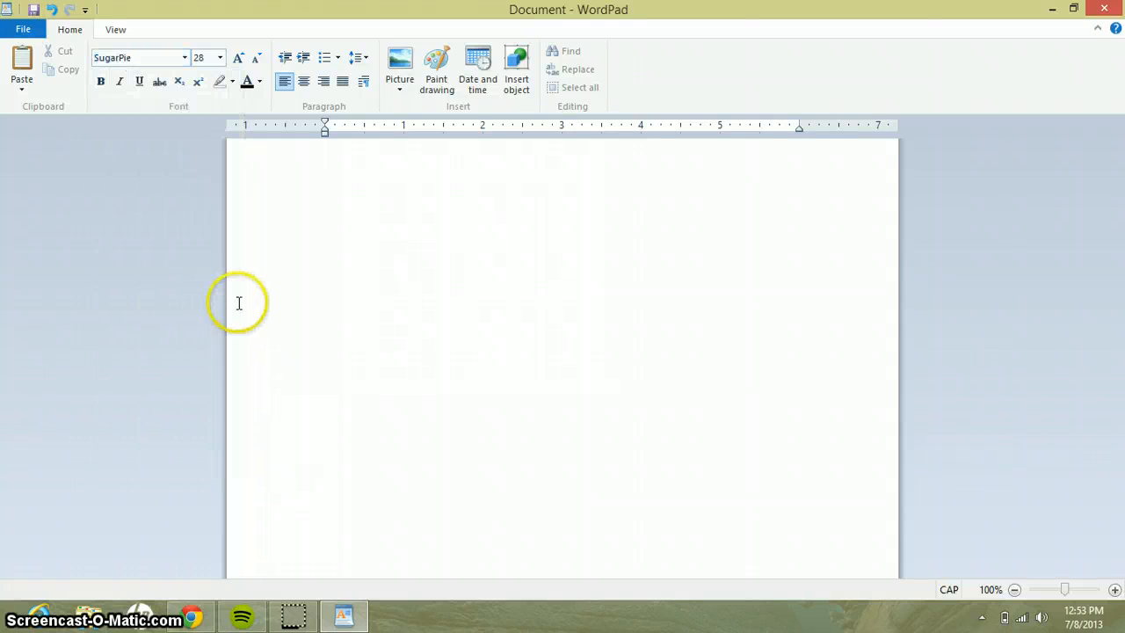
- Start the blank page with "Thanks" and bring up the font list again
{"action": "left_click", "coordinate": [323, 158]}
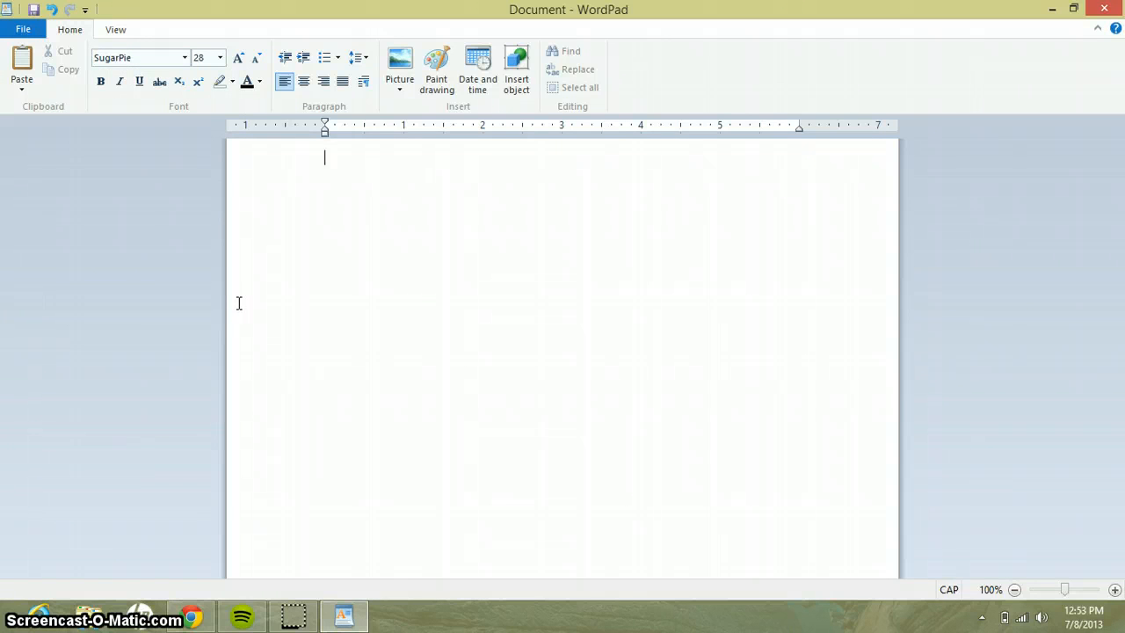
{"action": "type", "text": "Thanks"}
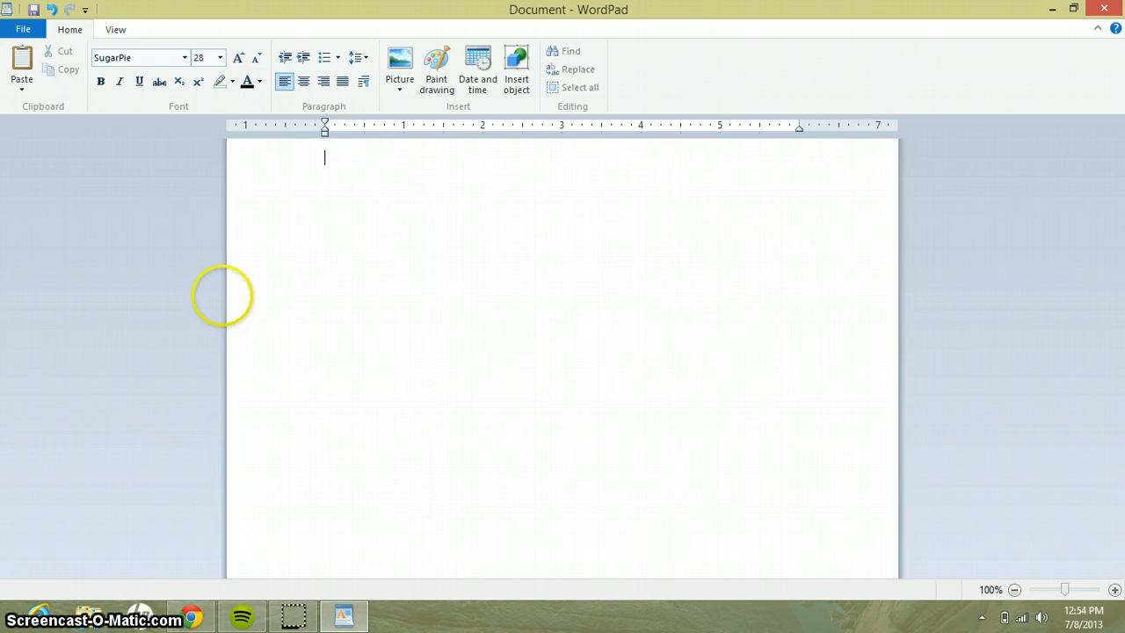
{"action": "left_click", "coordinate": [218, 56]}
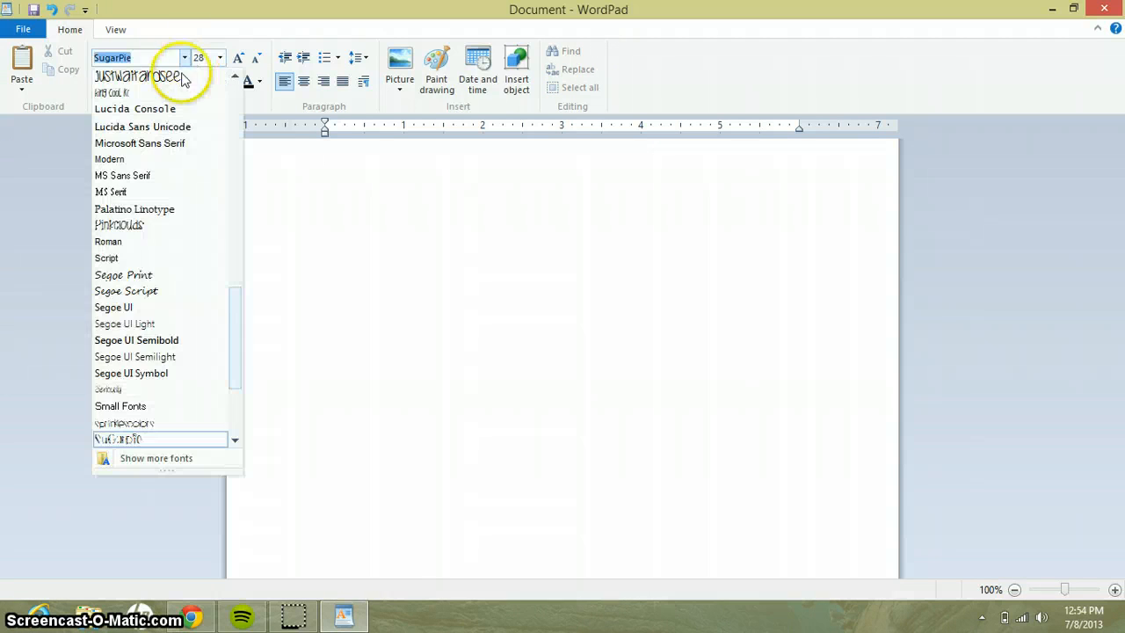
- Write "thanks so much for watching my videos!!!" in the PinkClouds font
{"action": "left_click", "coordinate": [119, 225]}
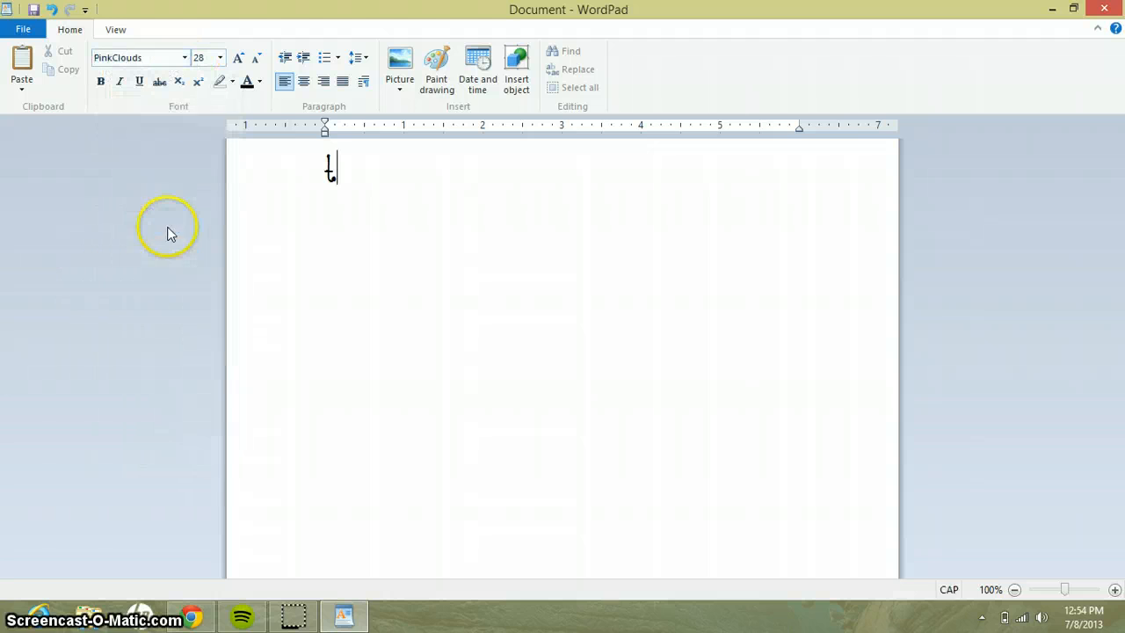
{"action": "type", "text": "hatnks"}
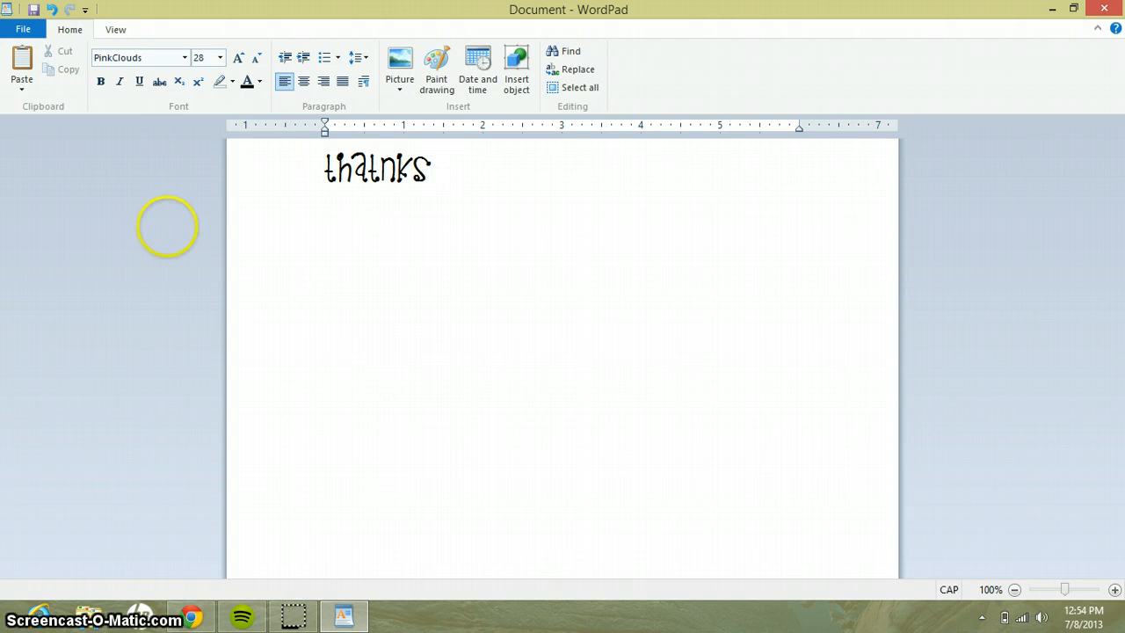
{"action": "type", "text": "so"}
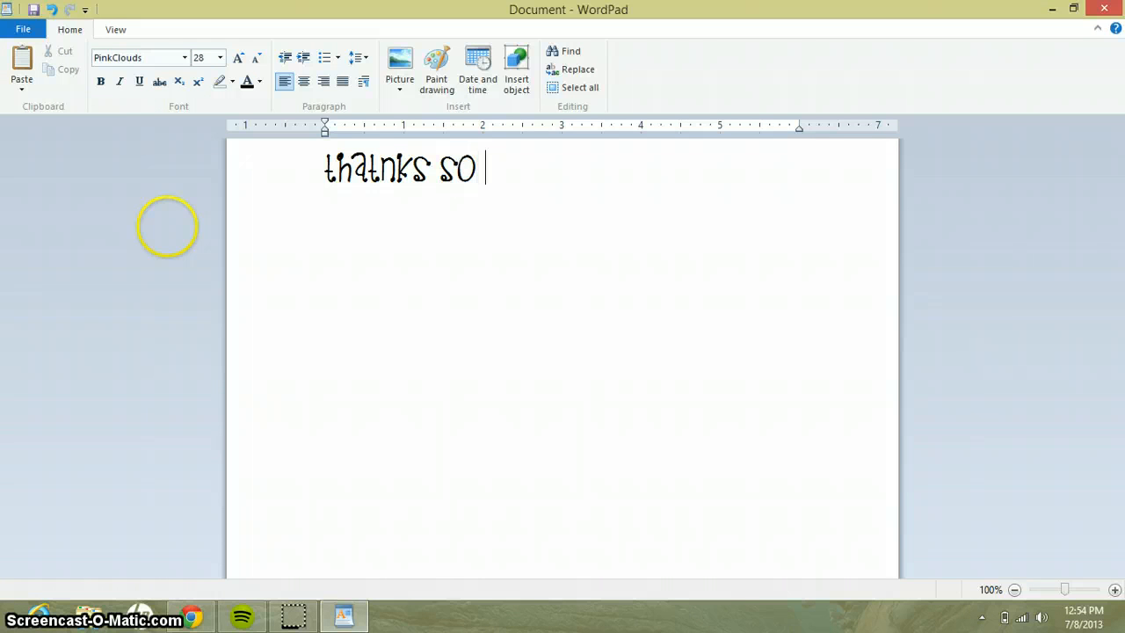
{"action": "type", "text": "u"}
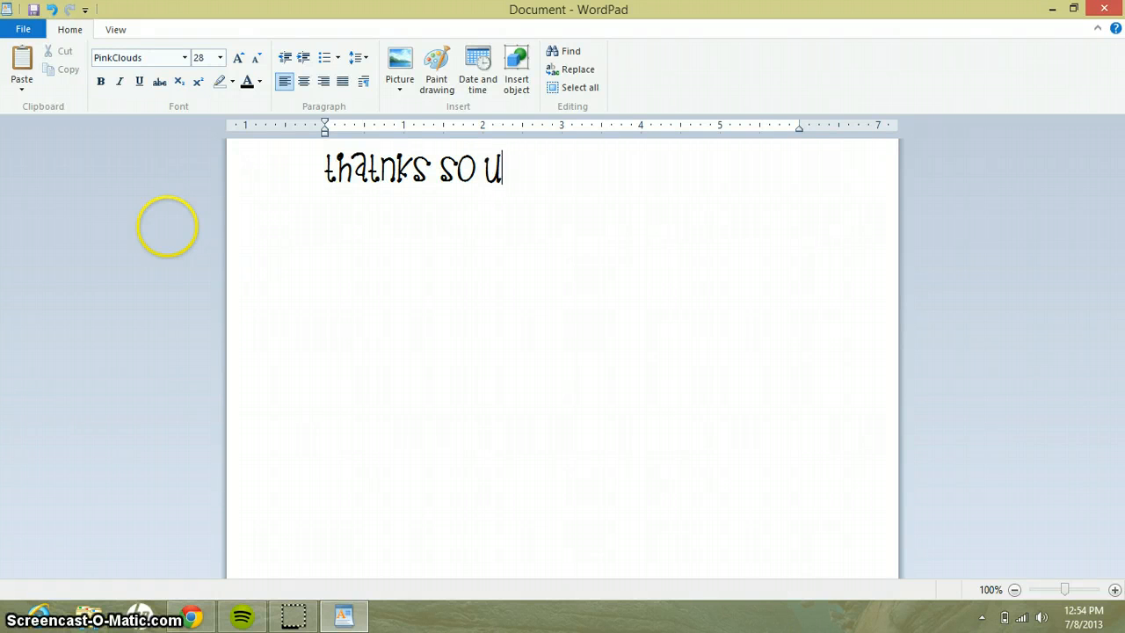
{"action": "type", "text": "much for"}
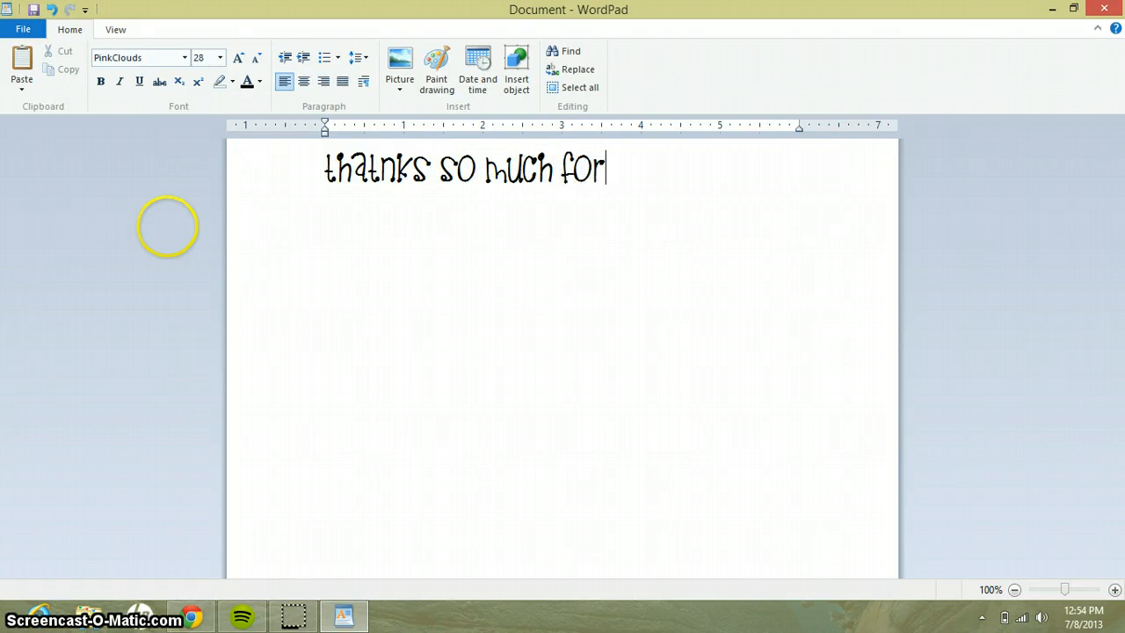
{"action": "type", "text": "watcg"}
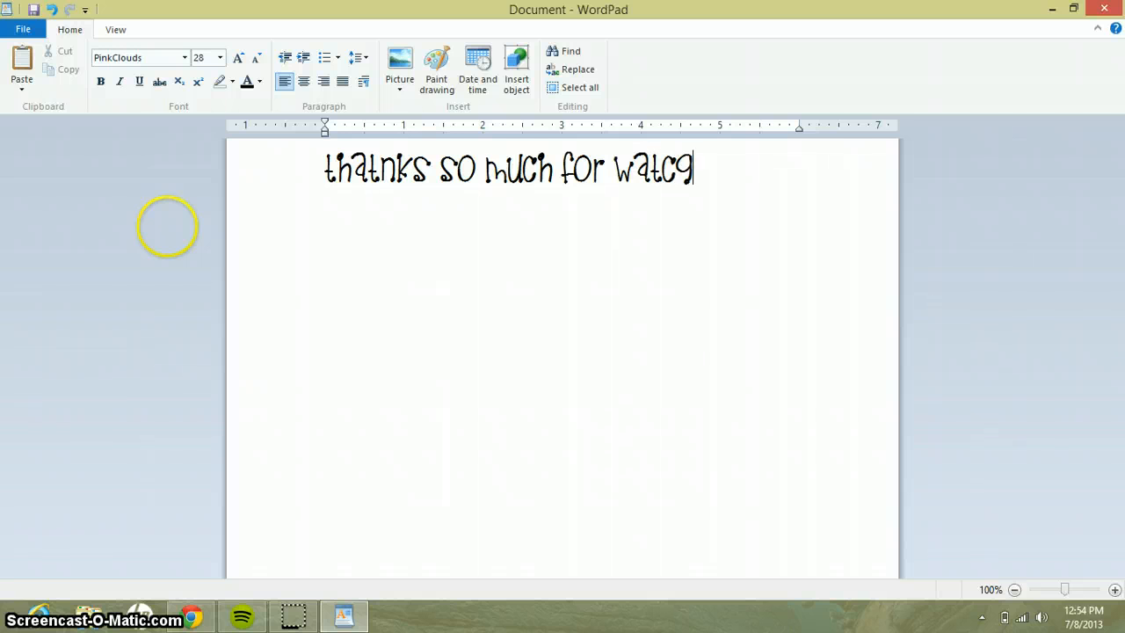
{"action": "type", "text": "hing"}
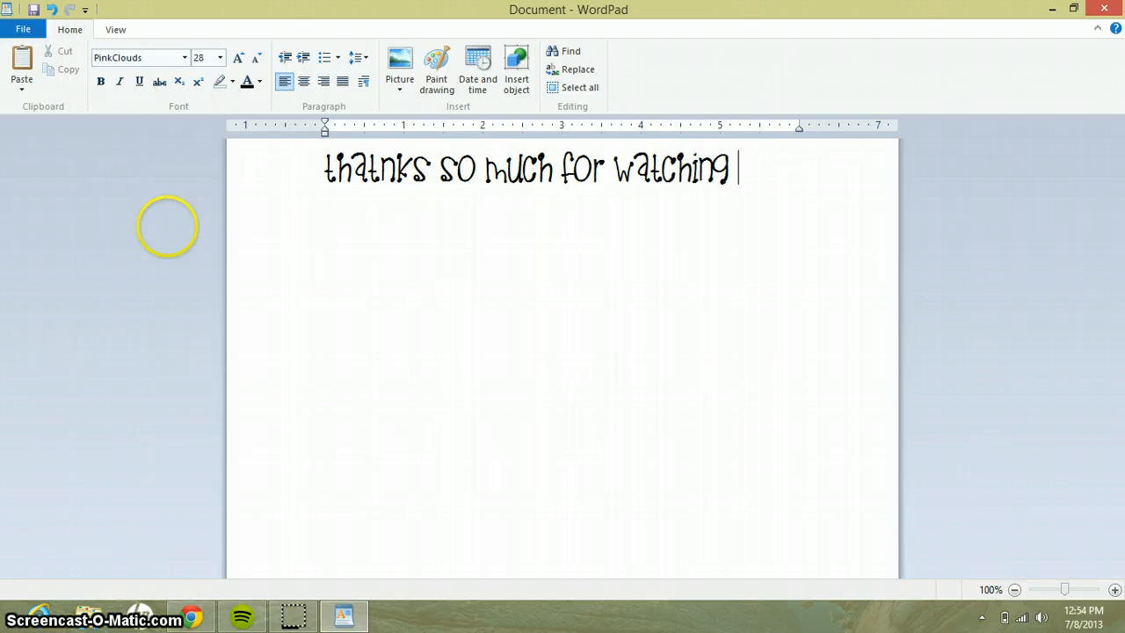
{"action": "type", "text": "my"}
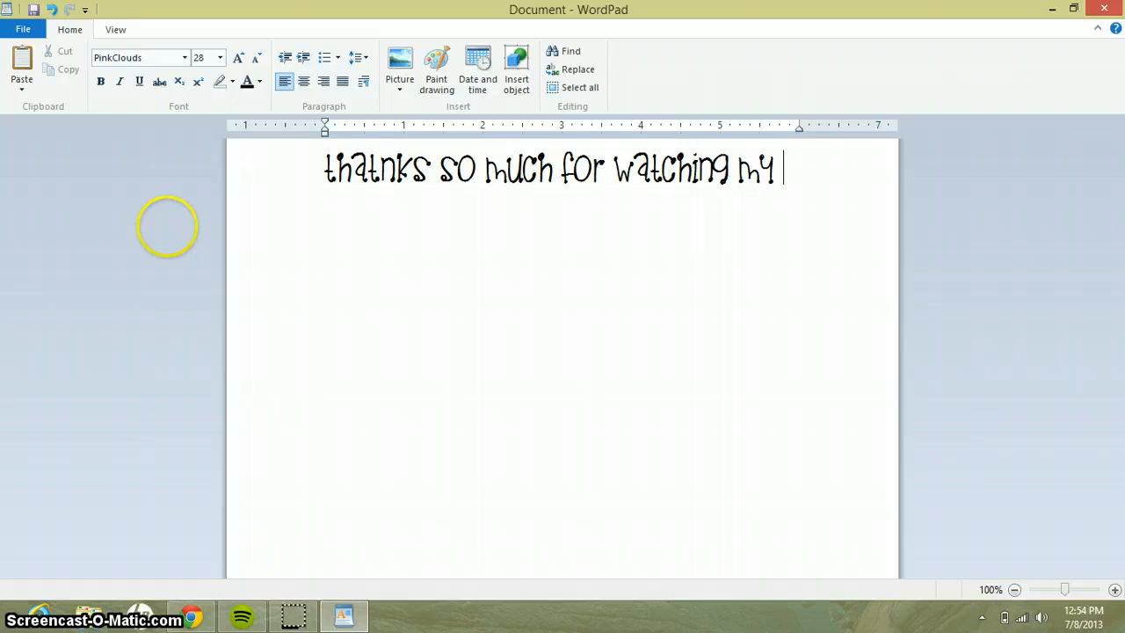
{"action": "type", "text": "videos!!"}
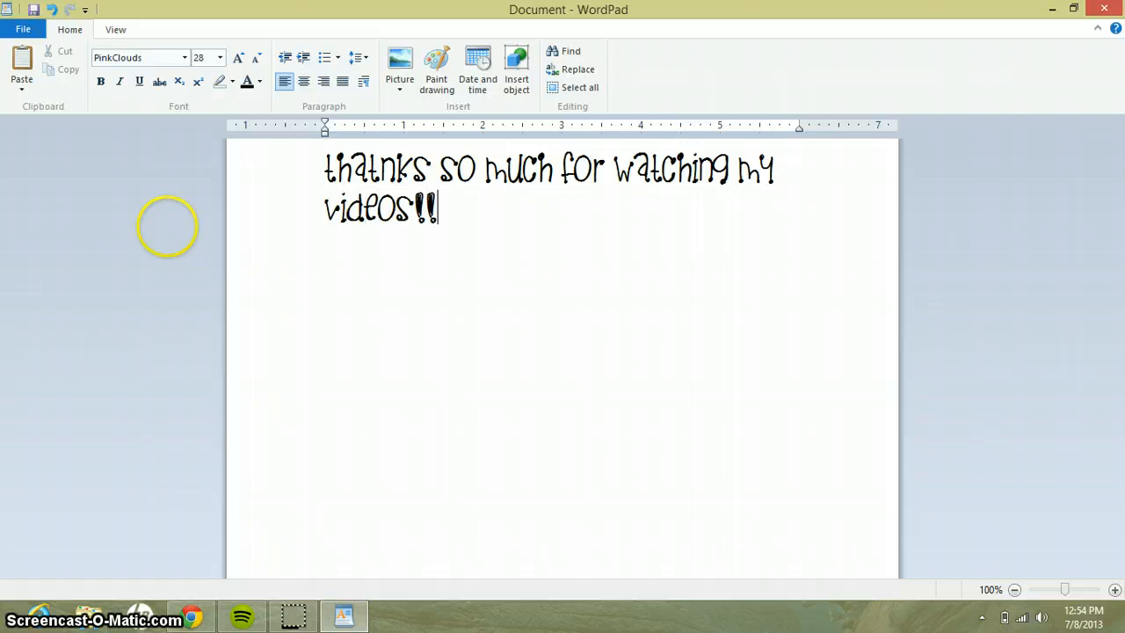
- Continue the message with "you guys support me so much"
{"action": "type", "text": "! you"}
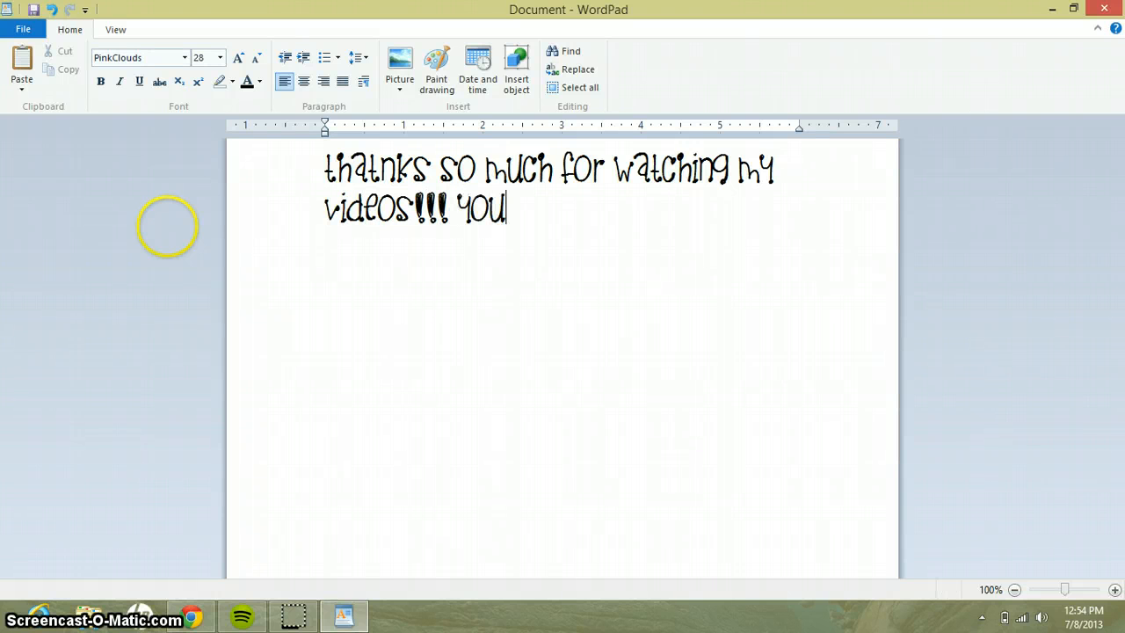
{"action": "type", "text": "guys"}
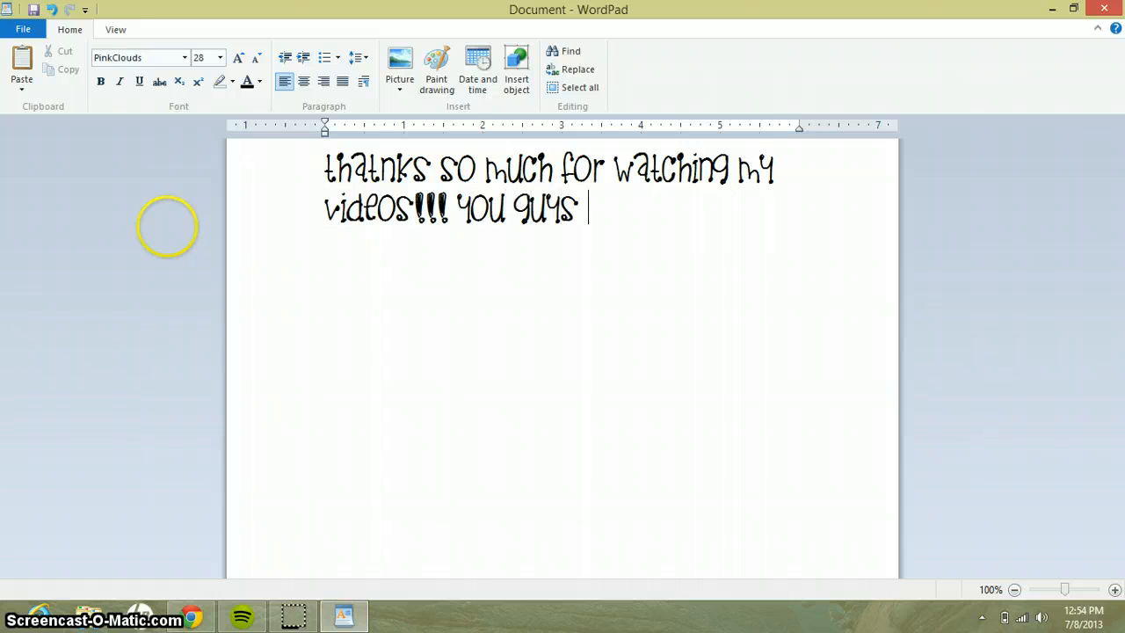
{"action": "type", "text": "suppor"}
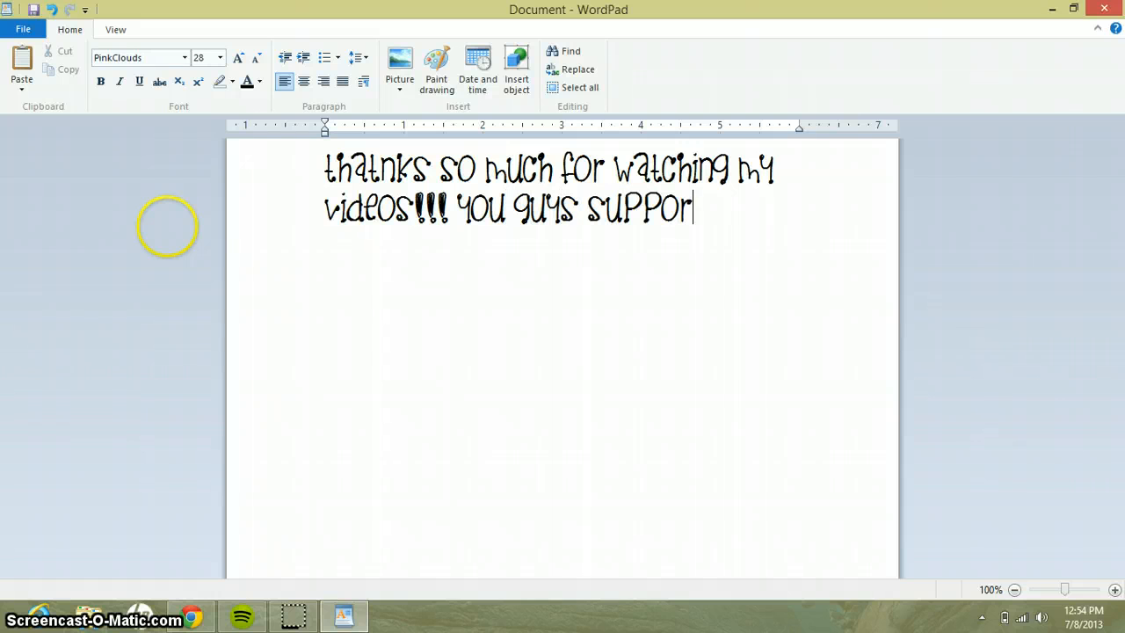
{"action": "type", "text": "t me"}
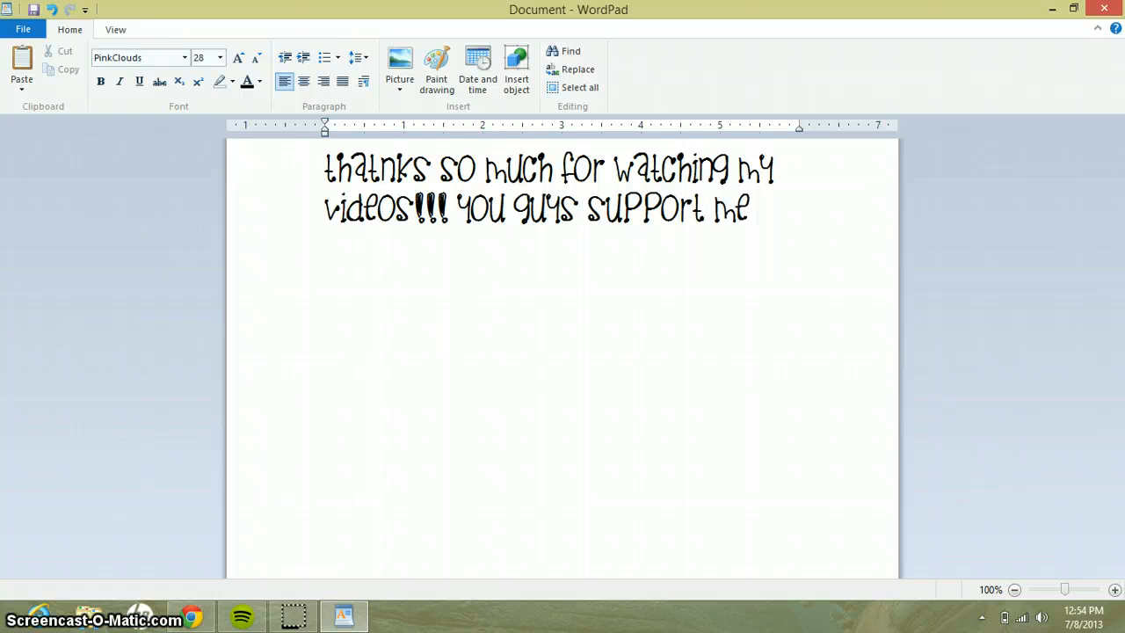
{"action": "type", "text": "so much!!!"}
{"action": "type", "text": "love you g"}
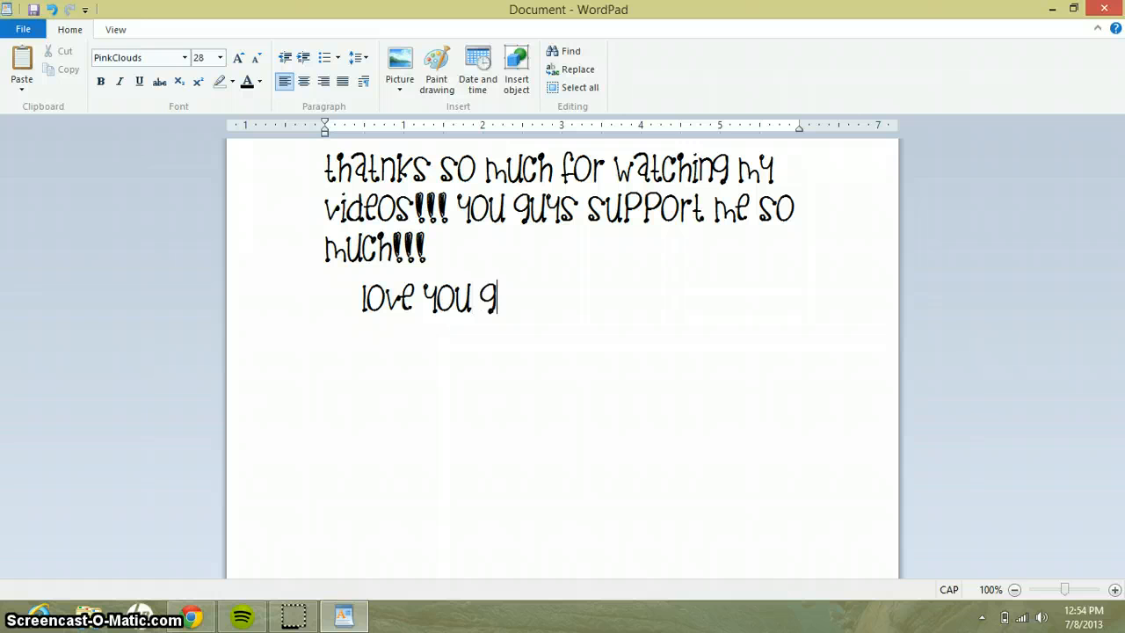
- Finish the indented "love you guys" line and delete the stray question mark after it
{"action": "type", "text": "ys ?"}
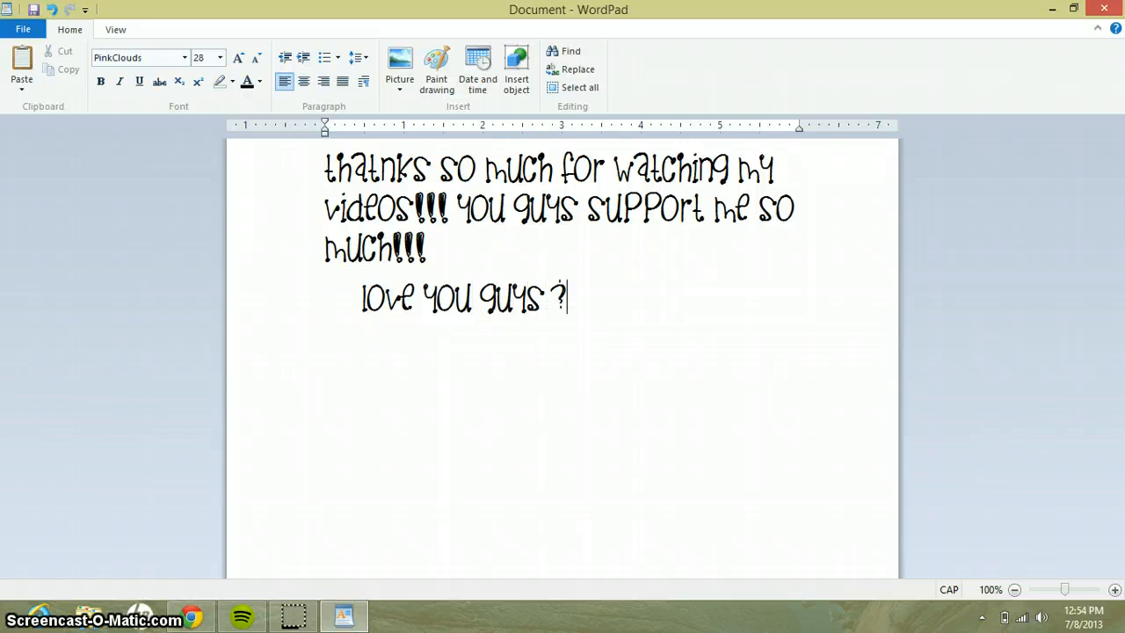
{"action": "key", "text": "Backspace"}
{"action": "type", "text": "★"}
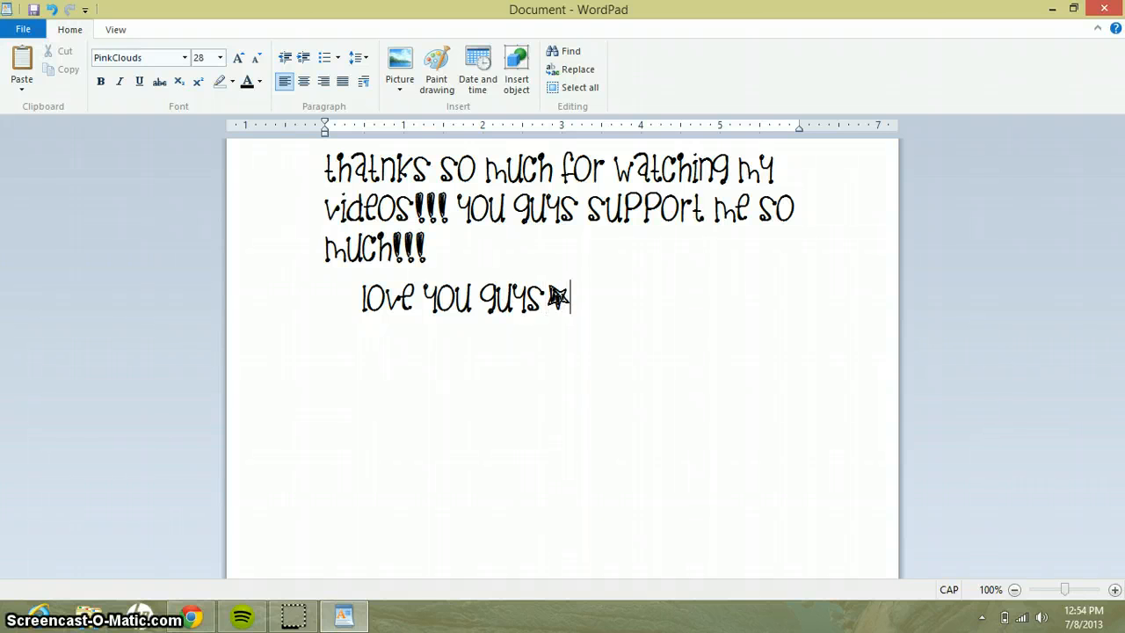
{"action": "key", "text": "Backspace"}
{"action": "type", "text": "^%$*"}
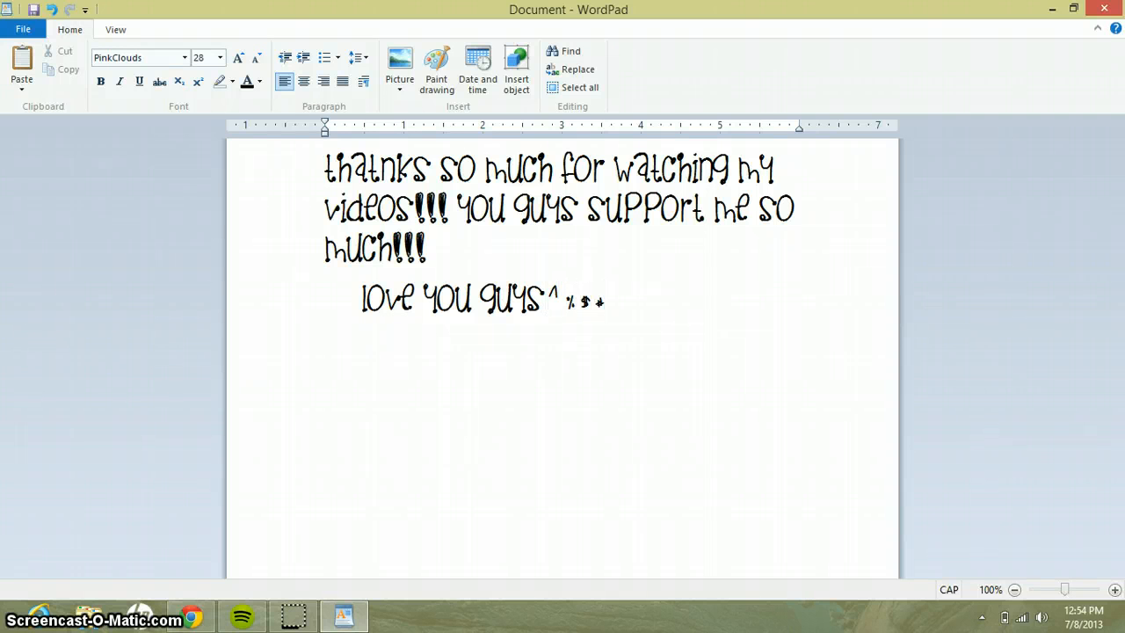
{"action": "key", "text": "Backspace"}
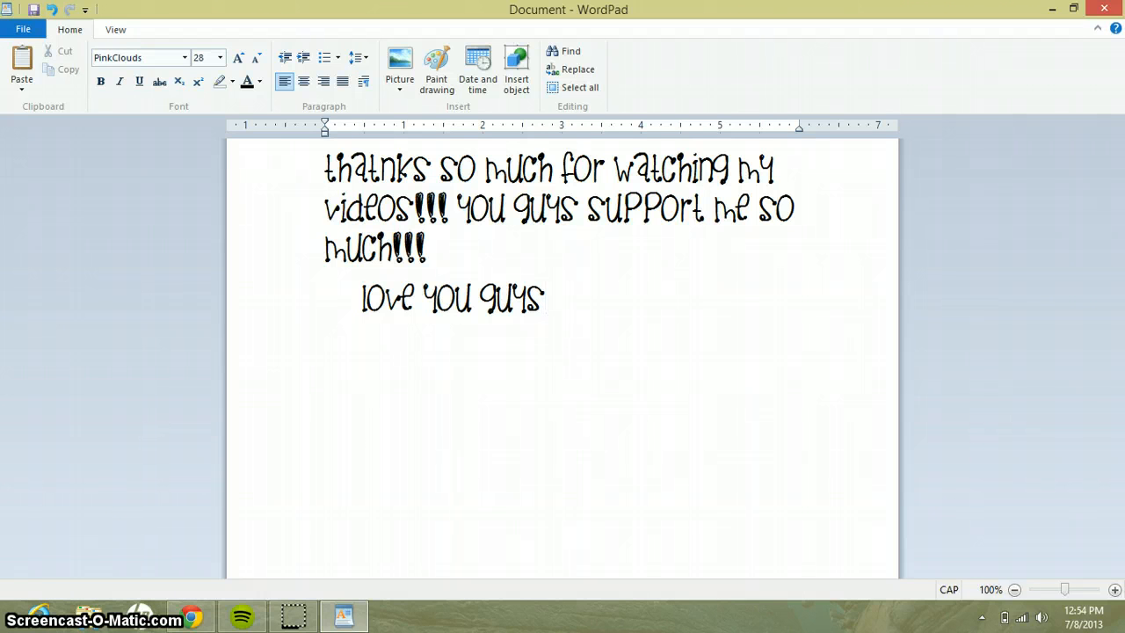
- Try out Shift+number symbols like (?^%$@! after "love you guys"
{"action": "type", "text": "(?^%"}
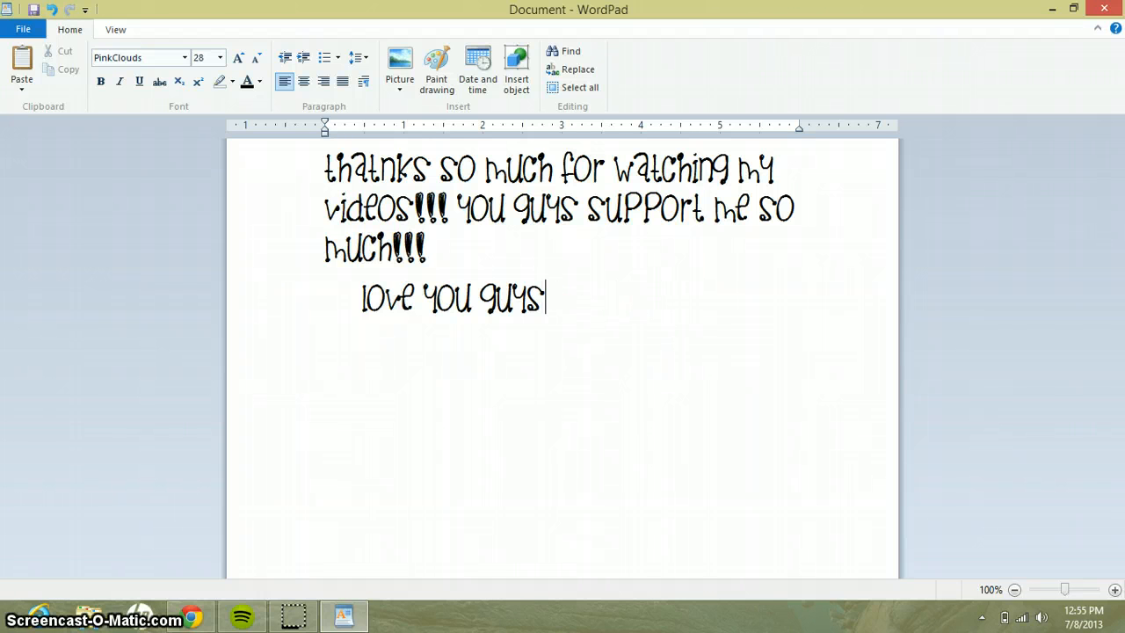
{"action": "type", "text": "?("}
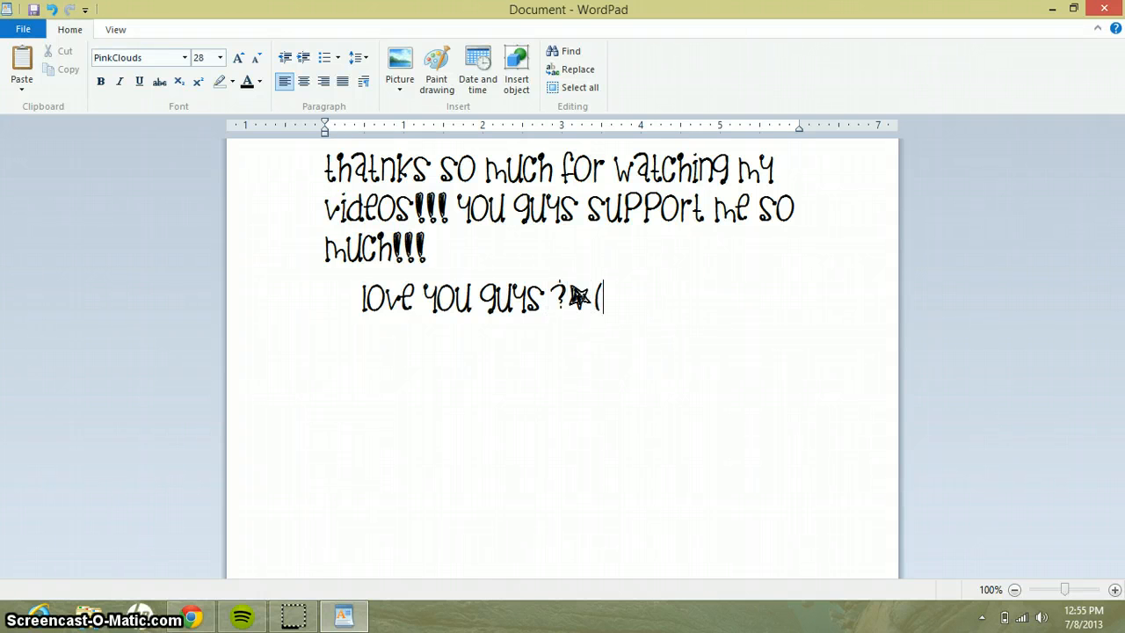
{"action": "type", "text": ")?^%$"}
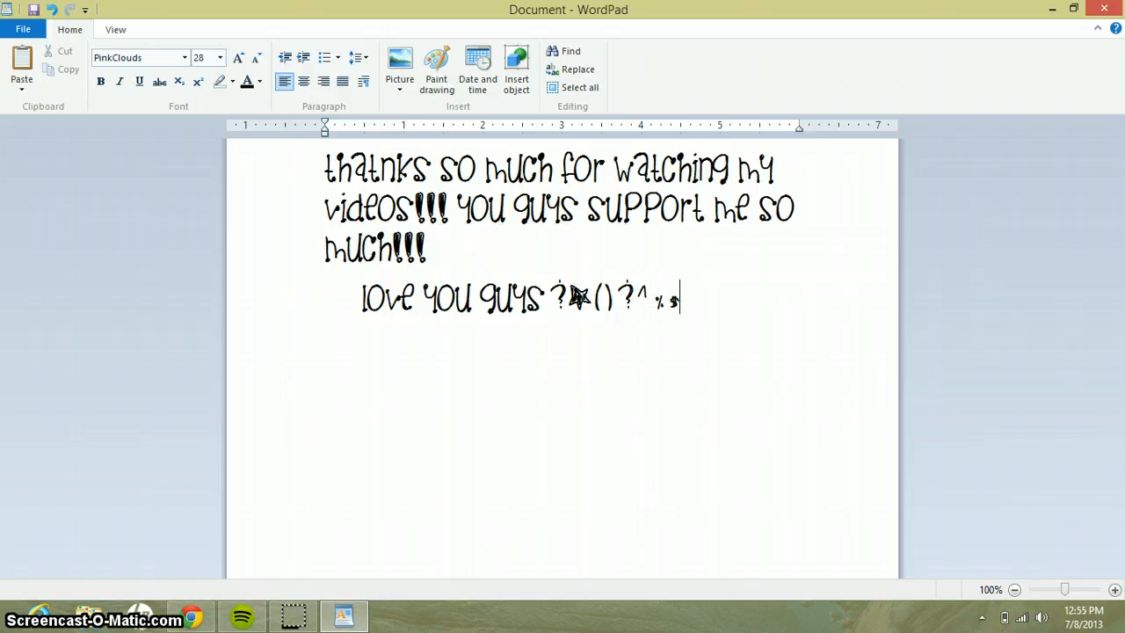
{"action": "type", "text": "@!"}
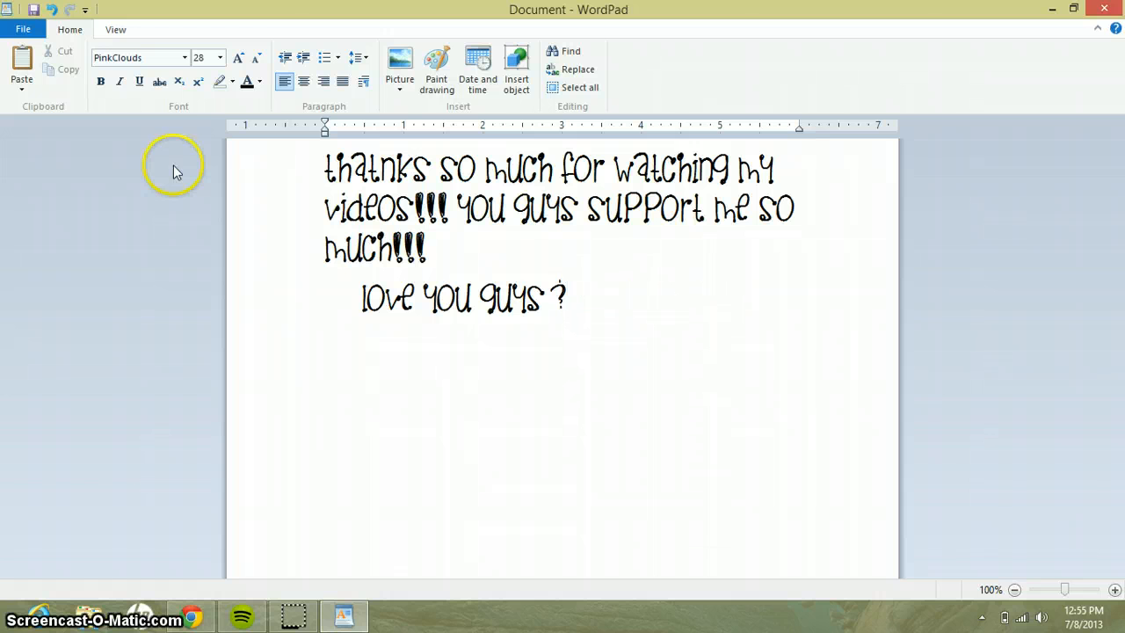
- Switch to the king cooL KC font and add a row of ♥ hearts under the message
{"action": "left_click", "coordinate": [183, 56]}
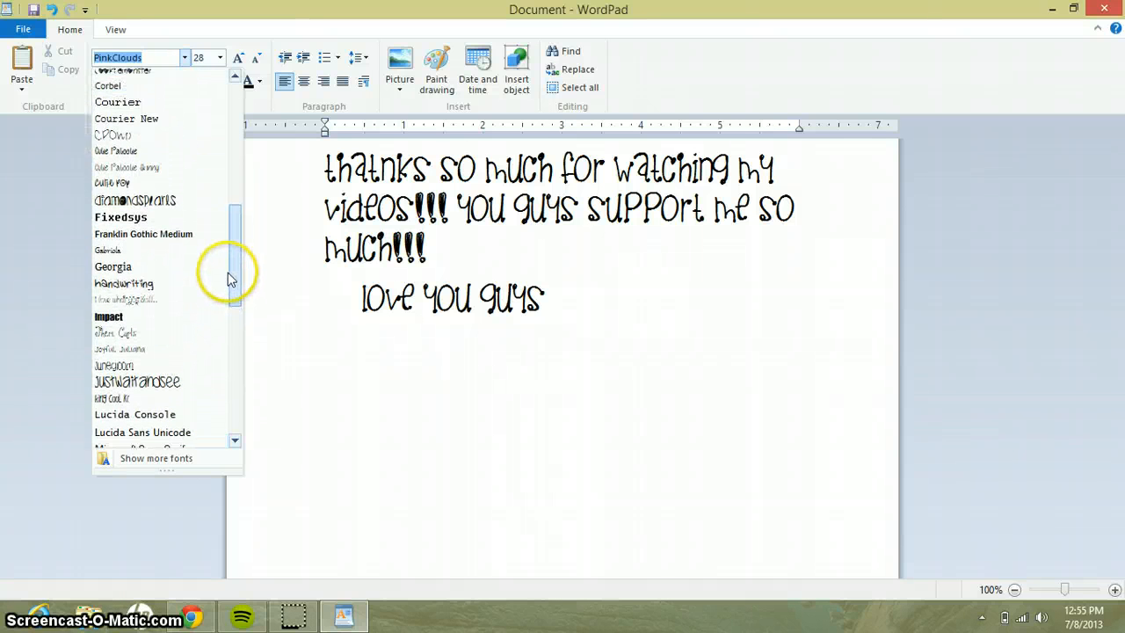
{"action": "scroll", "scroll_direction": "up", "scroll_amount": 3}
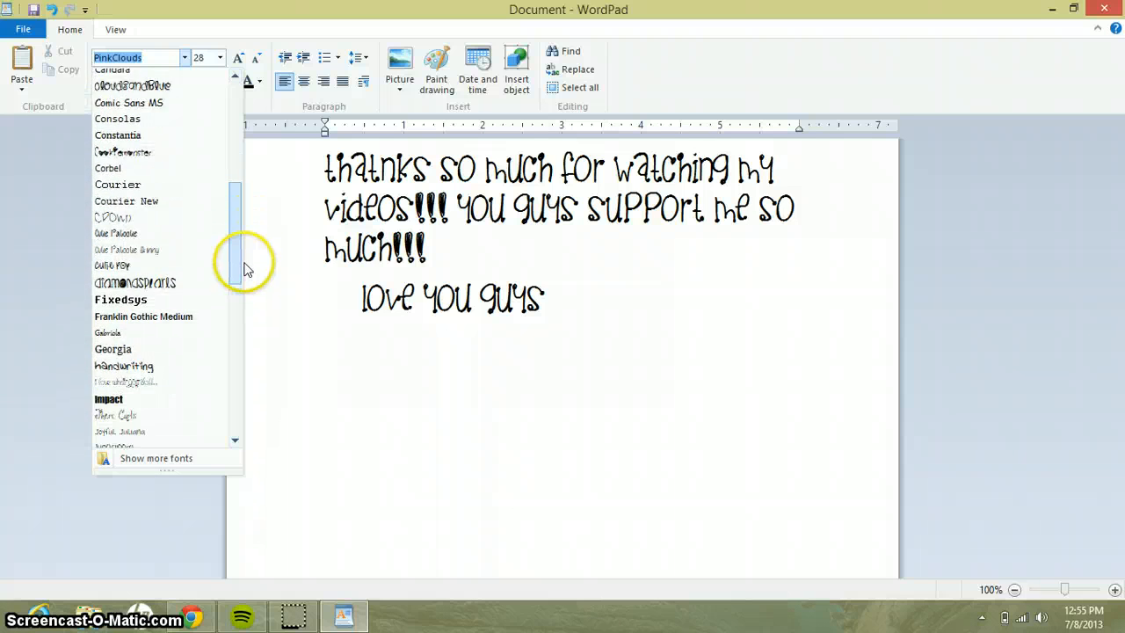
{"action": "scroll", "scroll_direction": "down", "scroll_amount": 3}
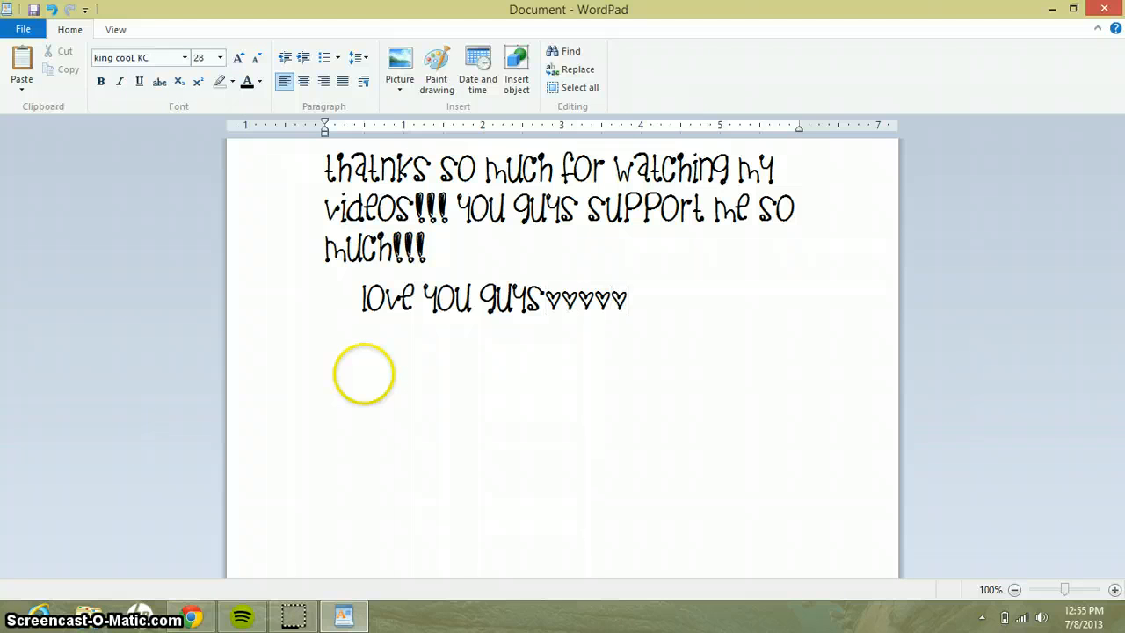
{"action": "type", "text": "♥♥♥♥♥♥♥♥♥♥♥♥♥♥♥♥♥♥♥♥♥♥♥♥♥♥♥♥♥♥♥♥♥♥♥♥♥♥"}
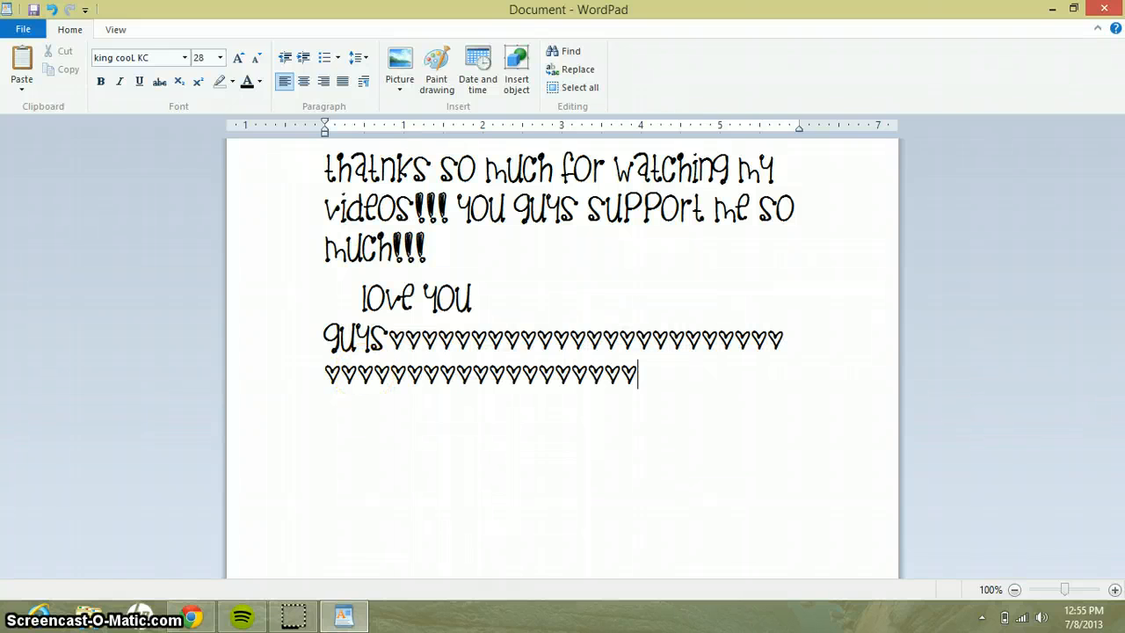
{"action": "key", "text": "enter"}
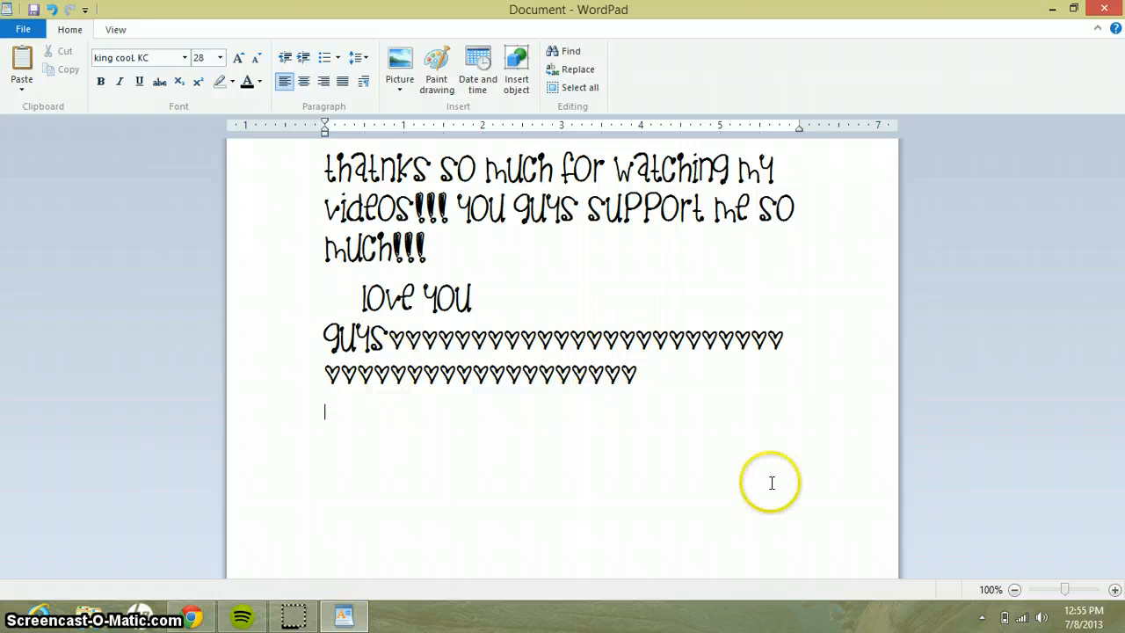
- Write "PLEASE SUB. RATE. COMMENT. AND NEVER GIVE UP!!!!!!!" and begin BYE
{"action": "type", "text": "PLEA"}
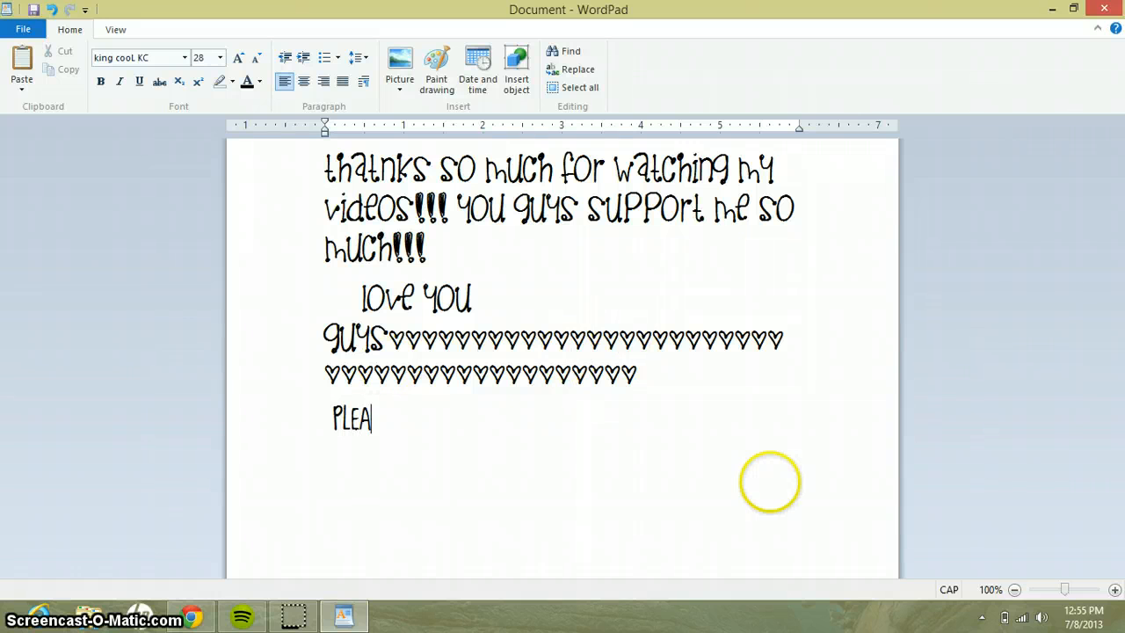
{"action": "type", "text": "SE SUB"}
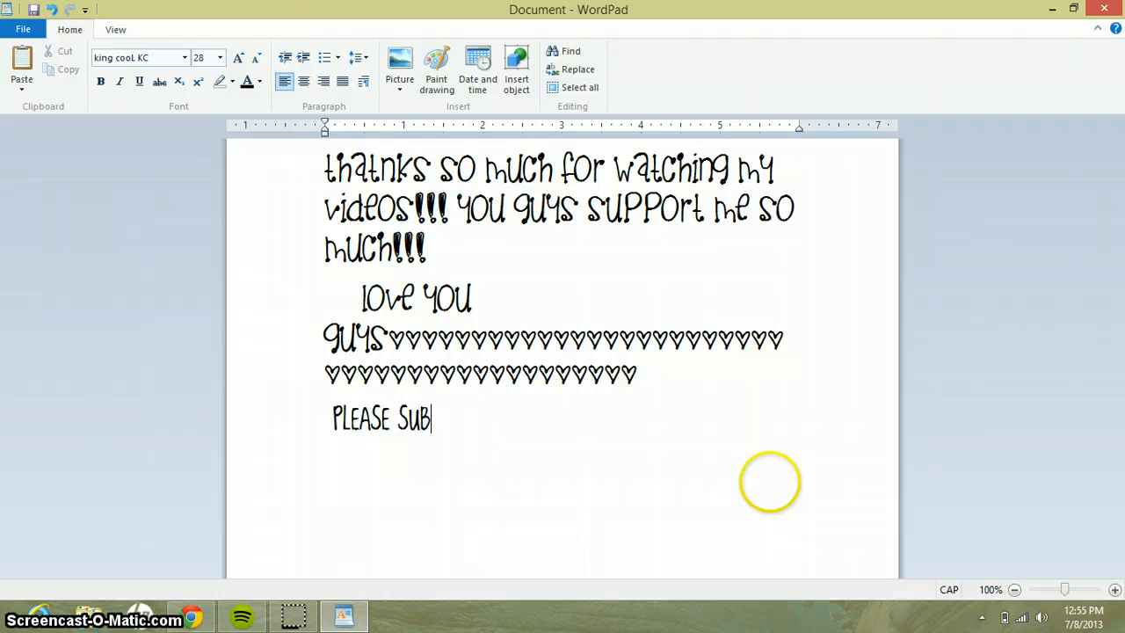
{"action": "type", "text": ". R"}
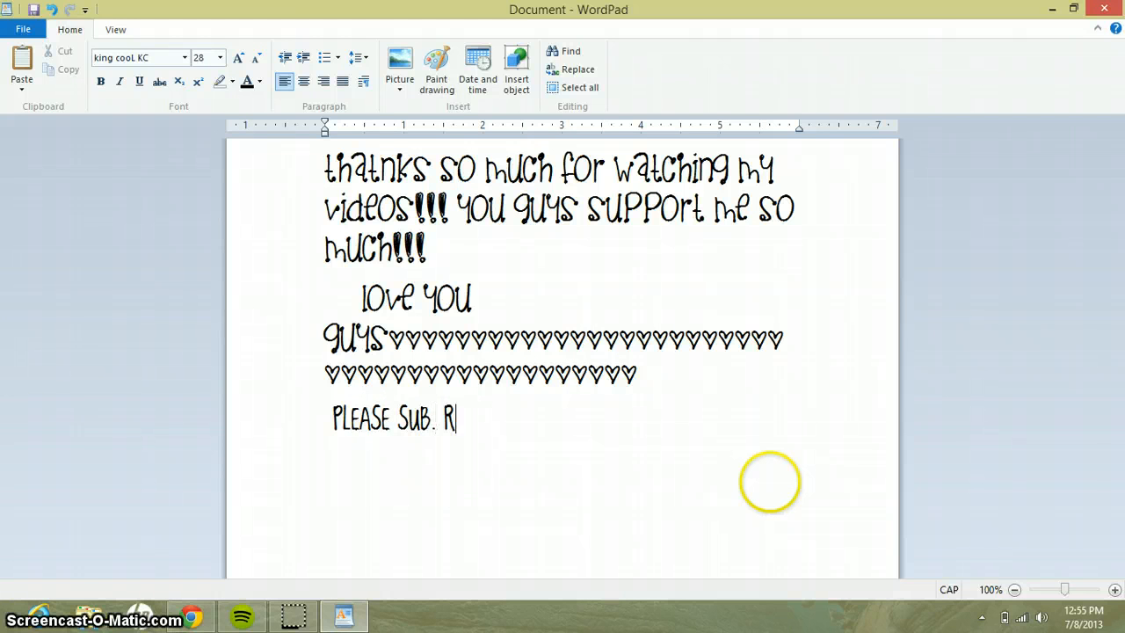
{"action": "type", "text": "ATE. COMM"}
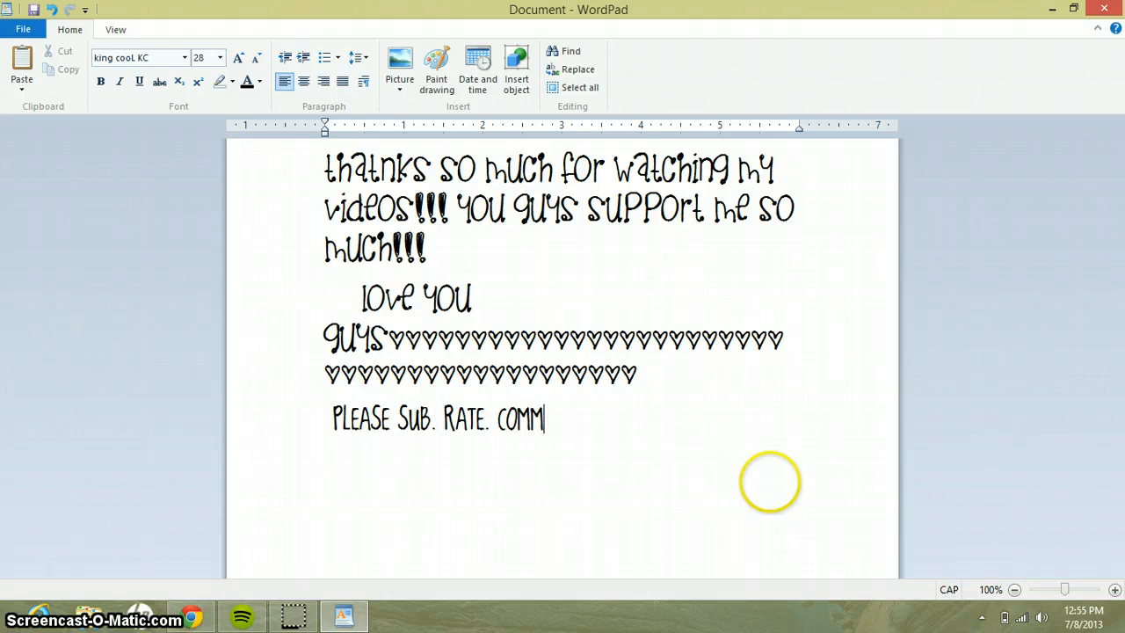
{"action": "type", "text": "ENT. AND"}
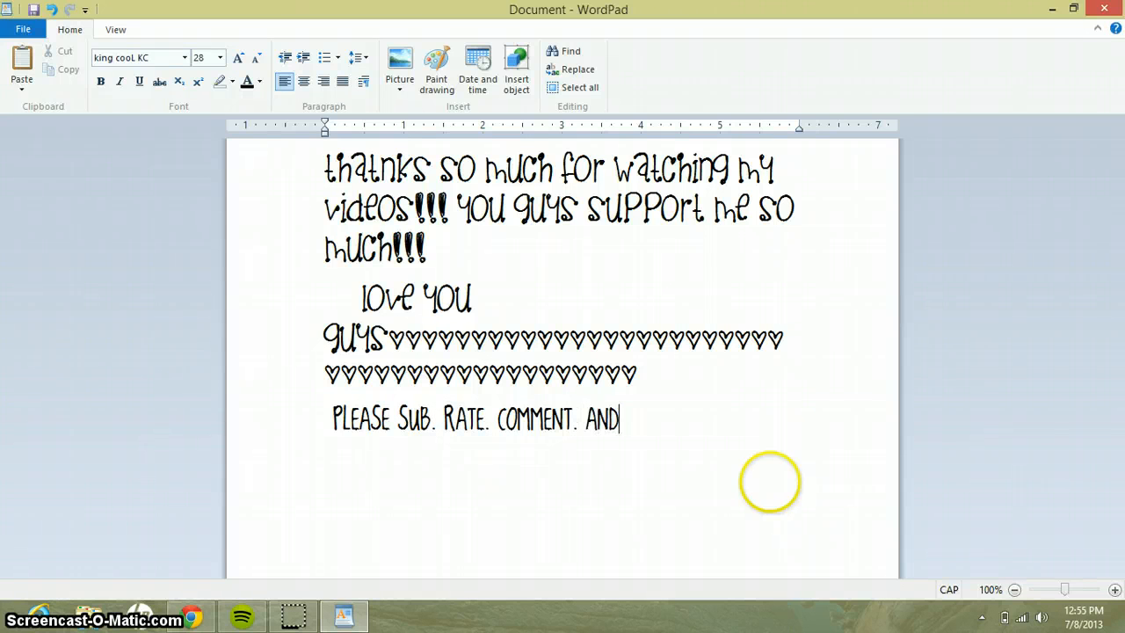
{"action": "type", "text": "NEVER GI"}
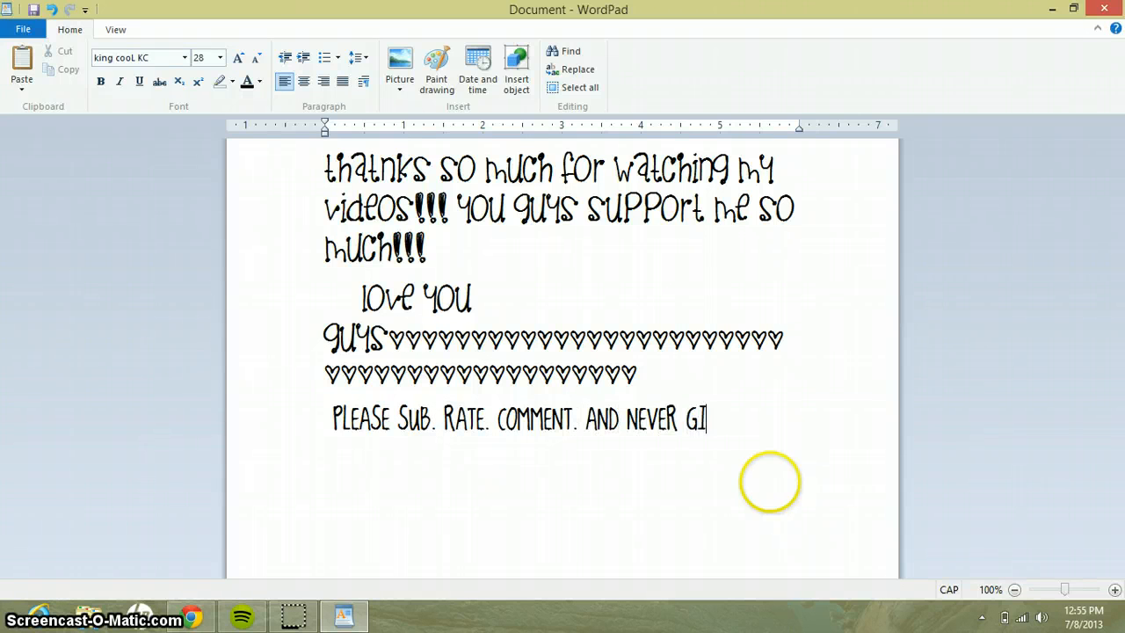
{"action": "type", "text": "VE UP!!!"}
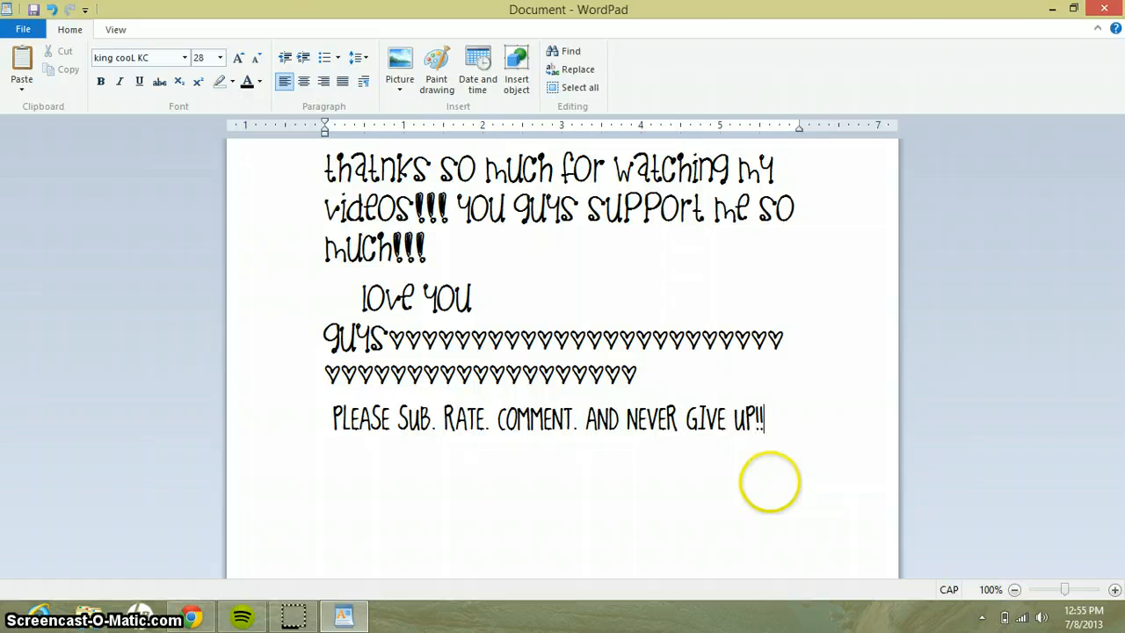
{"action": "type", "text": "!!!!"}
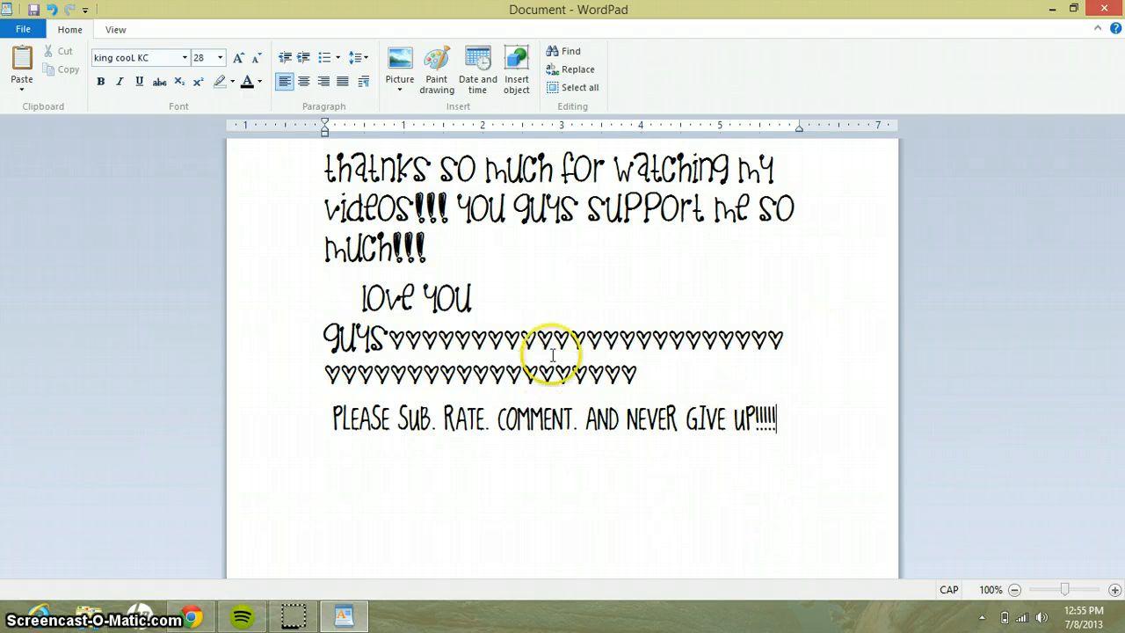
{"action": "type", "text": "BYE!!!!!!!!!!!!!!!!!!"}
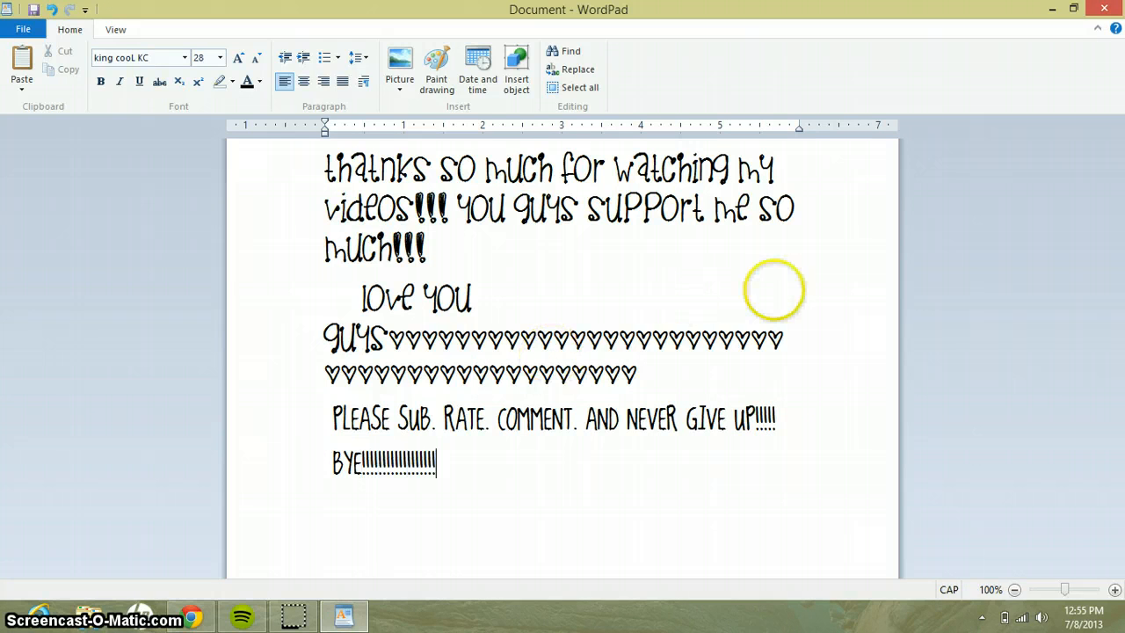
- Start a fresh blank document without saving the thank-you note
{"action": "left_click", "coordinate": [580, 87]}
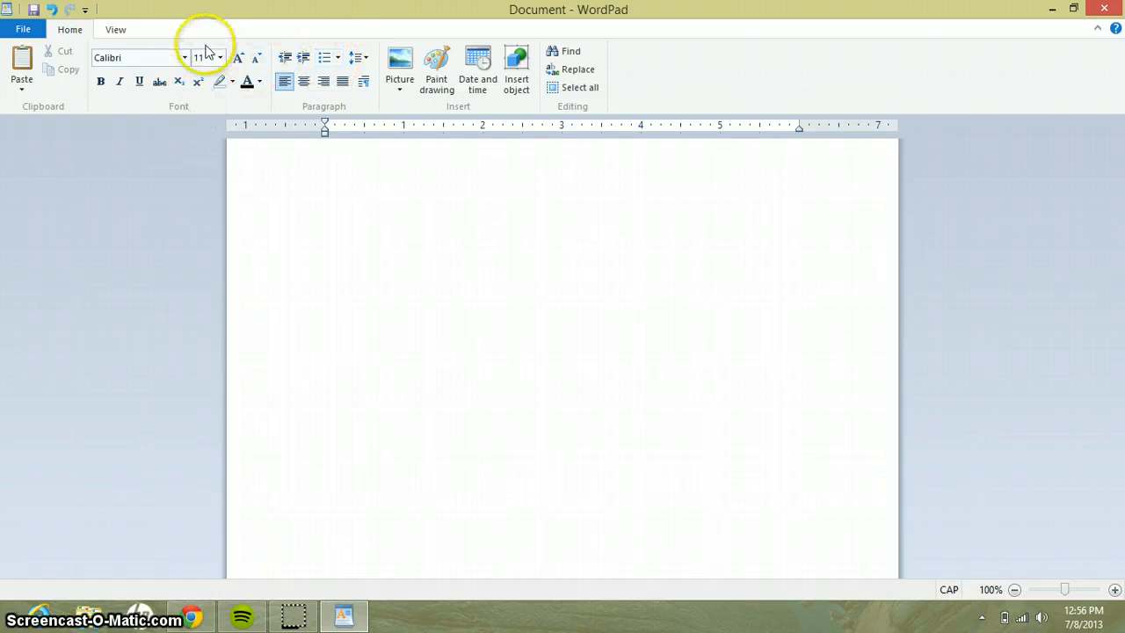
- Set Always In My Heart at size 36 and write the "music" heading
{"action": "left_click", "coordinate": [183, 57]}
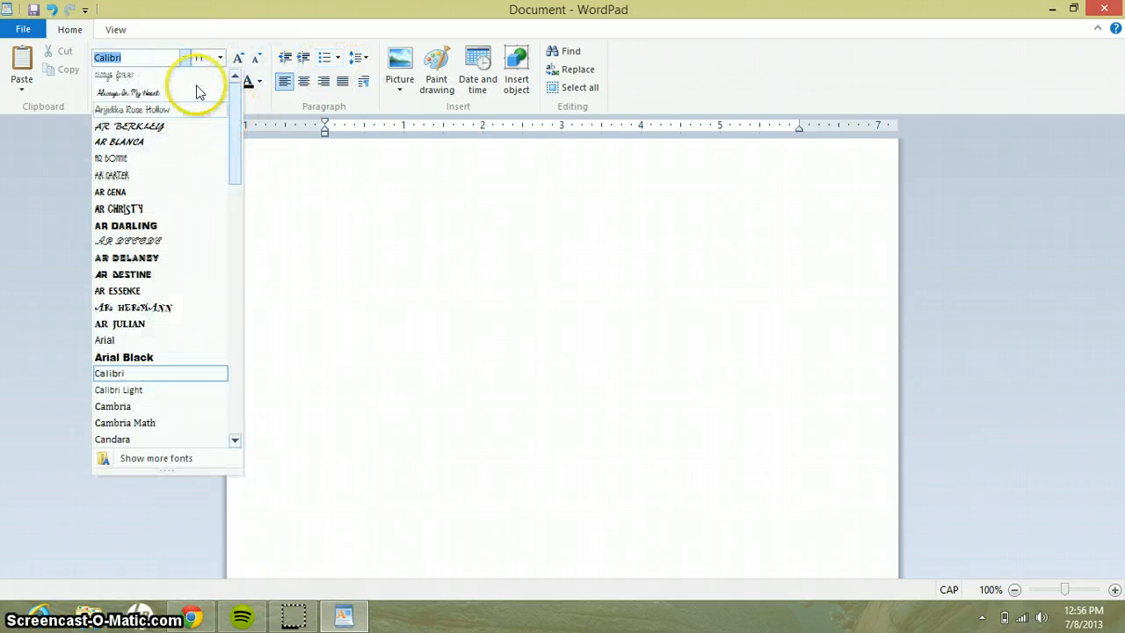
{"action": "left_click", "coordinate": [125, 92]}
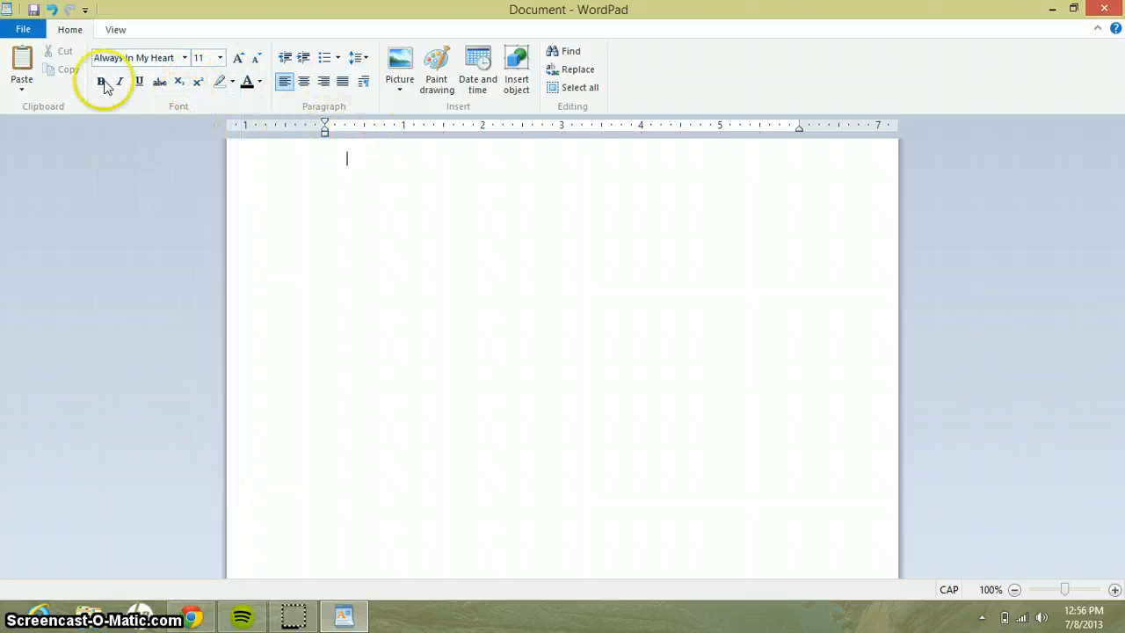
{"action": "left_click", "coordinate": [220, 58]}
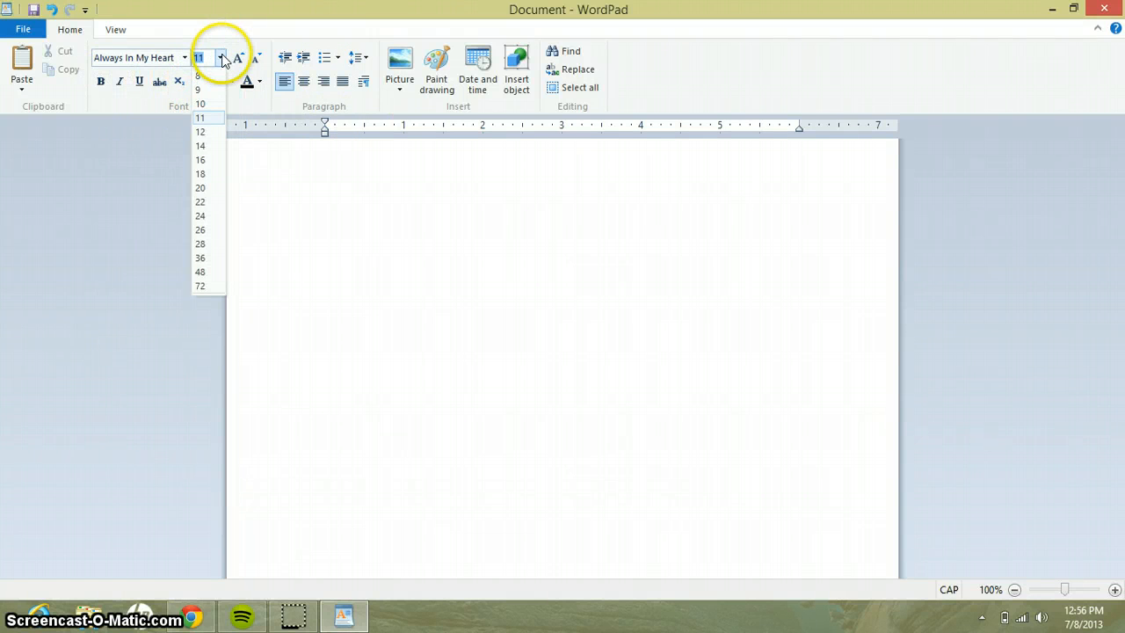
{"action": "left_click", "coordinate": [201, 257]}
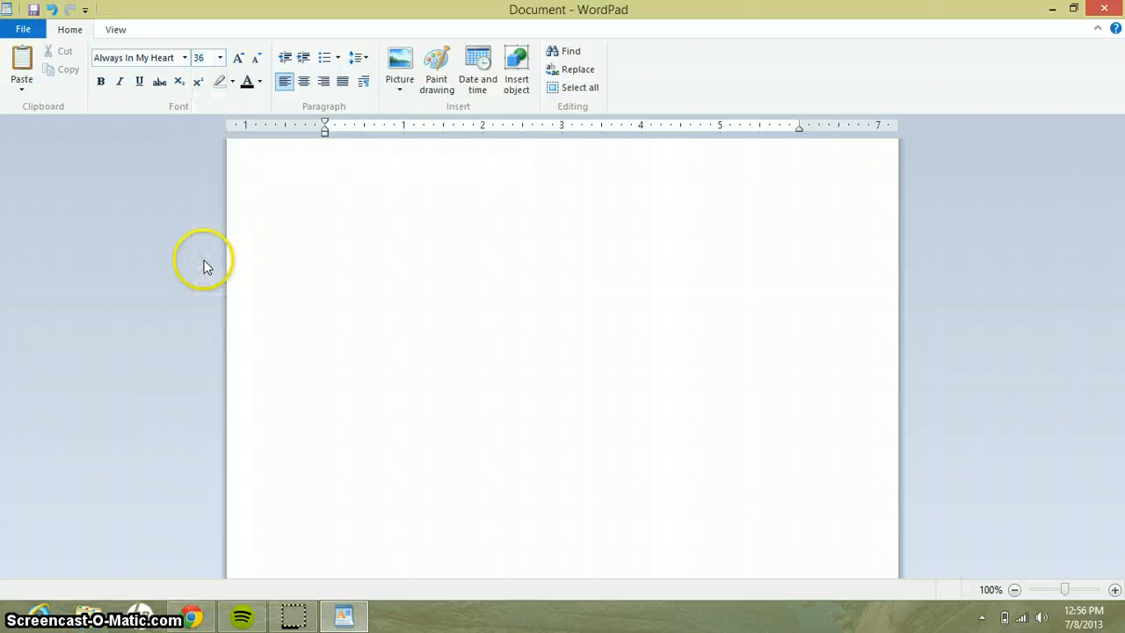
{"action": "type", "text": "music"}
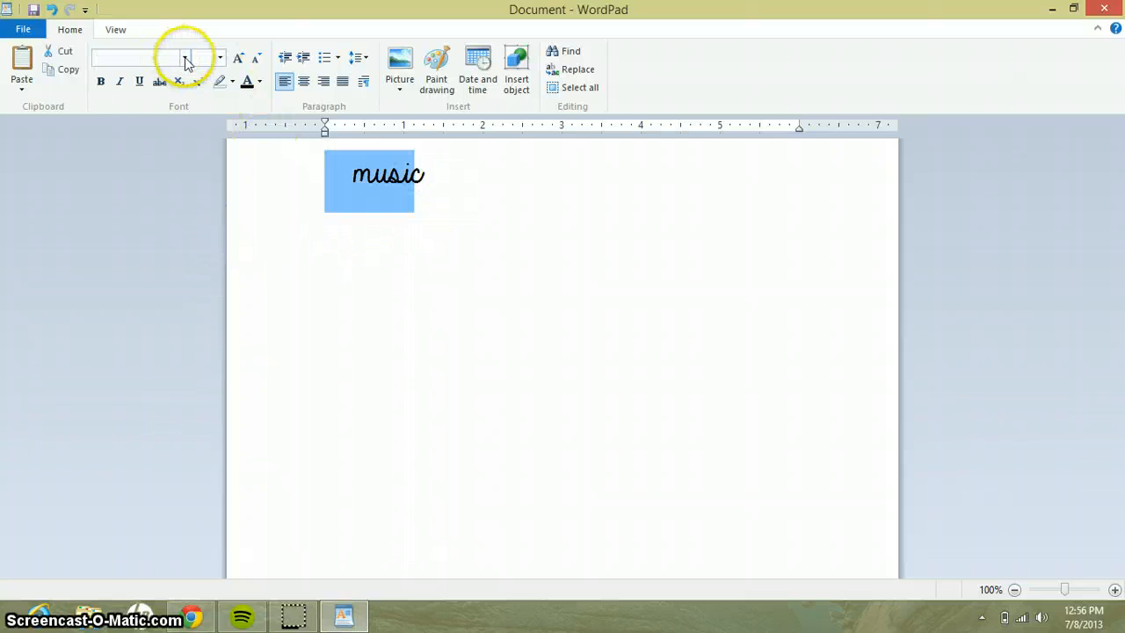
- Restyle the MUSIC: heading in the Anjelika Rose Hollow font
{"action": "left_click", "coordinate": [184, 58]}
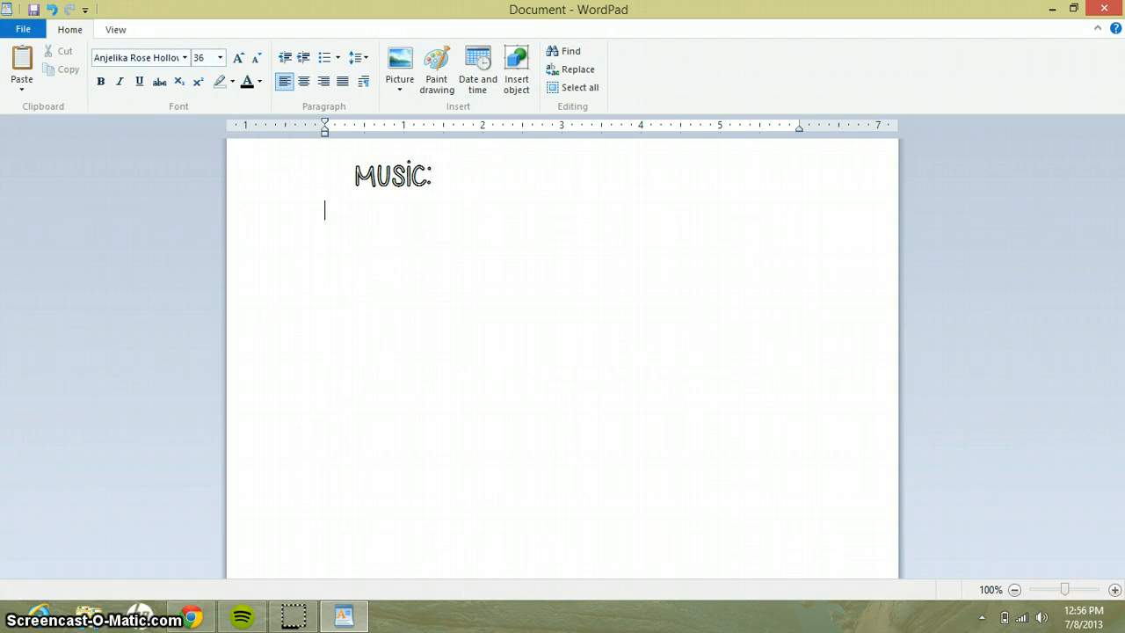
{"action": "type", "text": "L"}
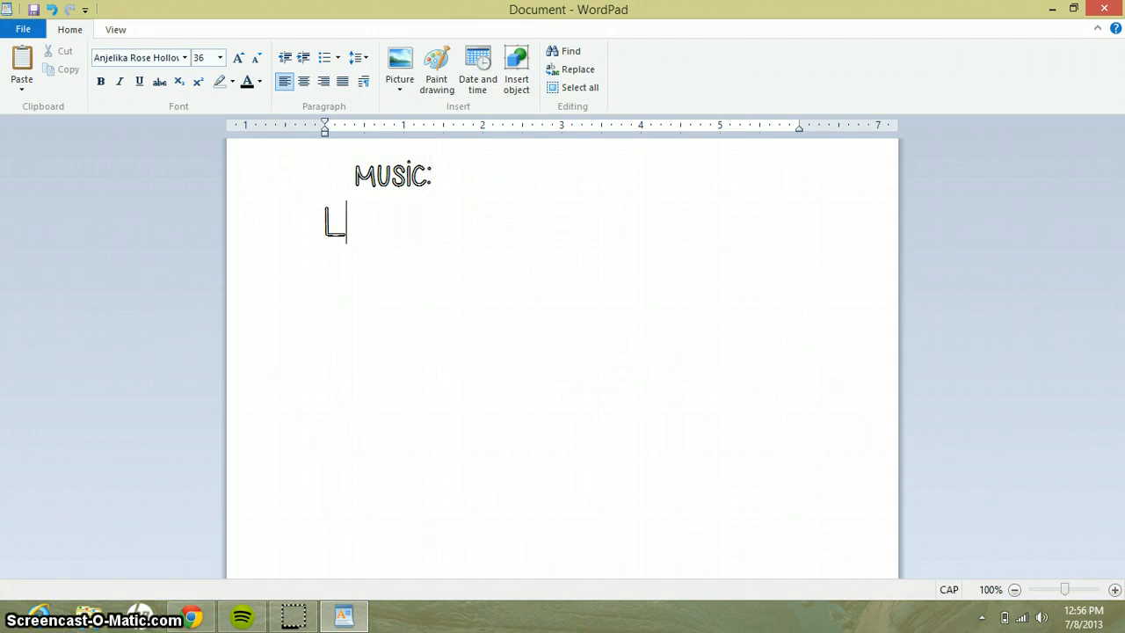
{"action": "type", "text": "ALA"}
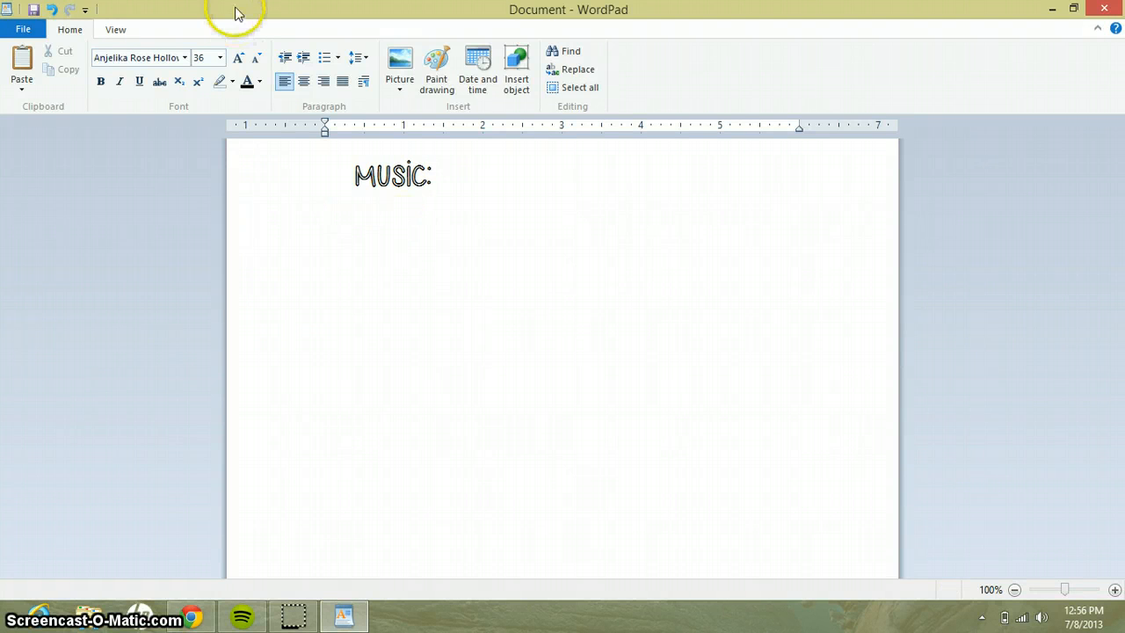
{"action": "left_click", "coordinate": [185, 57]}
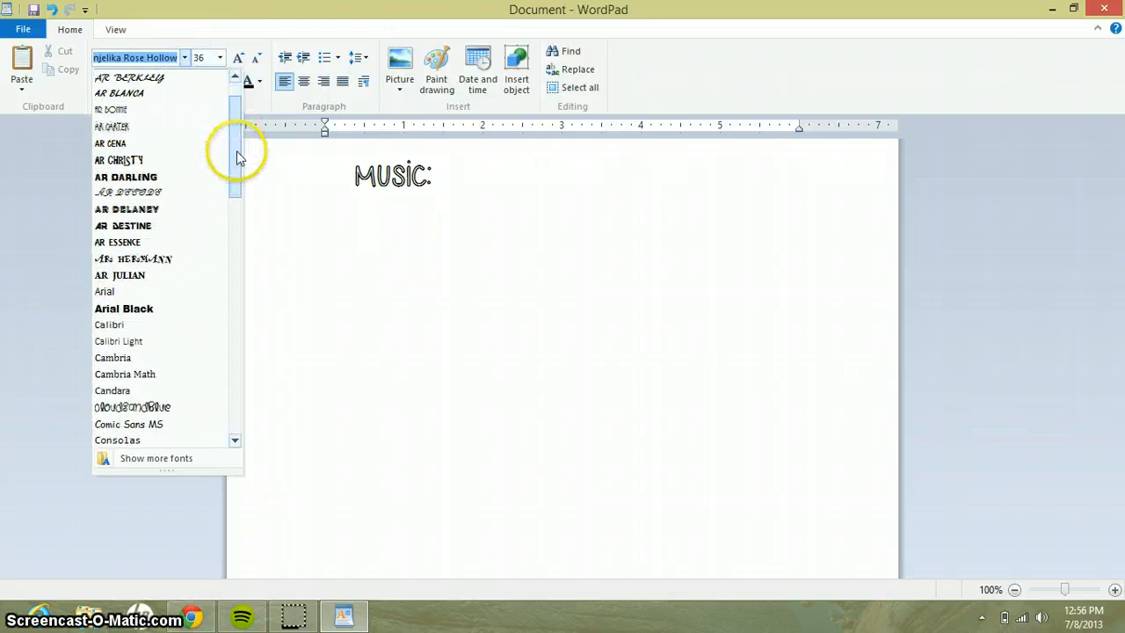
- Write "First One:" in the Cutie Pop font below the heading
{"action": "scroll", "scroll_direction": "down", "scroll_amount": 3}
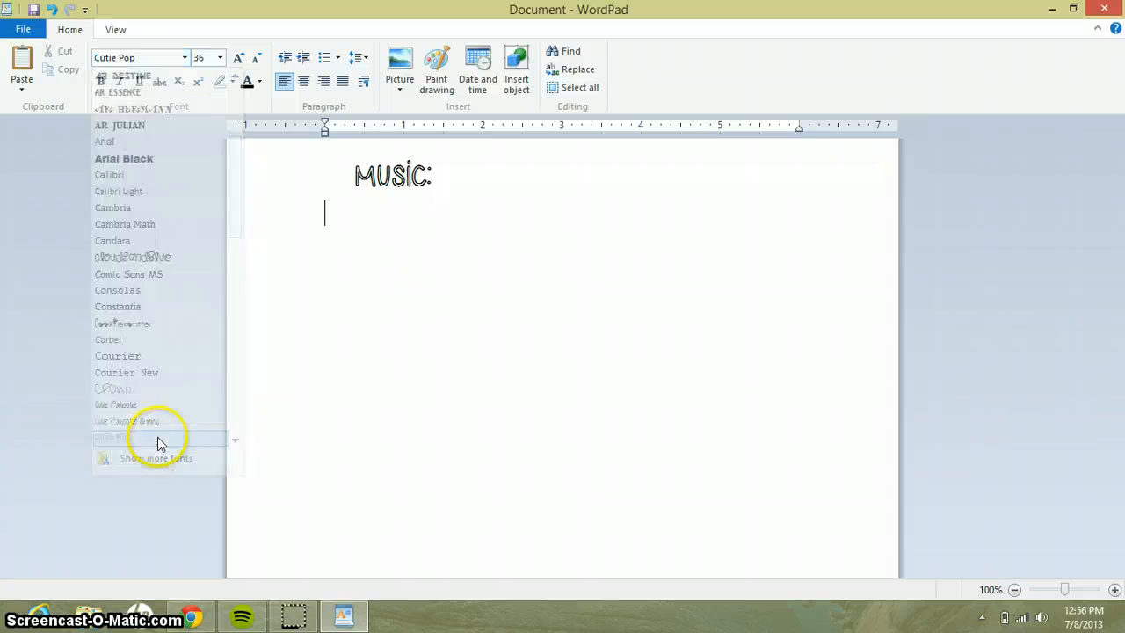
{"action": "type", "text": "T"}
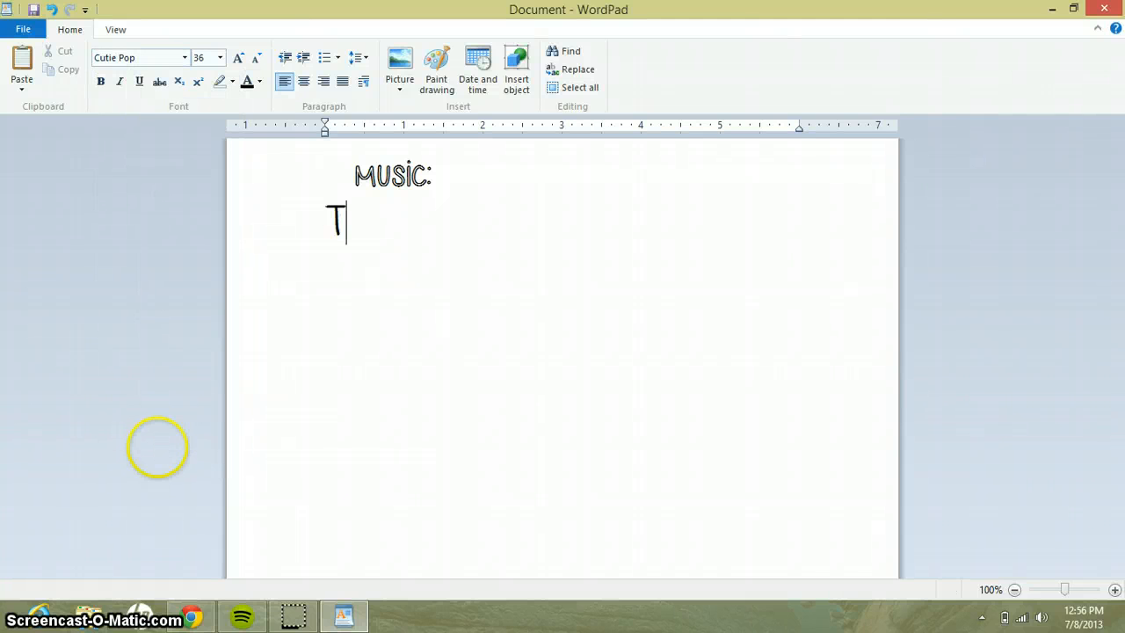
{"action": "type", "text": "irst"}
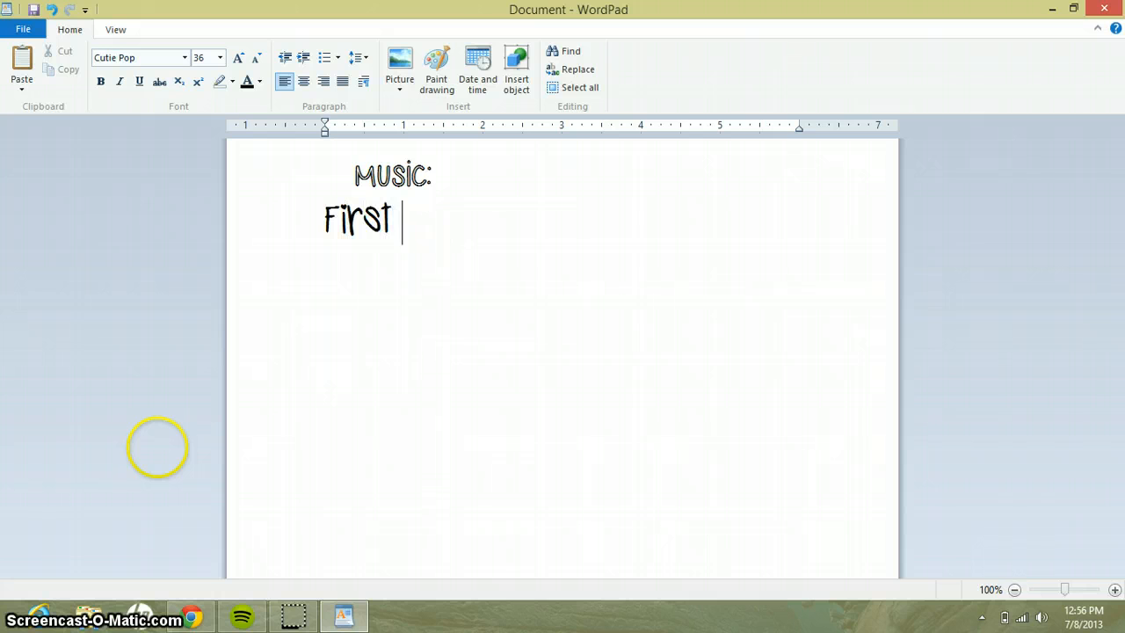
{"action": "type", "text": "one:"}
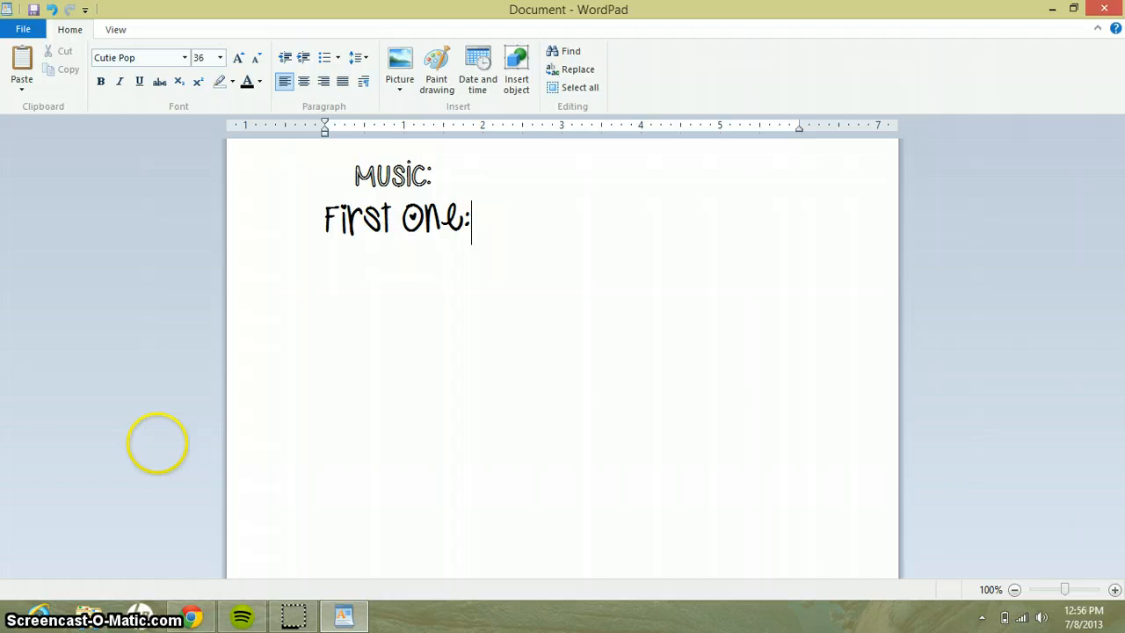
{"action": "key", "text": "enter"}
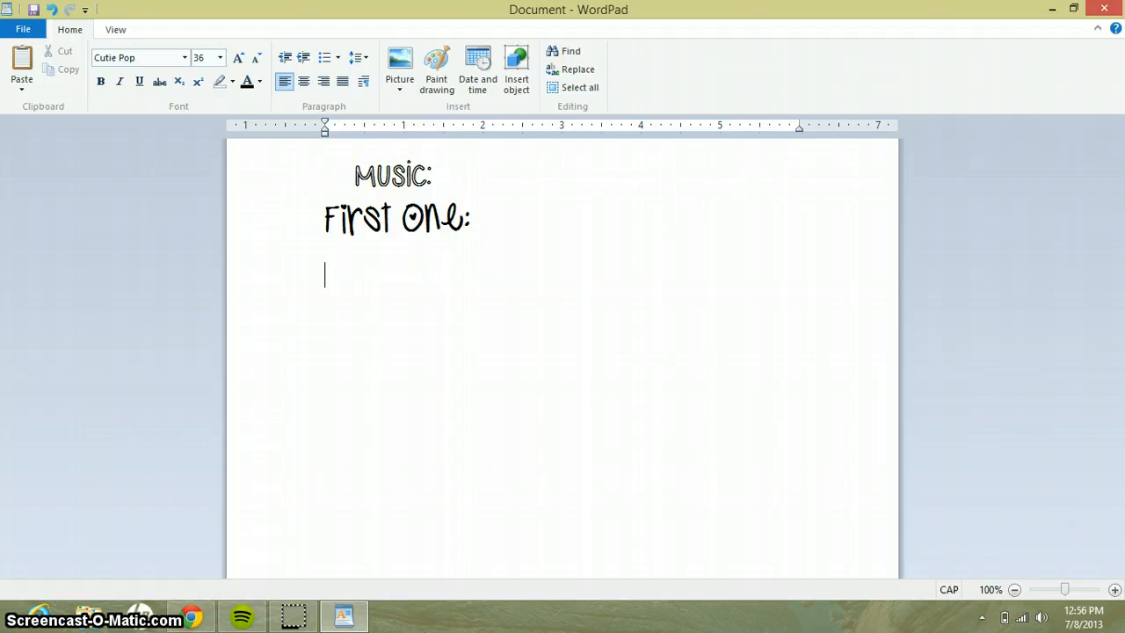
- Add "LaLa by: The Cap" and begin "THE ONE" on the next line
{"action": "type", "text": "W"}
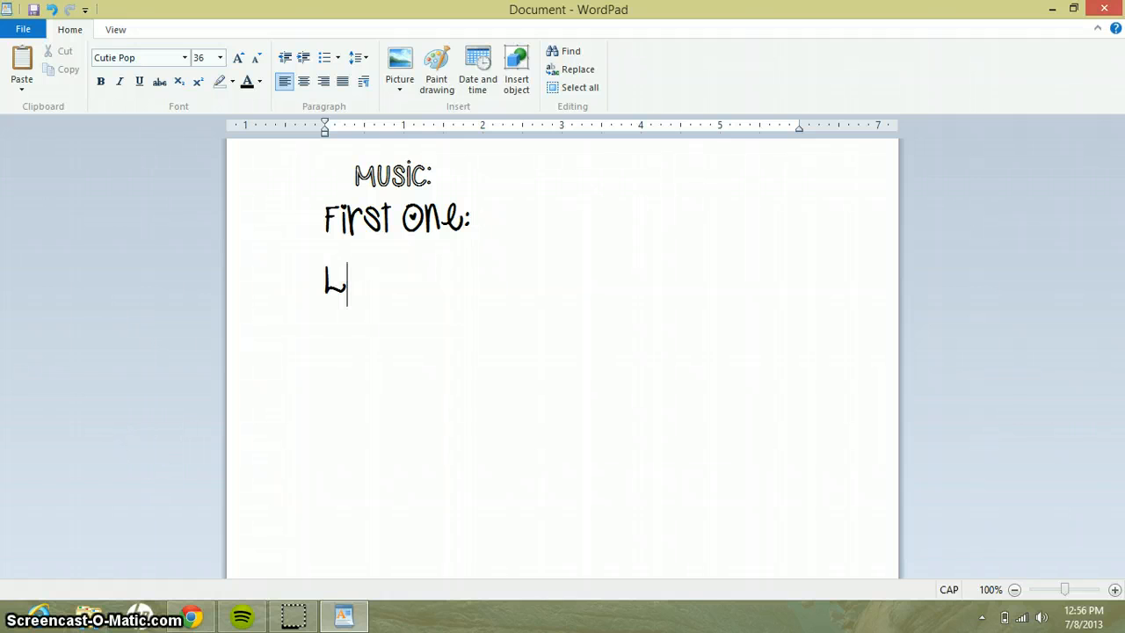
{"action": "type", "text": "aLa"}
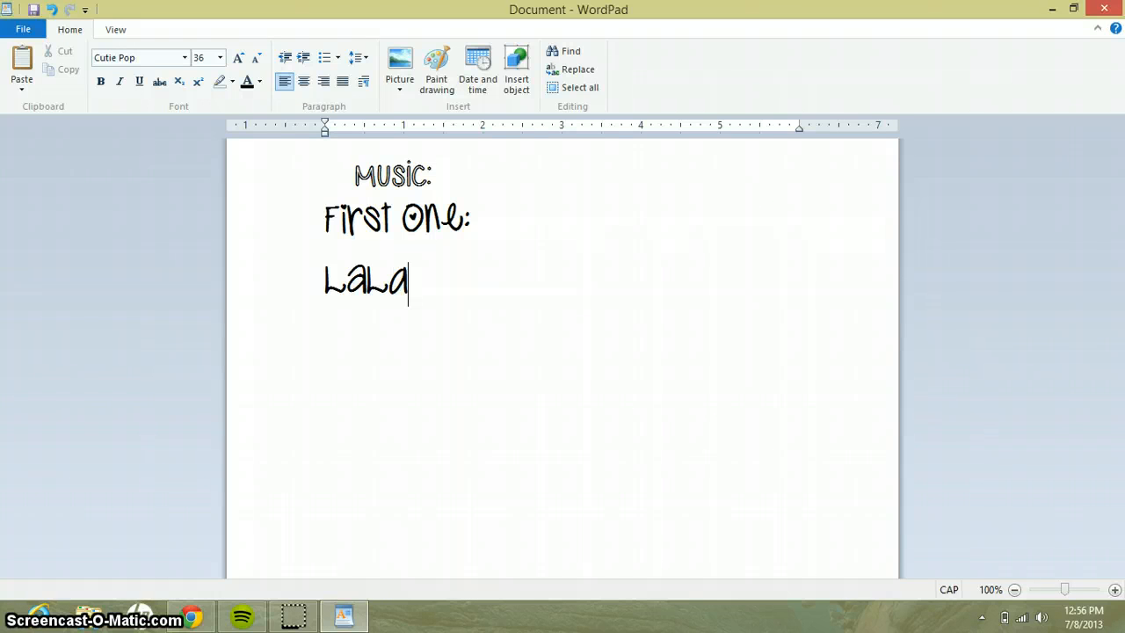
{"action": "type", "text": "by t"}
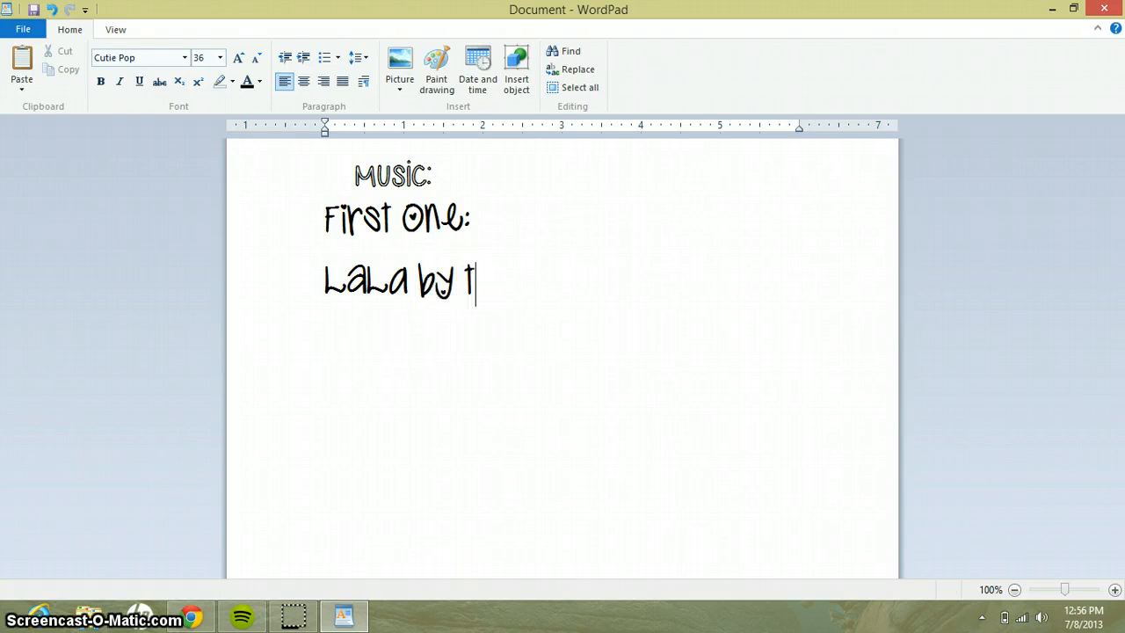
{"action": "type", "text": ":"}
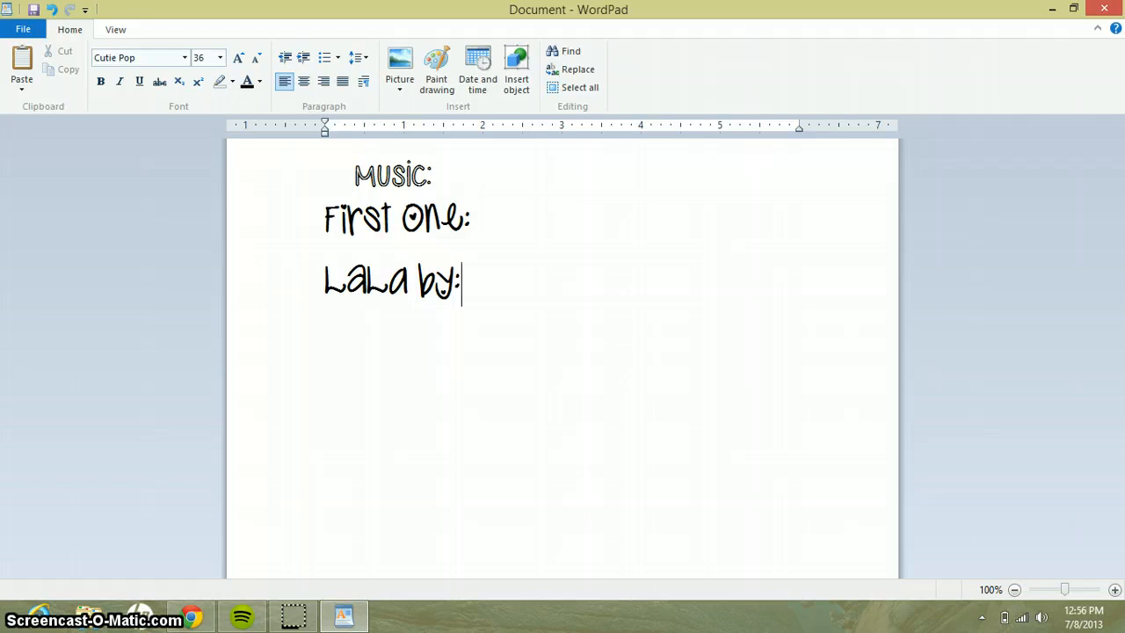
{"action": "type", "text": "The"}
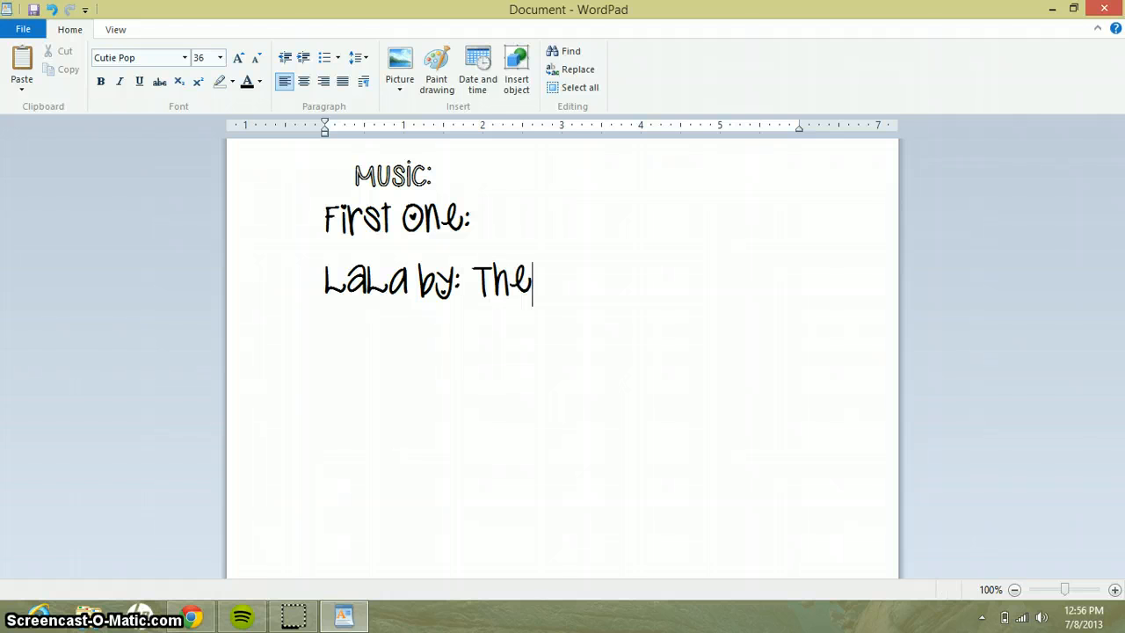
{"action": "type", "text": "Cap"}
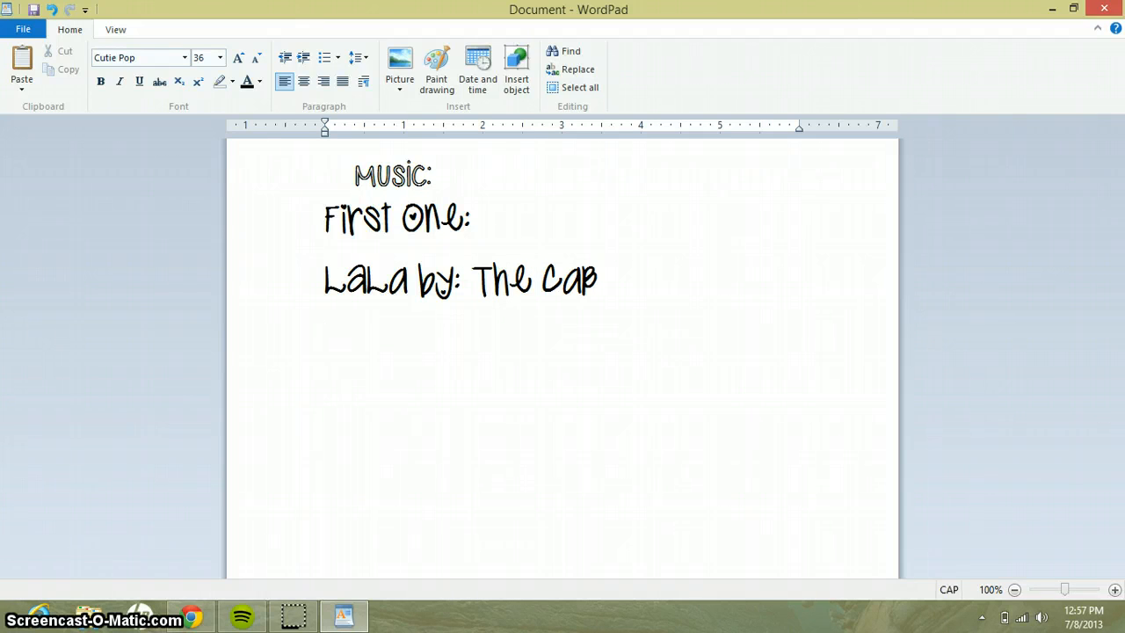
{"action": "type", "text": "THE ONE"}
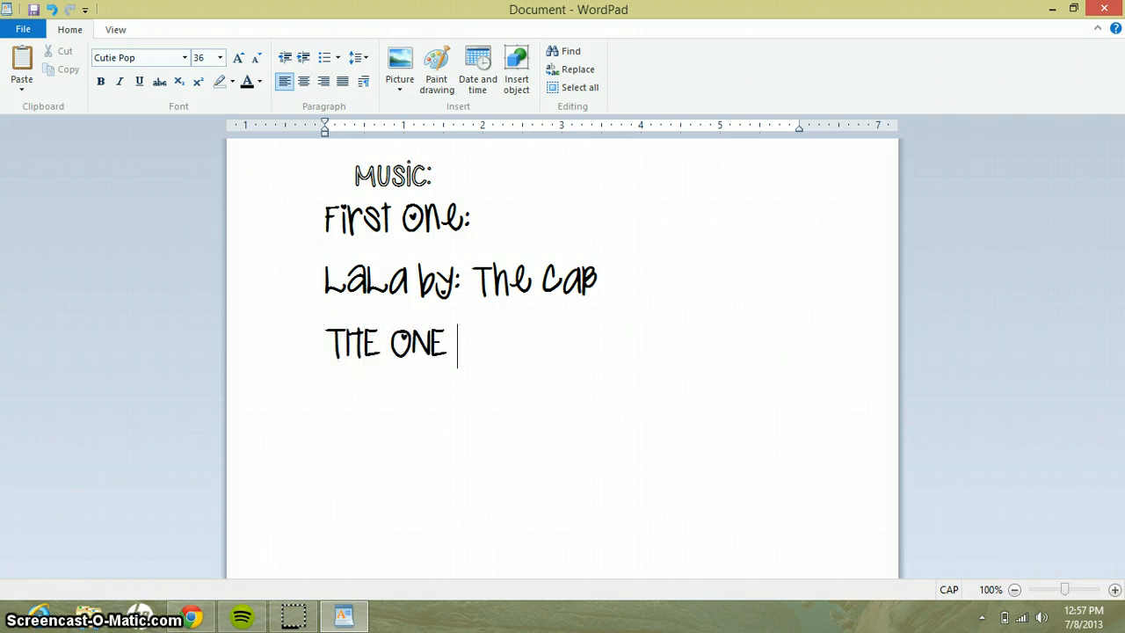
- Complete "THE ONE RIGHT NOW" and add "everything has changed" below it
{"action": "type", "text": "RIGHT NOW"}
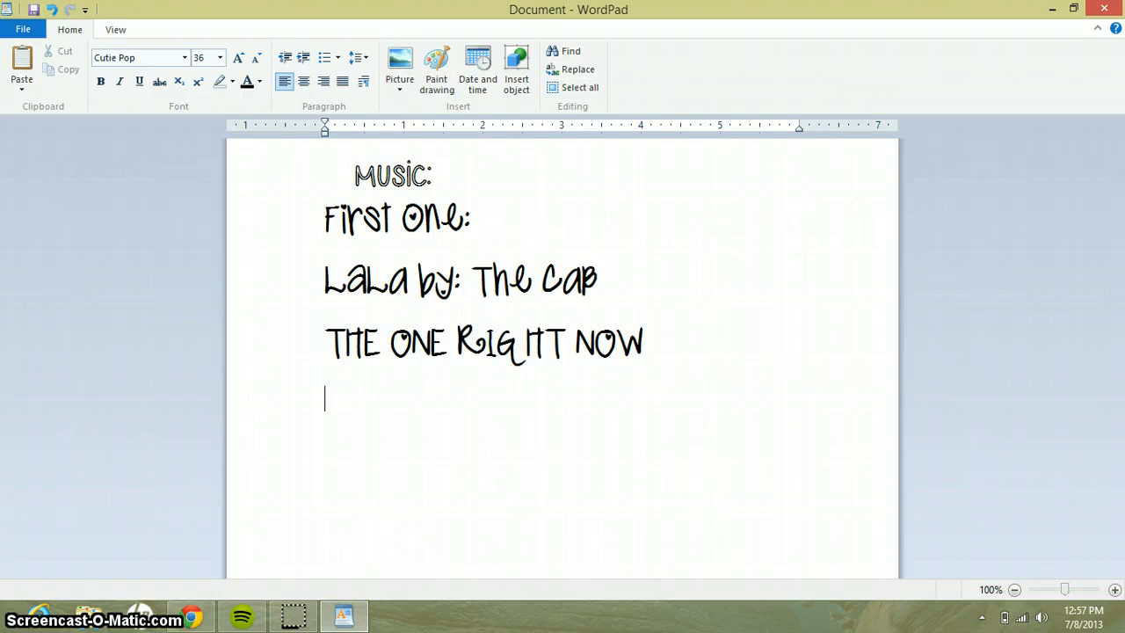
{"action": "type", "text": "everything"}
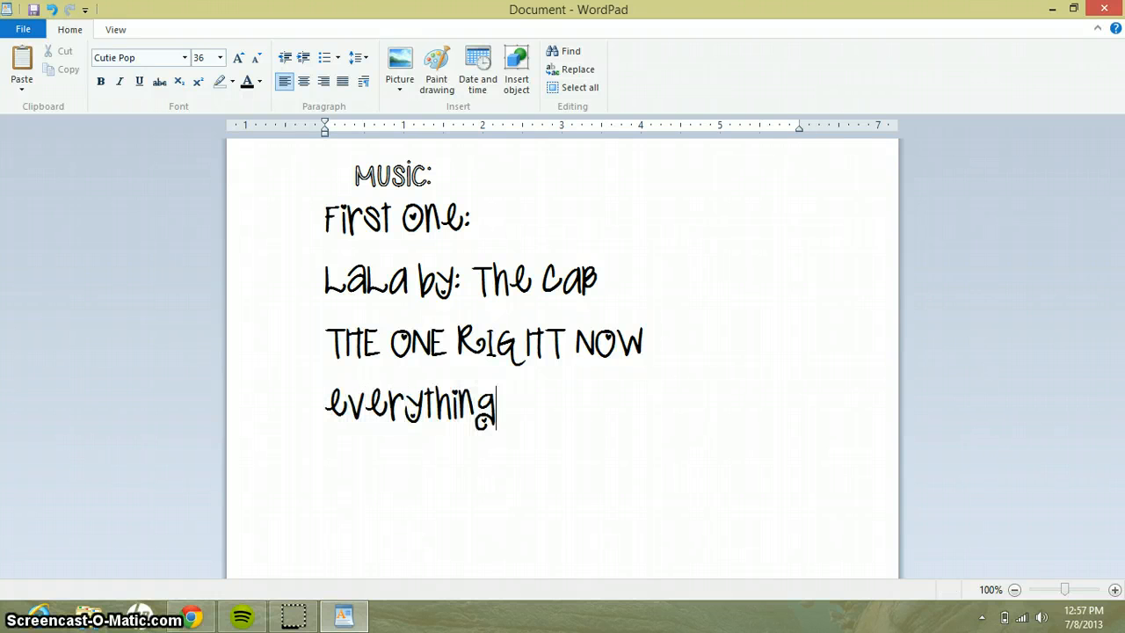
{"action": "type", "text": "has ch"}
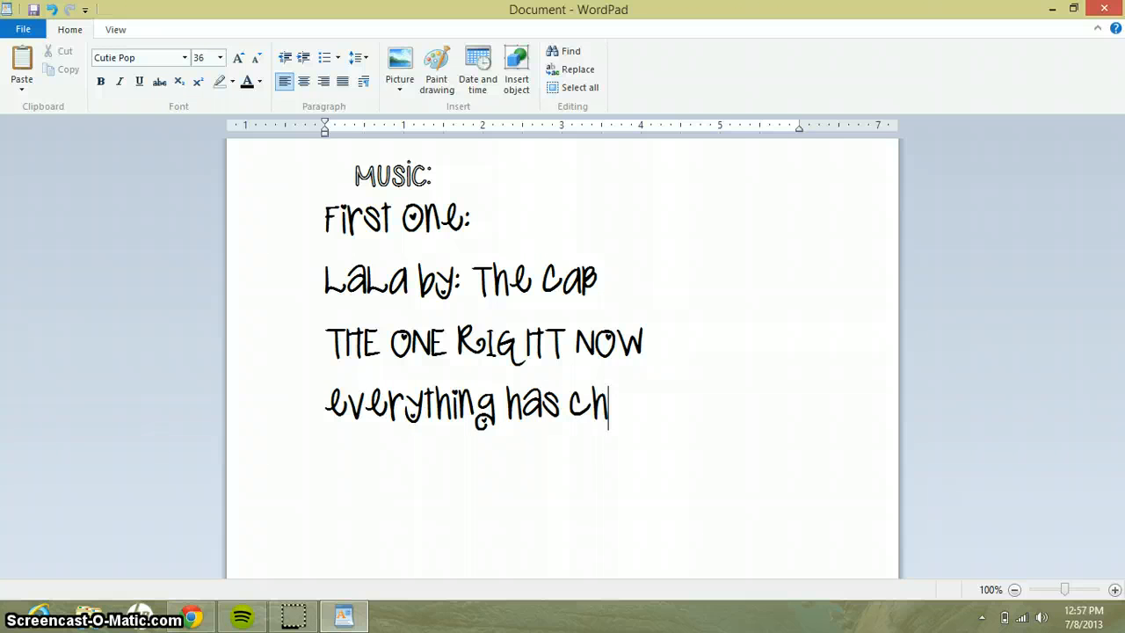
{"action": "type", "text": "anged"}
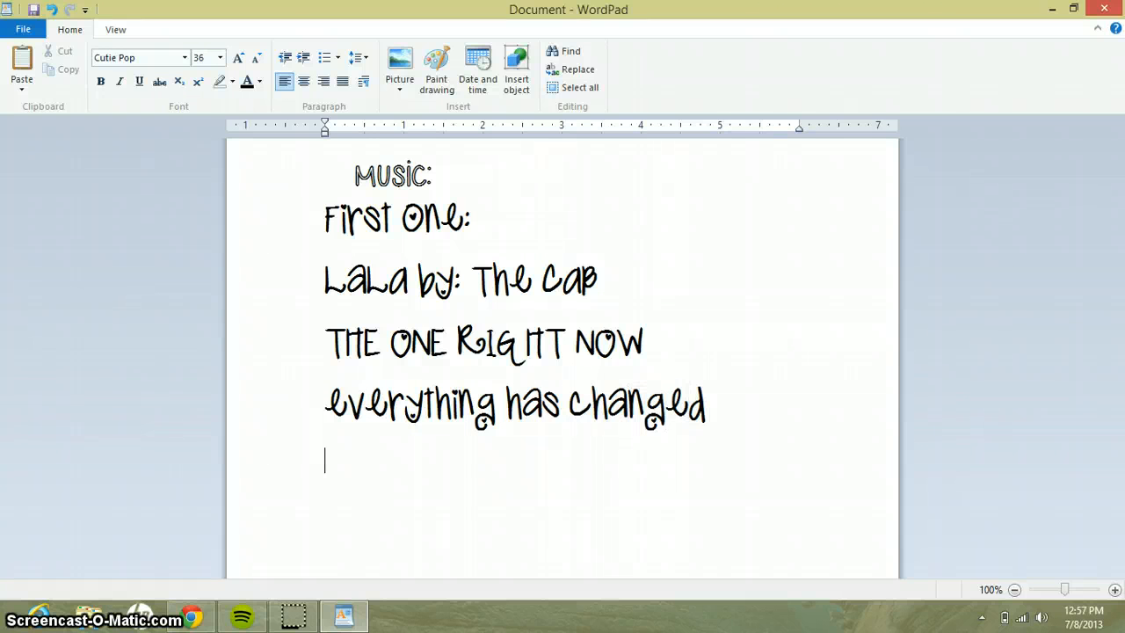
- Credit the song "by taylor swift ft. Ed sheeran"
{"action": "type", "text": "by ta"}
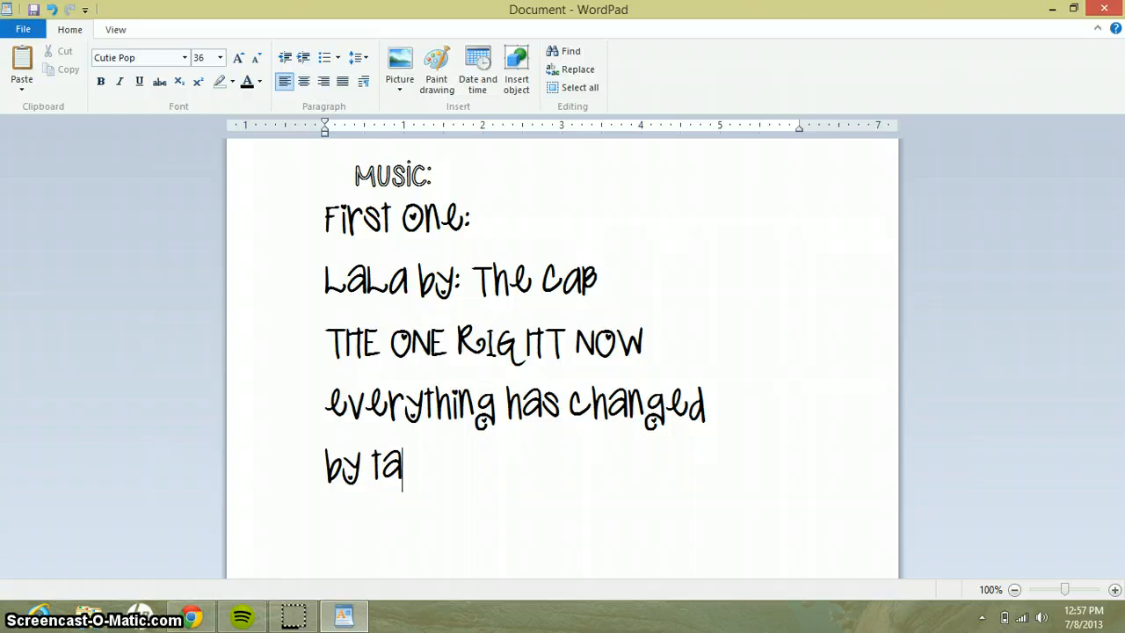
{"action": "type", "text": "ylor swift ft."}
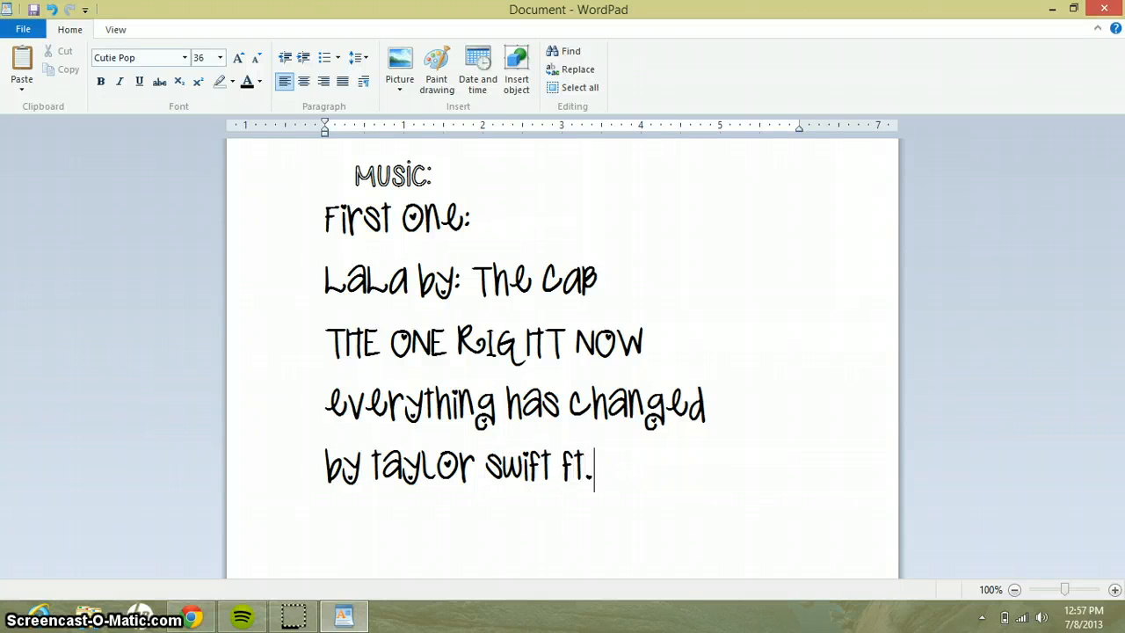
{"action": "type", "text": "E"}
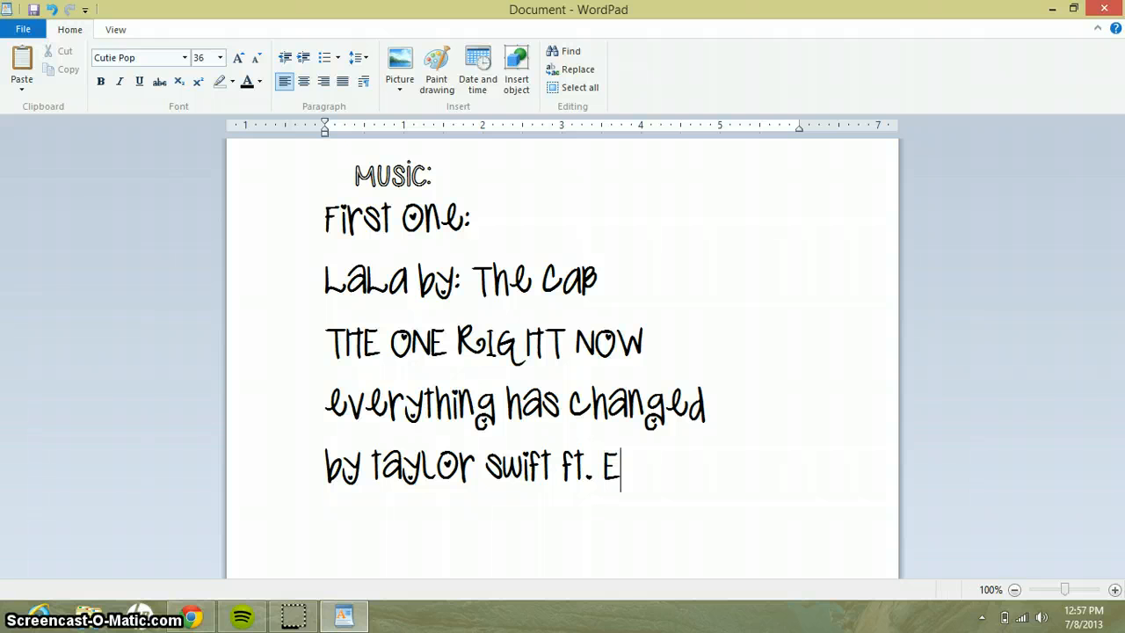
{"action": "type", "text": "d sheeran!"}
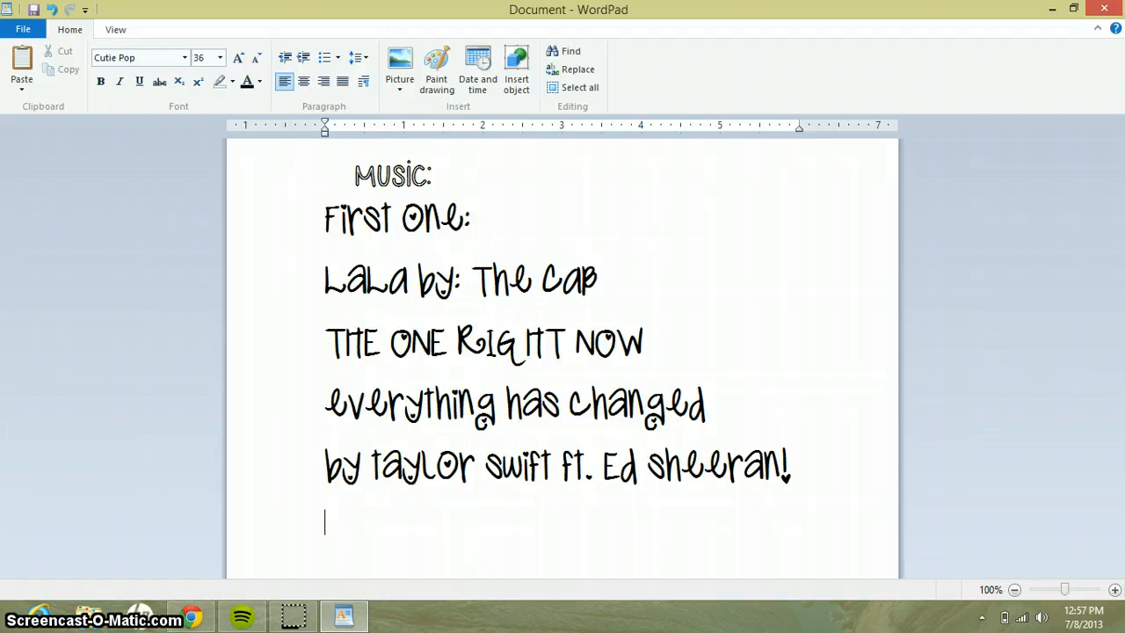
{"action": "mouse_move", "coordinate": [260, 191]}
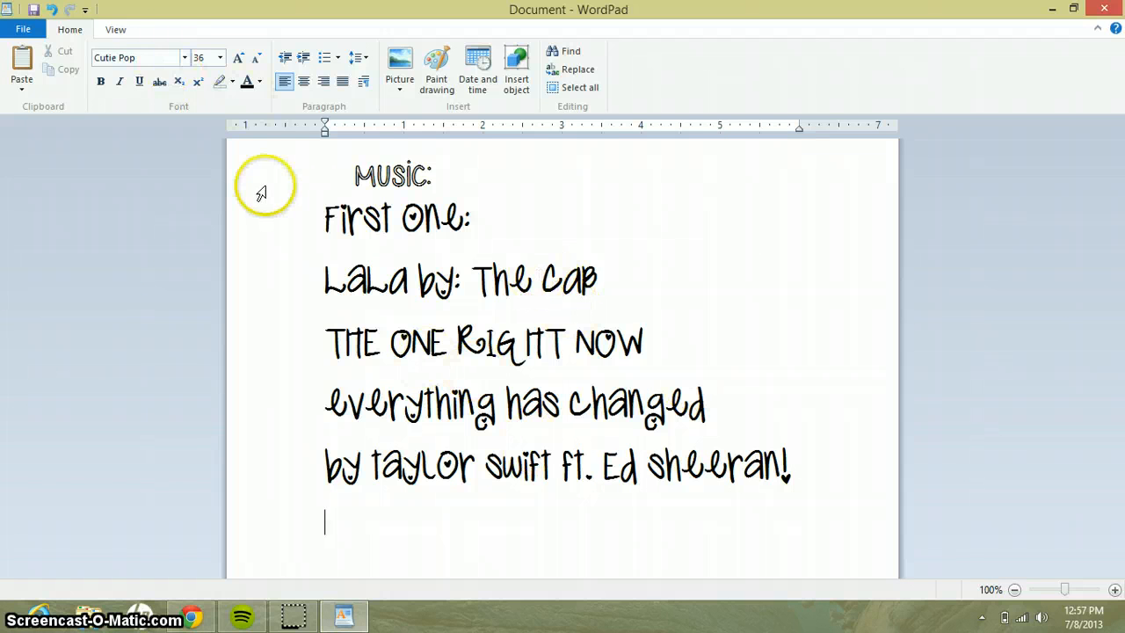
{"action": "mouse_move", "coordinate": [137, 56]}
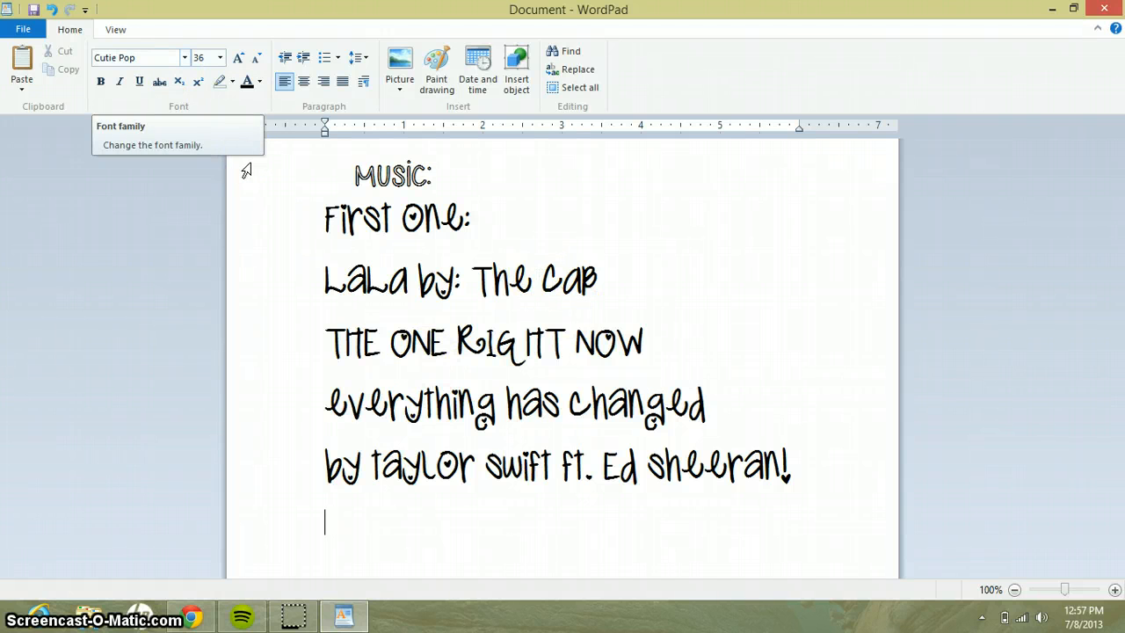